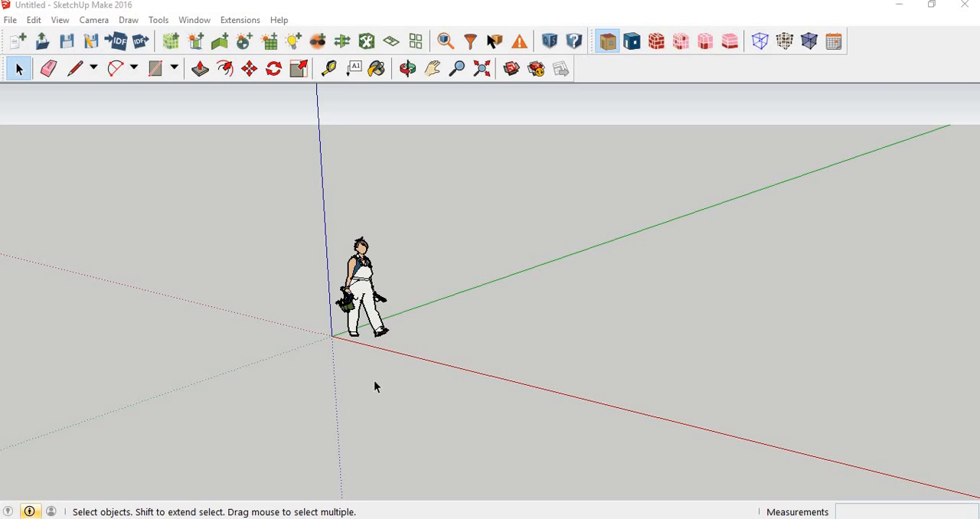
mouse_move(509, 260)
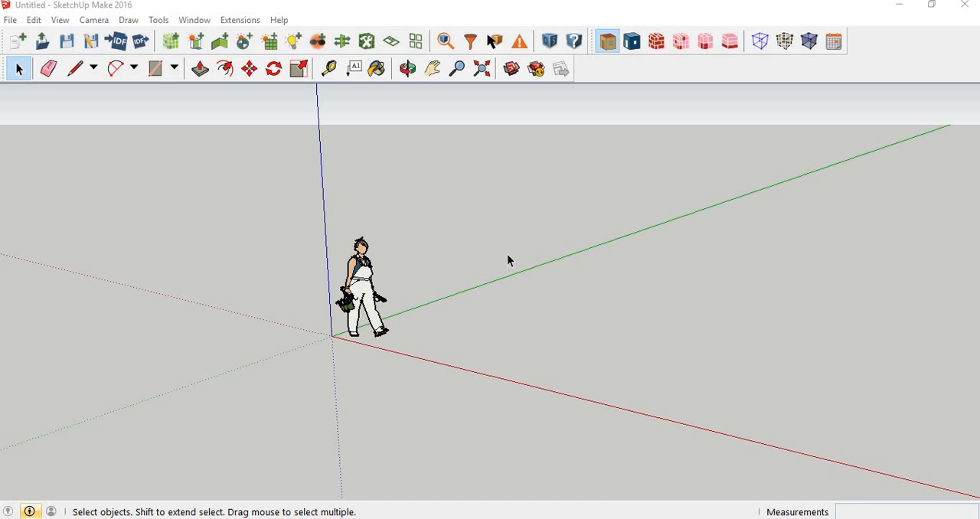
mouse_move(162, 45)
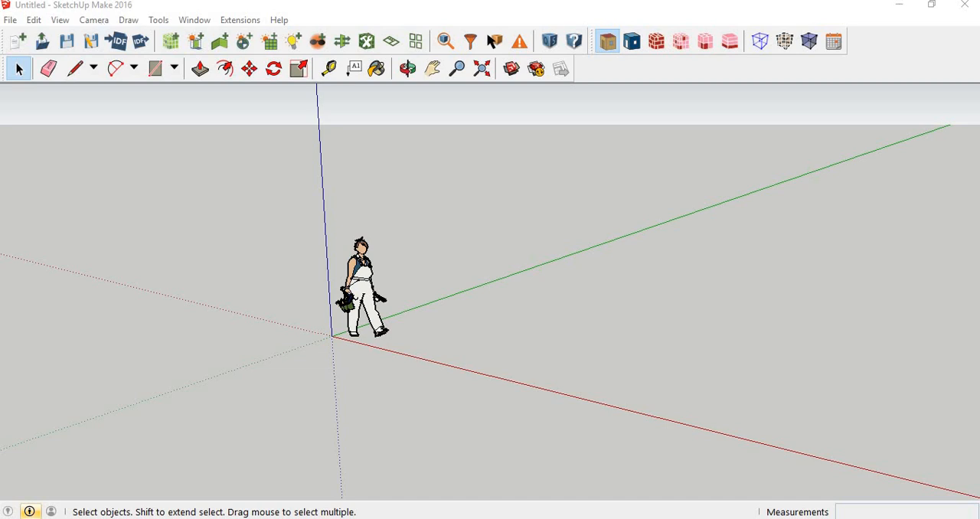
mouse_move(458, 336)
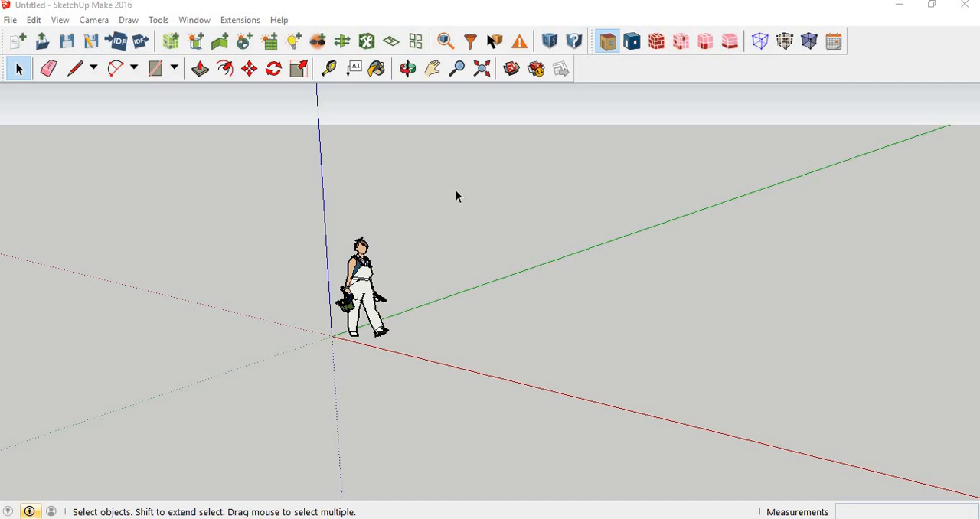
mouse_move(155, 69)
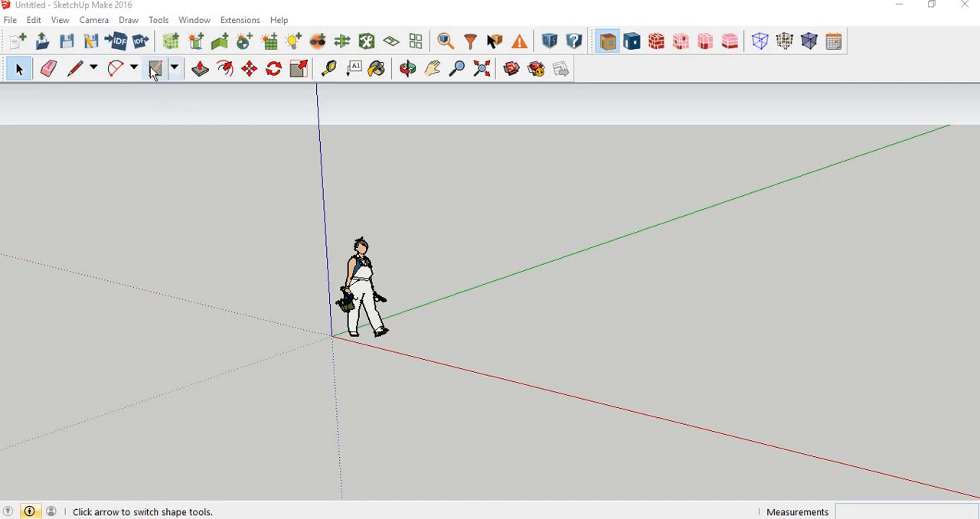
mouse_move(154, 69)
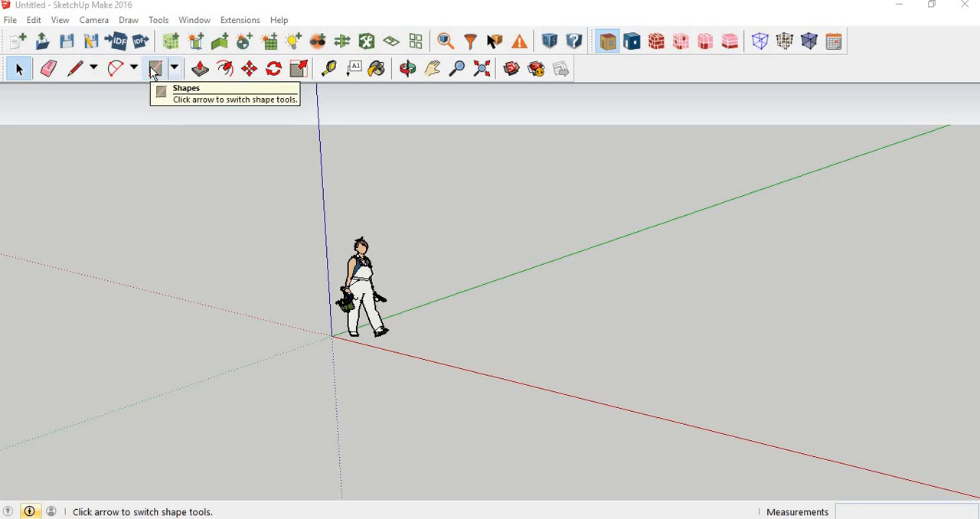
mouse_move(214, 110)
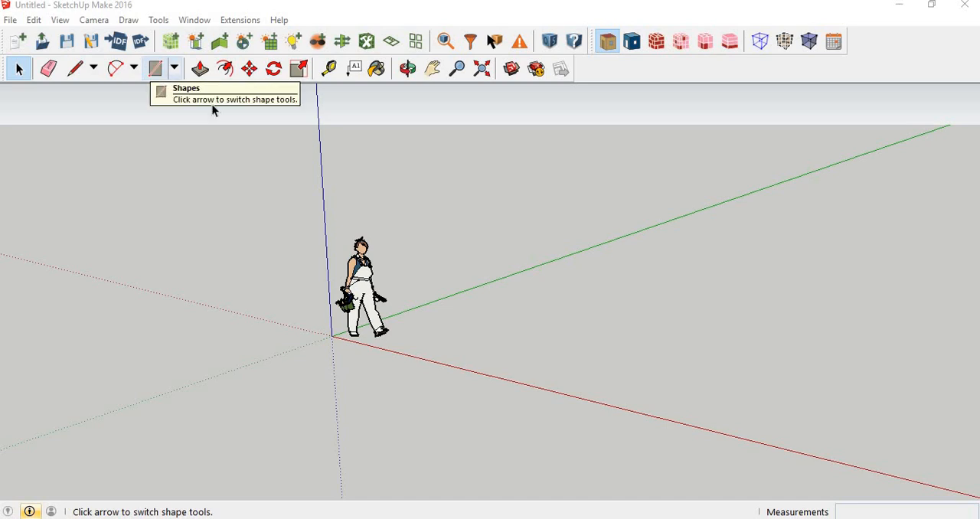
Step: Draw the 5000 by 10000 mm floor rectangle by typing its dimensions
click(155, 69)
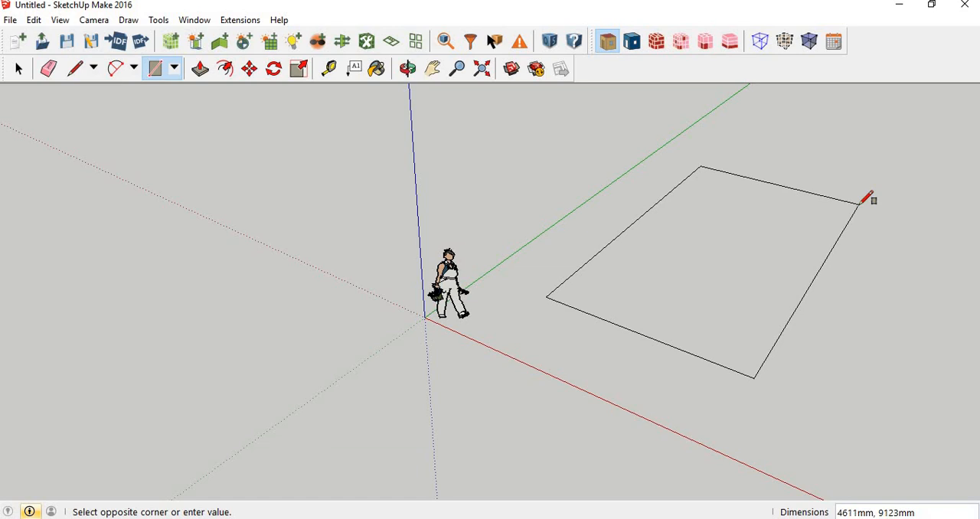
text(5)
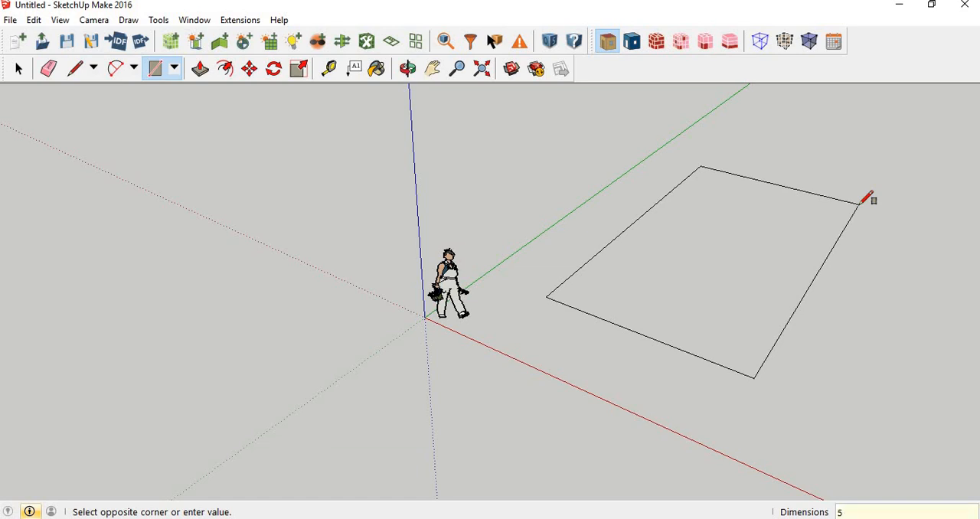
text(000,1)
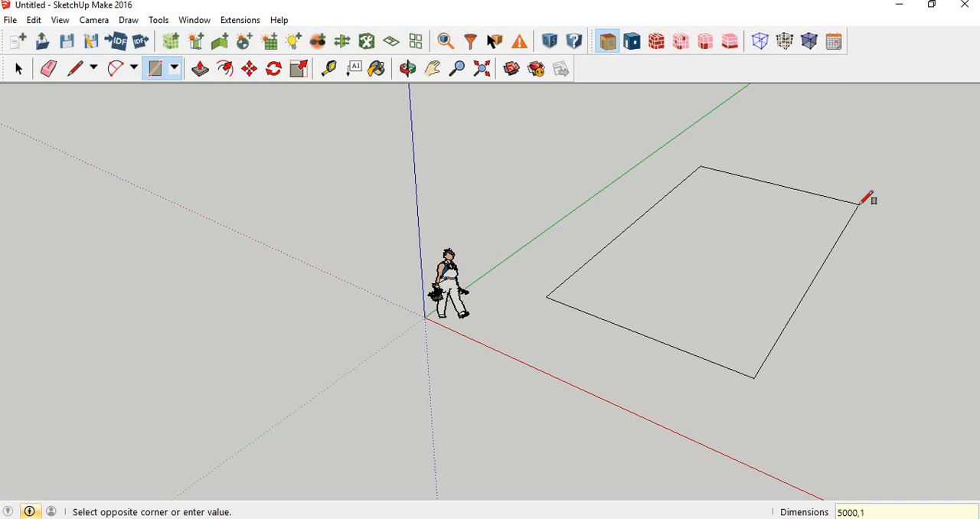
text(0000)
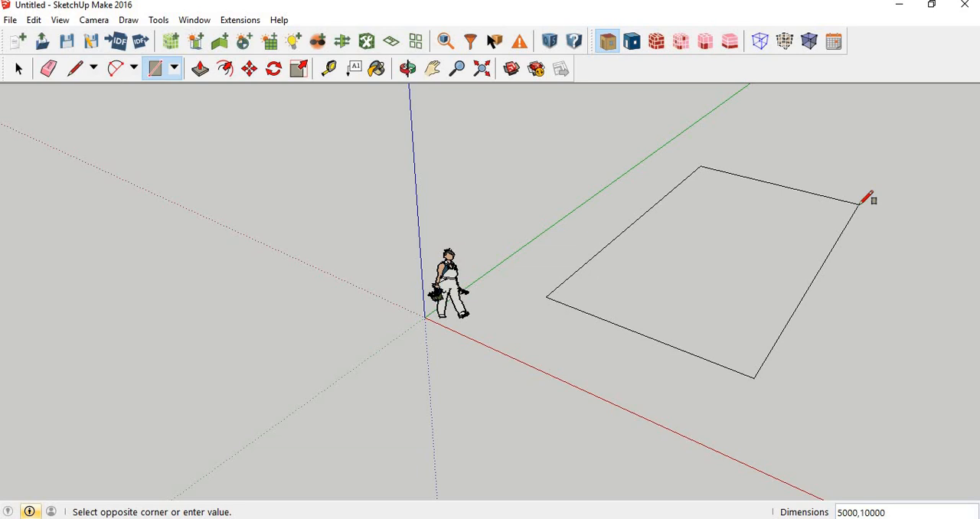
click(873, 200)
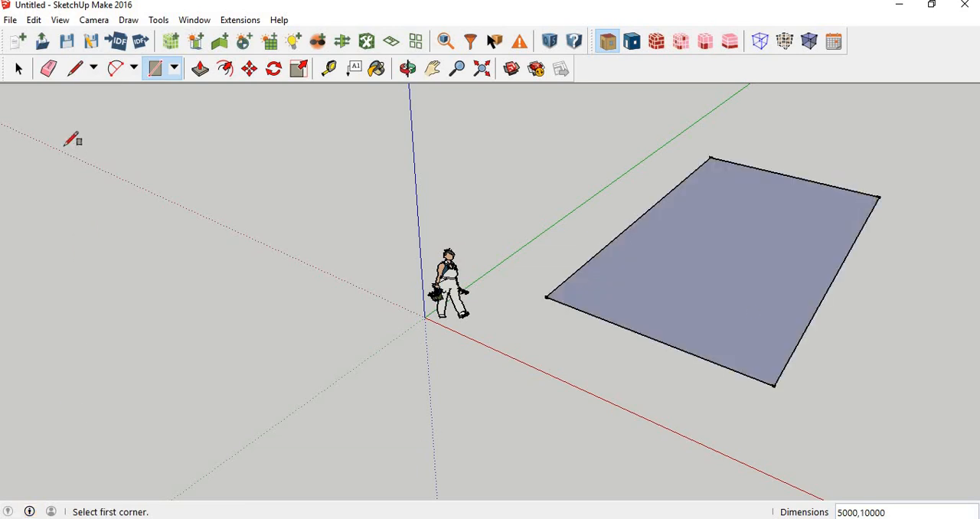
Step: Draw a dividing line between the long edges' midpoints to halve the floor
click(75, 69)
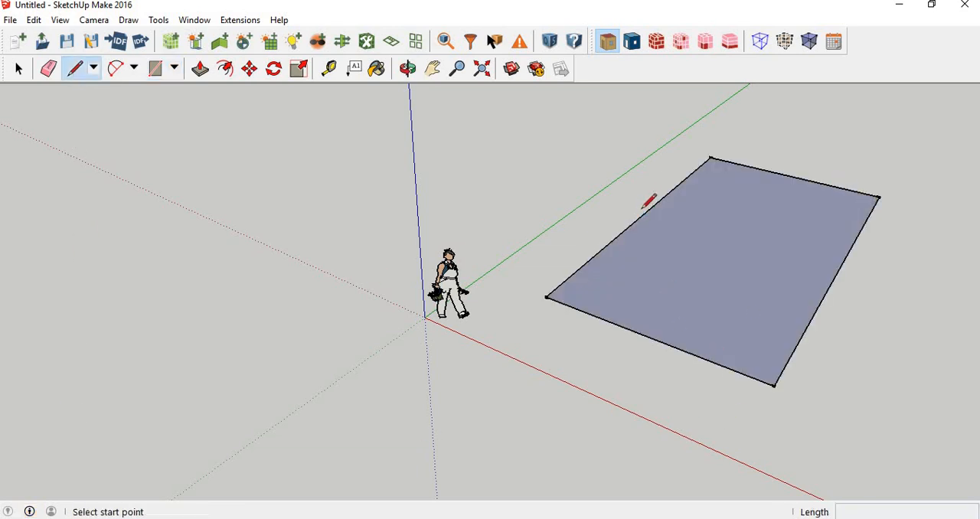
click(643, 215)
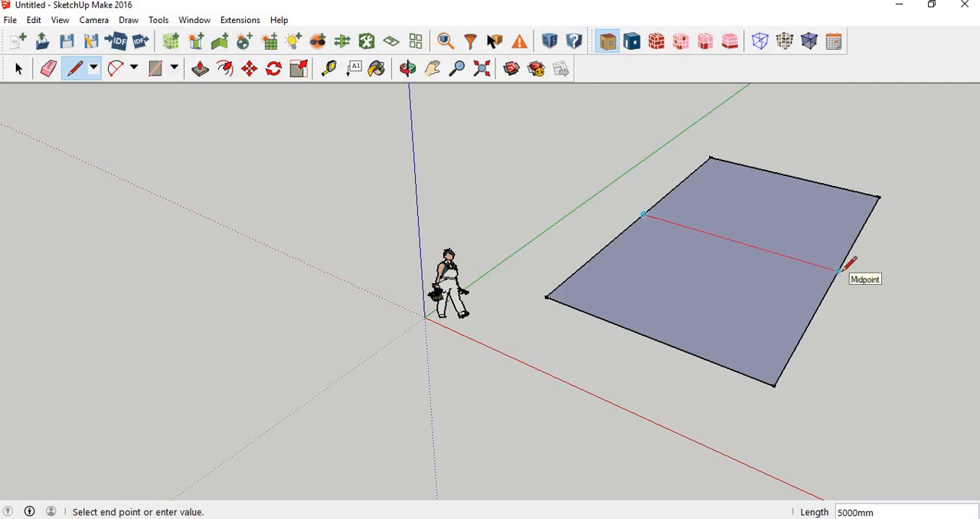
click(842, 268)
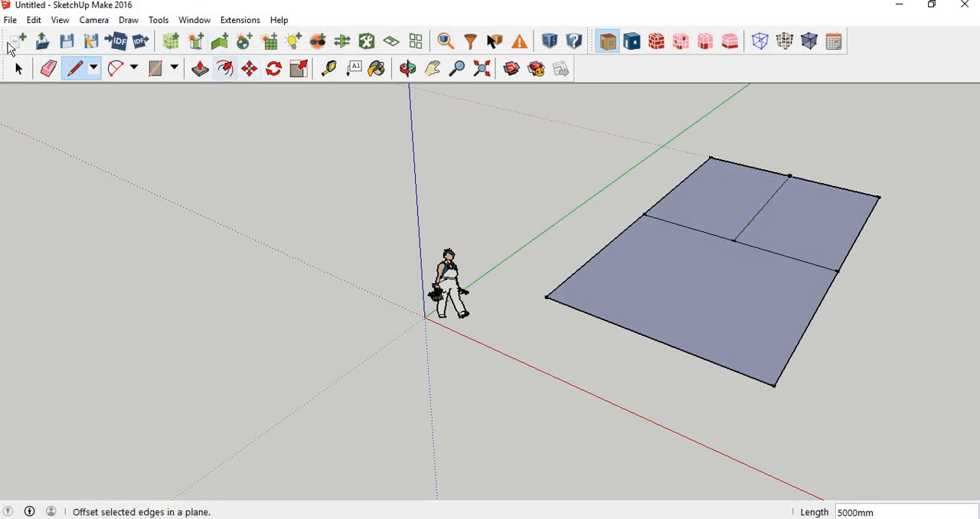
click(19, 69)
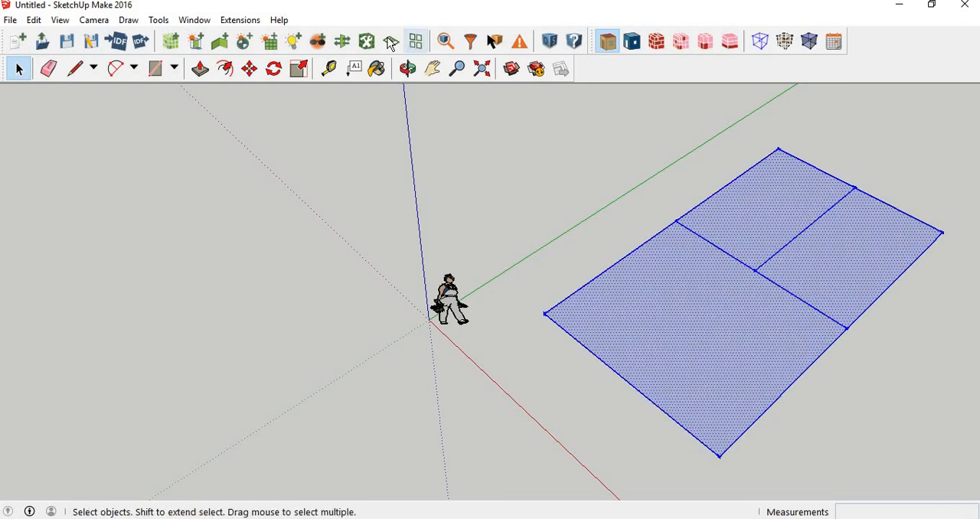
Step: Run Create Spaces From 2d Floor Plan with a 3m floor height and one floor
click(390, 41)
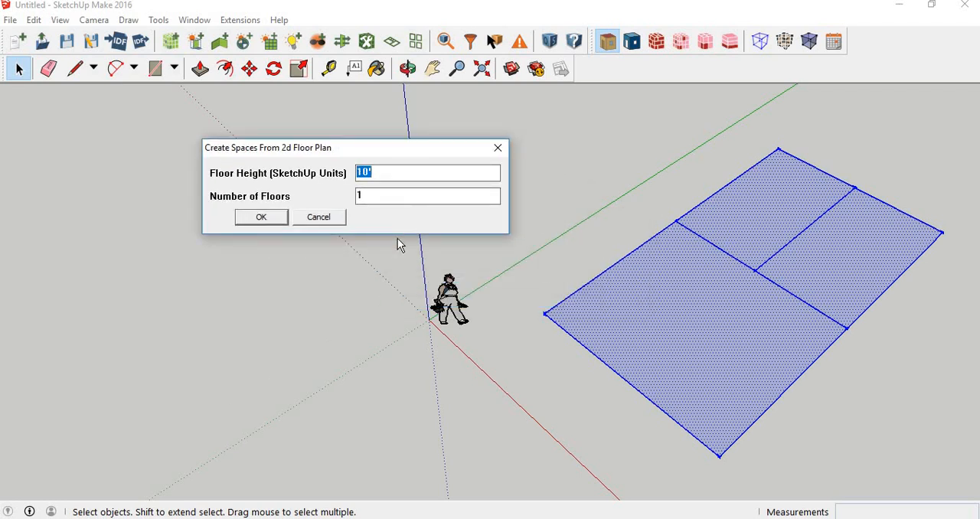
text(3m)
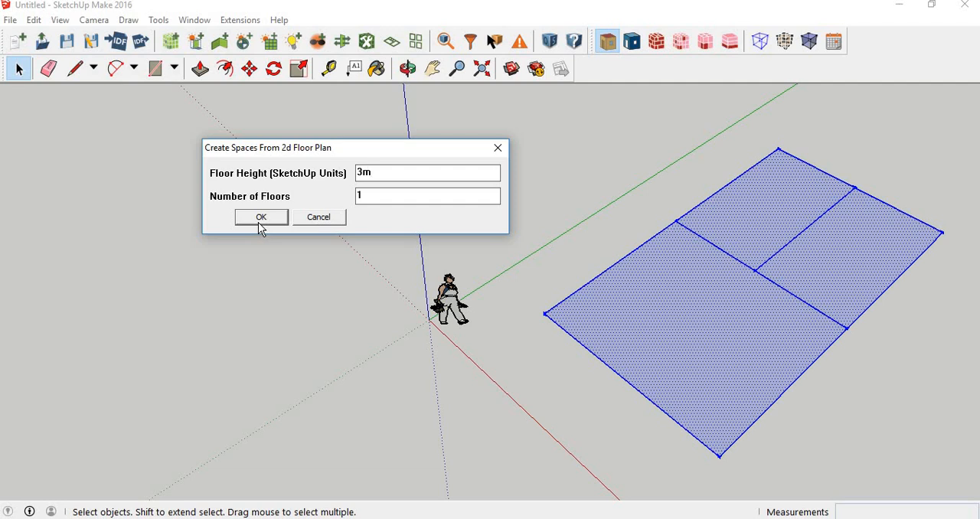
click(260, 217)
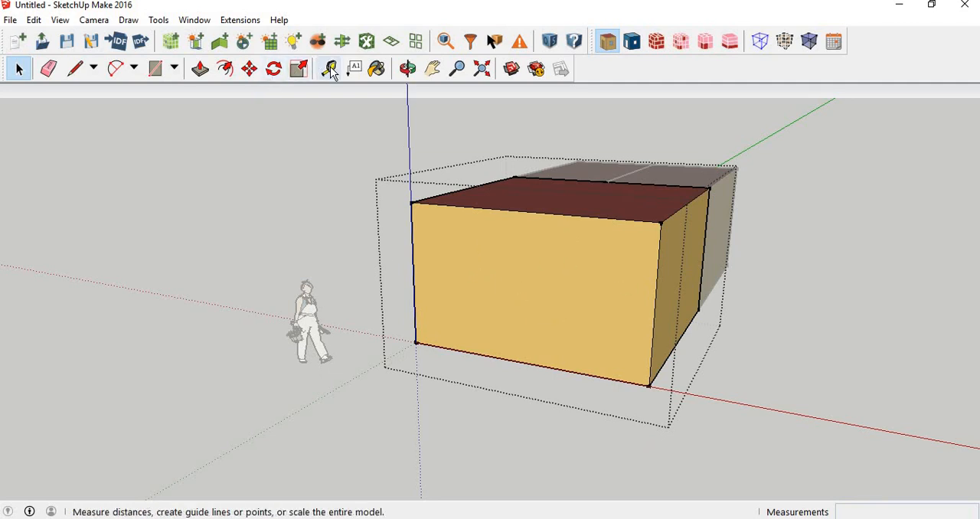
Step: Place a 1000 mm guide on the front wall and draw a 2000 mm window rectangle
click(328, 69)
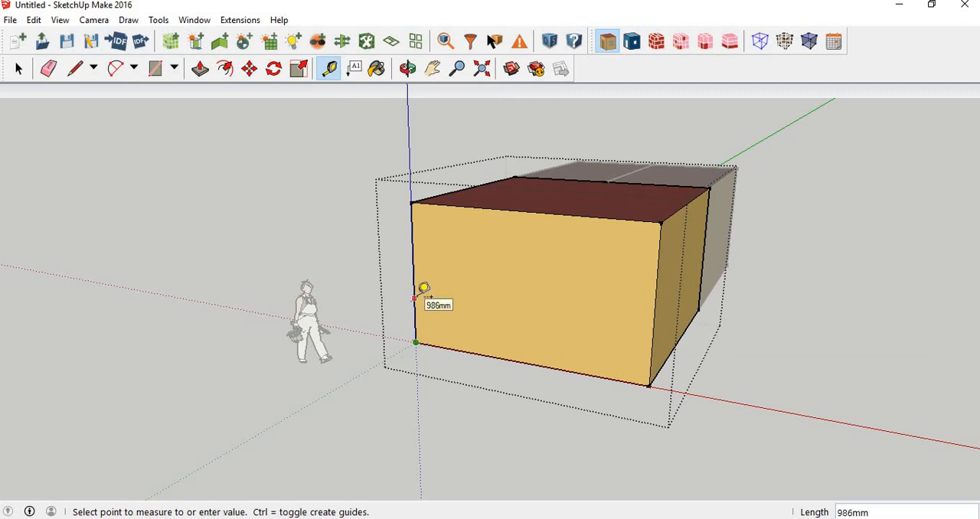
text(1000)
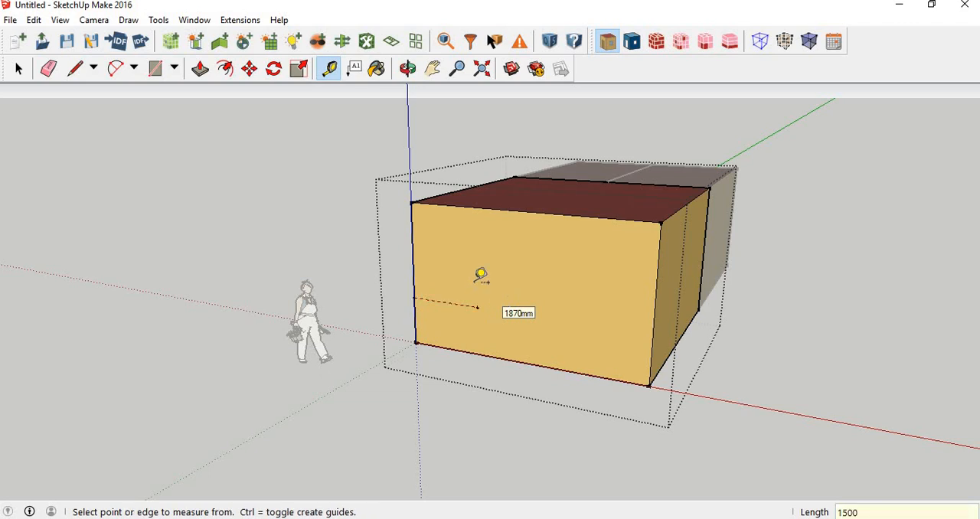
click(155, 69)
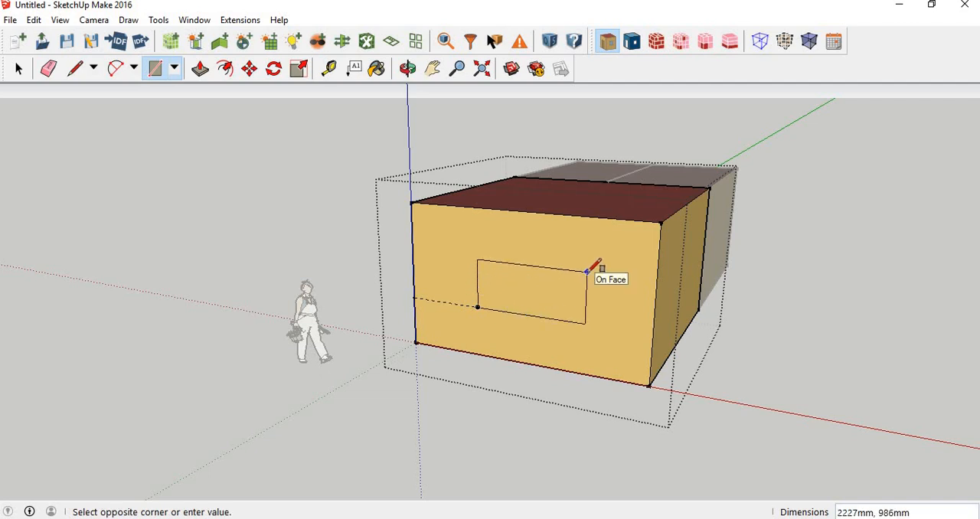
text(2000)
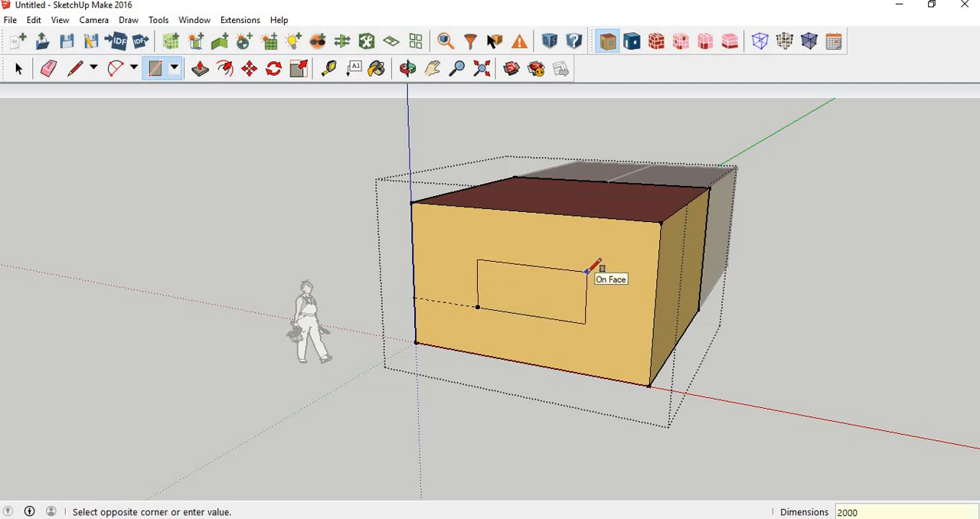
text(,100)
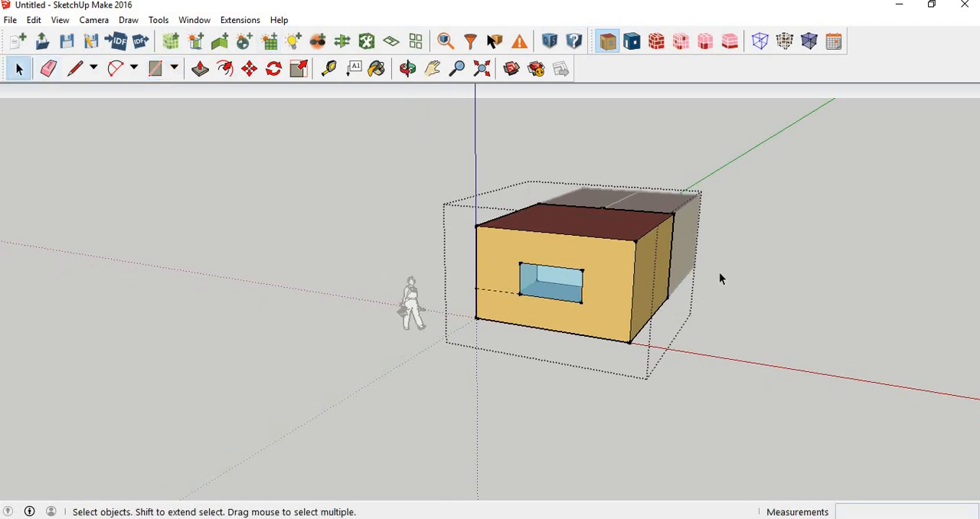
Step: Close the zone, place a 1000 mm guide, and draw a 2000,1000 window rectangle
click(407, 69)
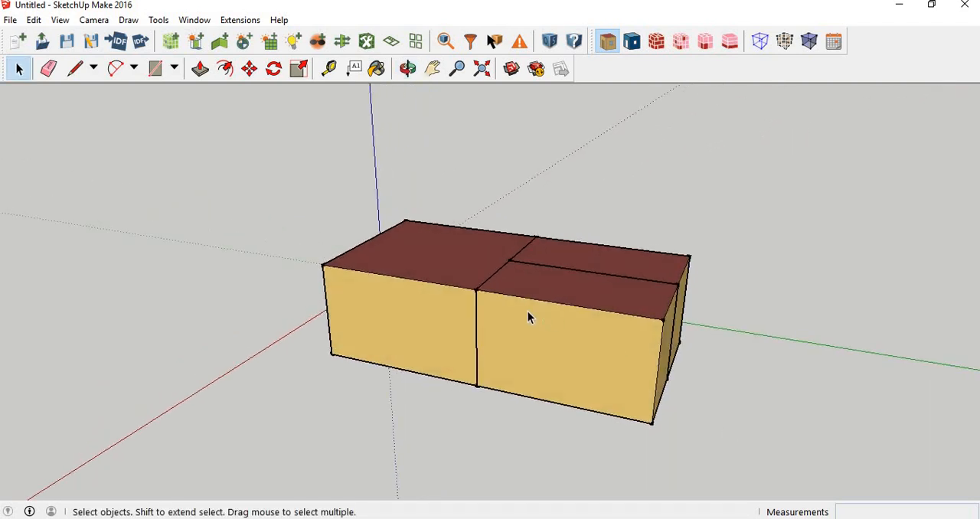
mouse_move(622, 320)
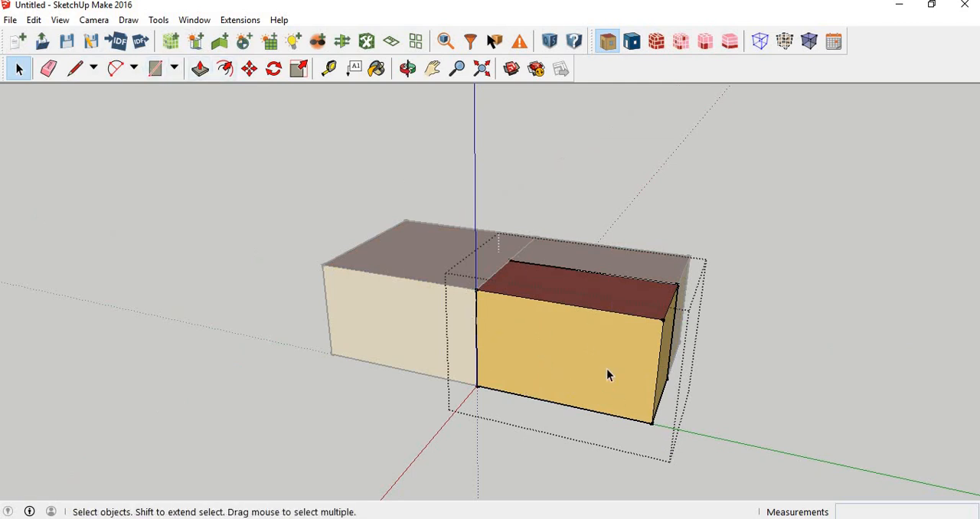
mouse_move(538, 331)
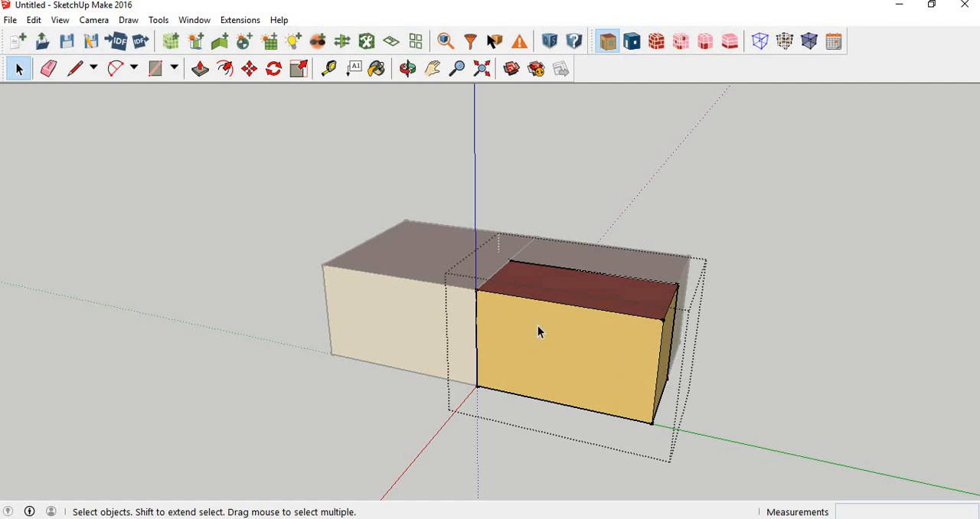
mouse_move(521, 336)
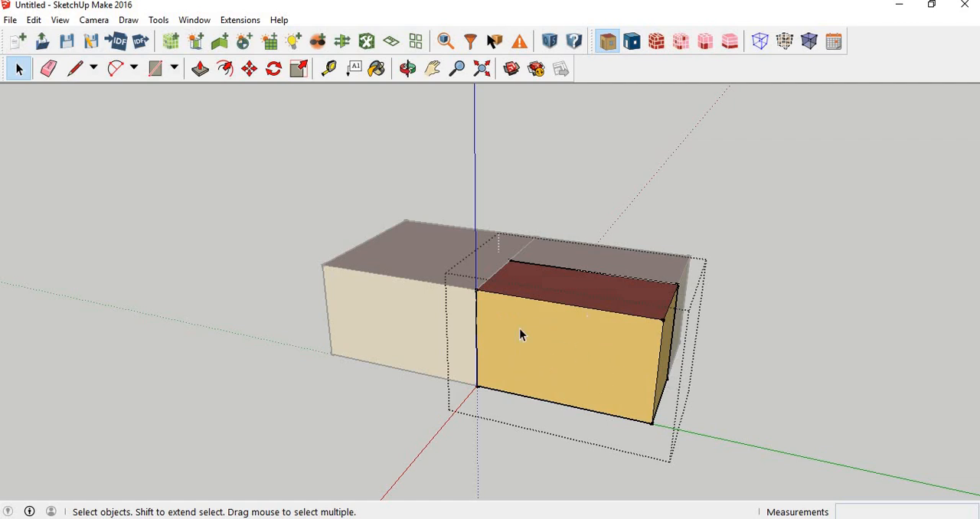
mouse_move(496, 395)
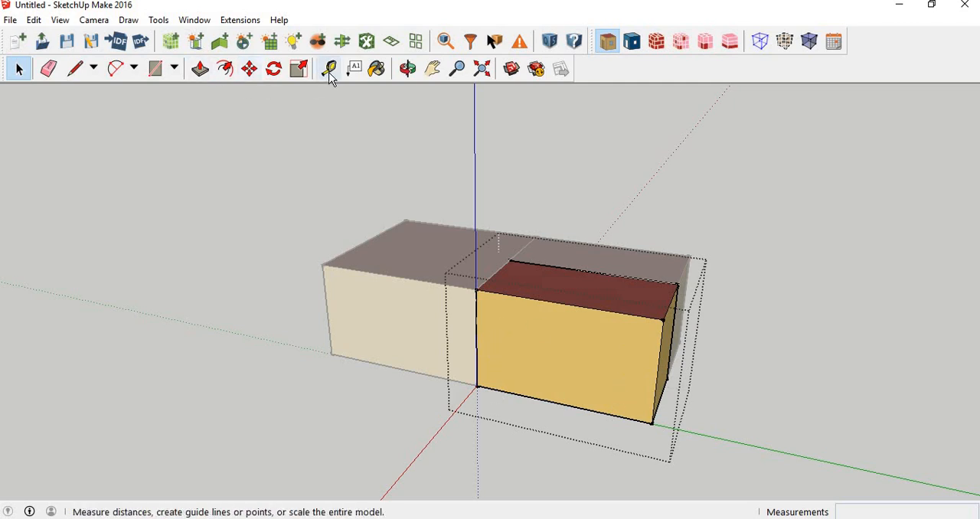
click(329, 69)
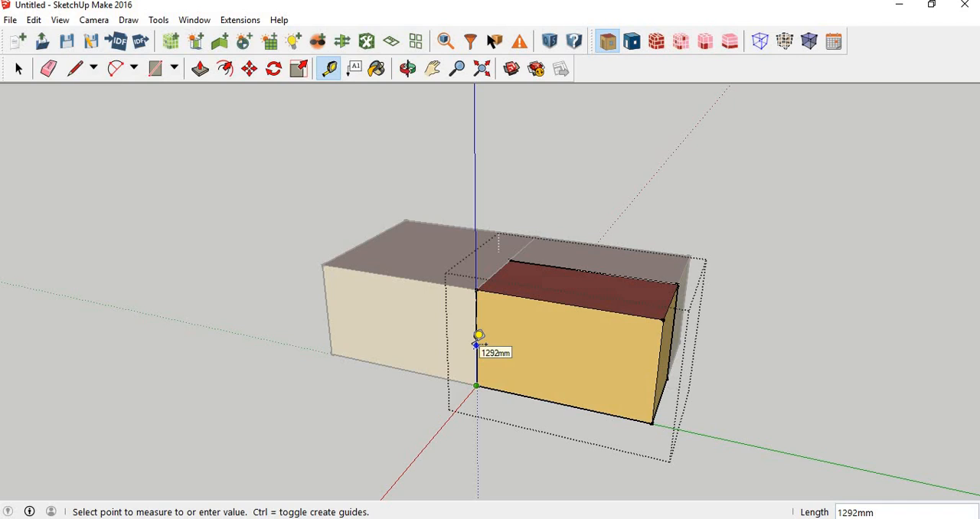
text(1000)
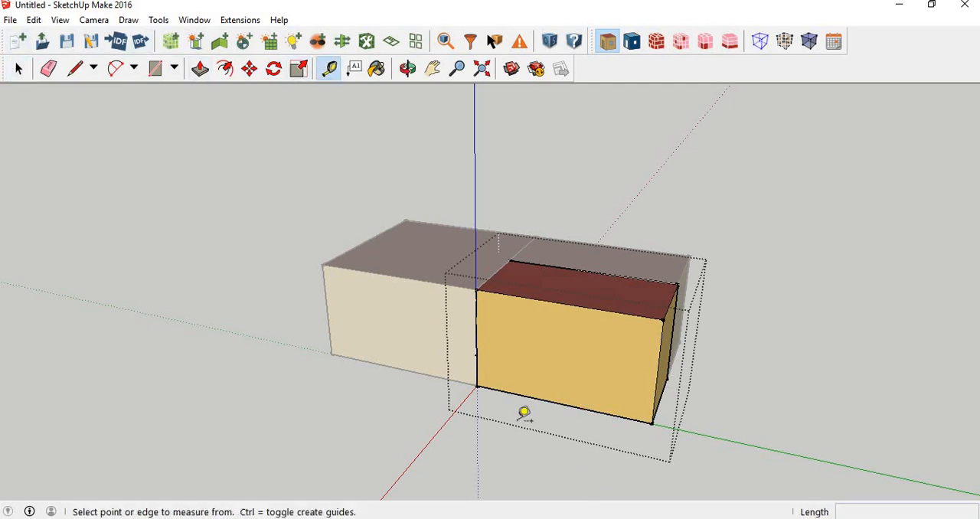
click(474, 354)
text(1500)
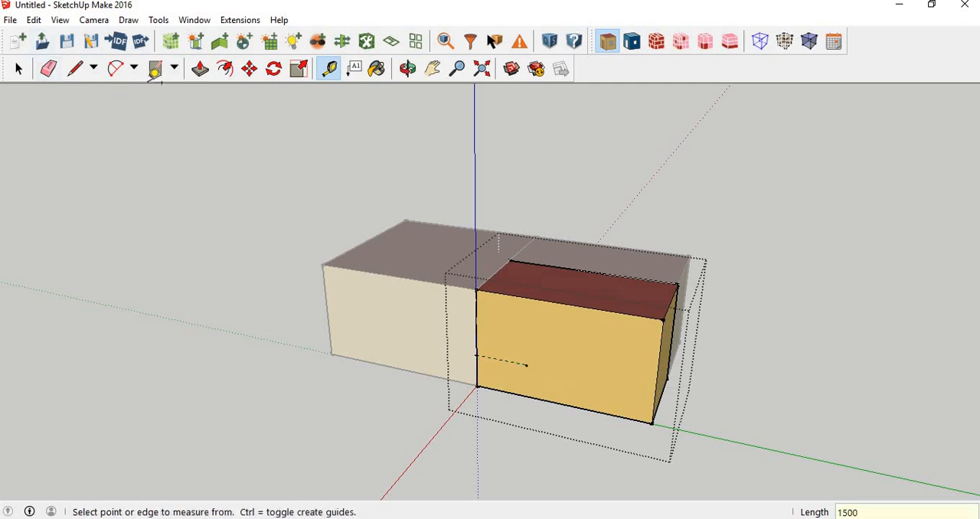
click(155, 68)
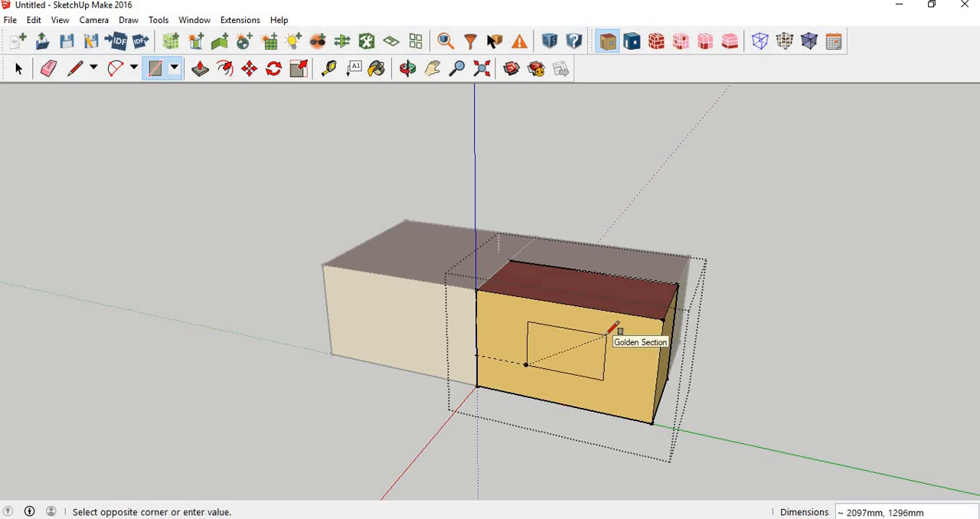
text(2000)
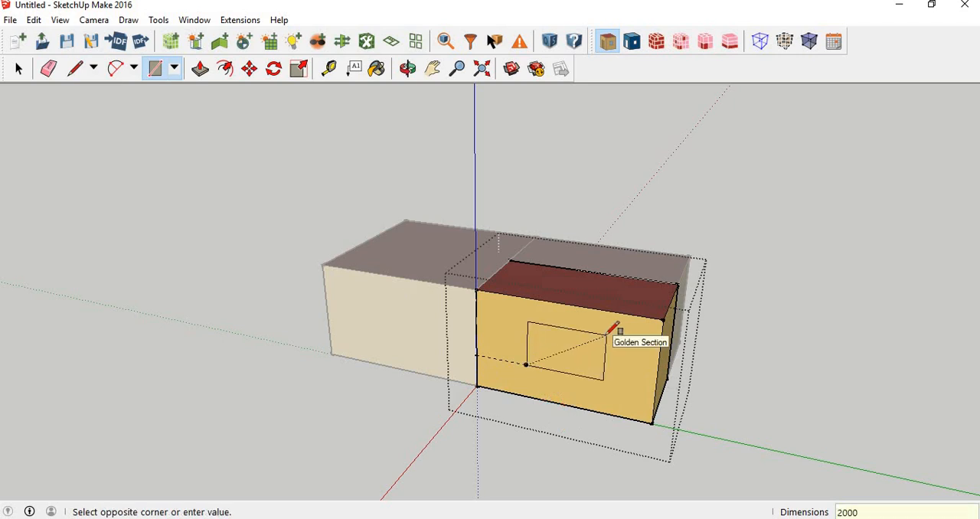
text(,1000)
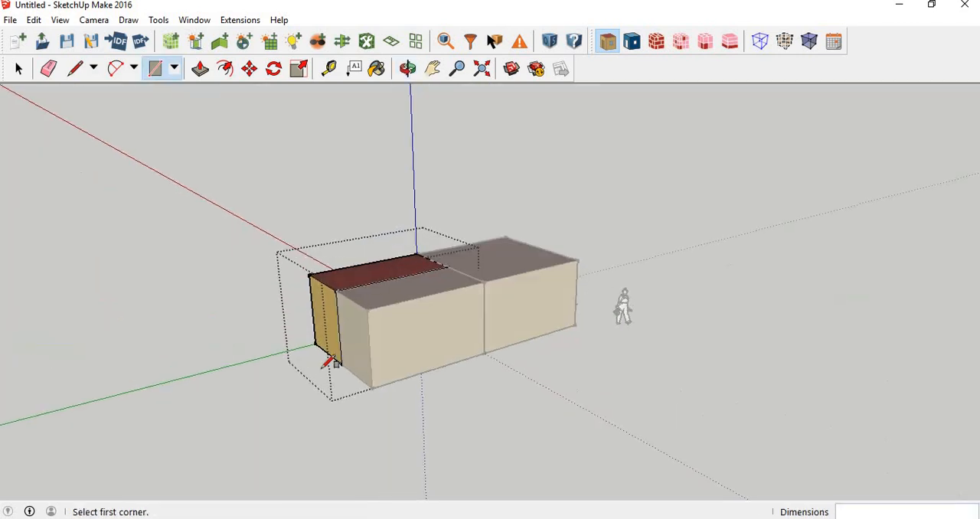
Step: Leave the first space and open the middle space's group for editing
click(19, 69)
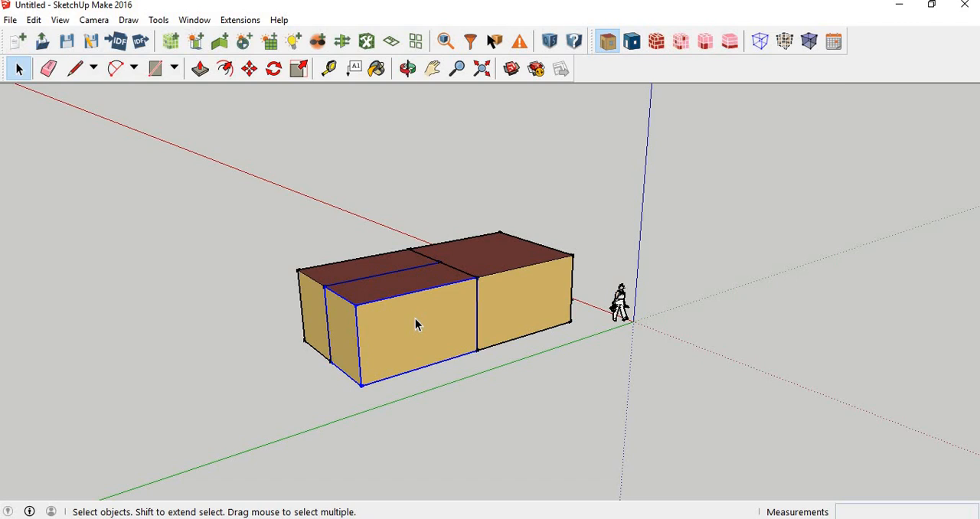
mouse_move(381, 293)
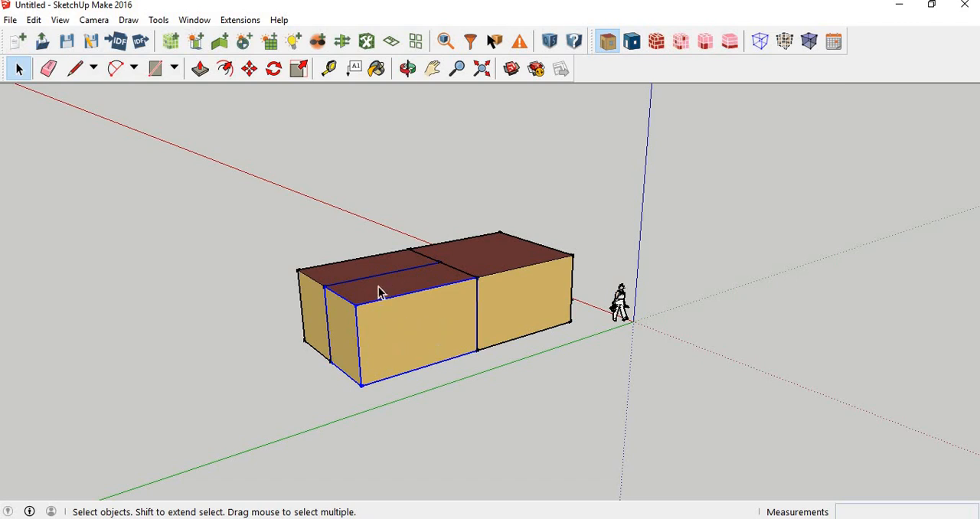
right_click(379, 294)
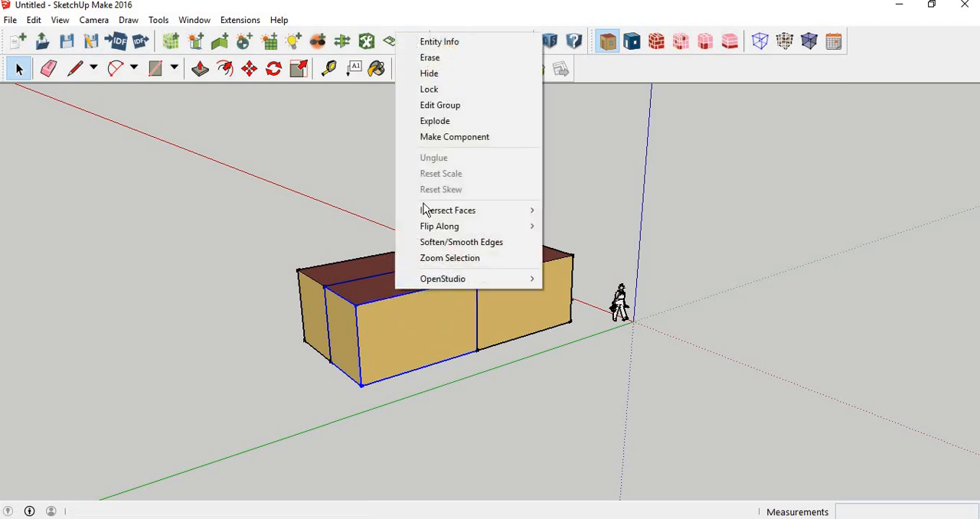
mouse_move(440, 105)
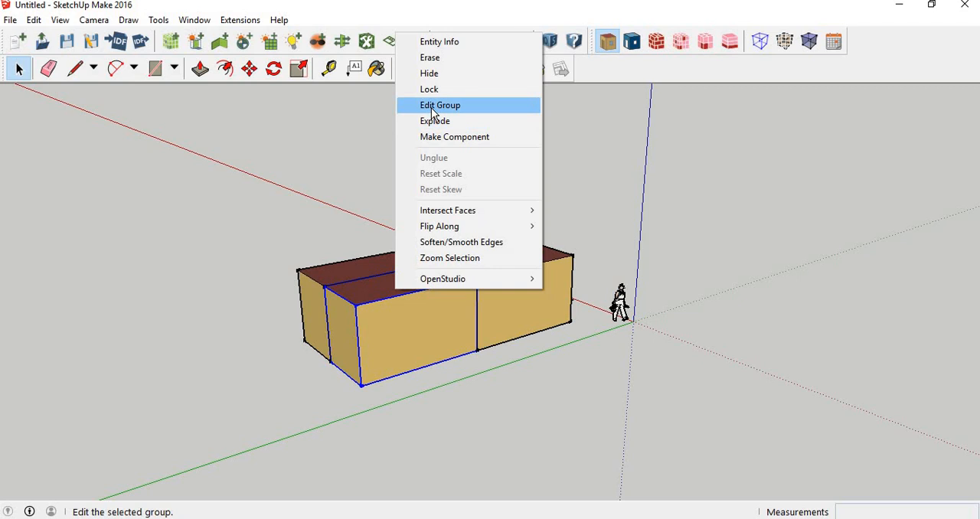
click(440, 105)
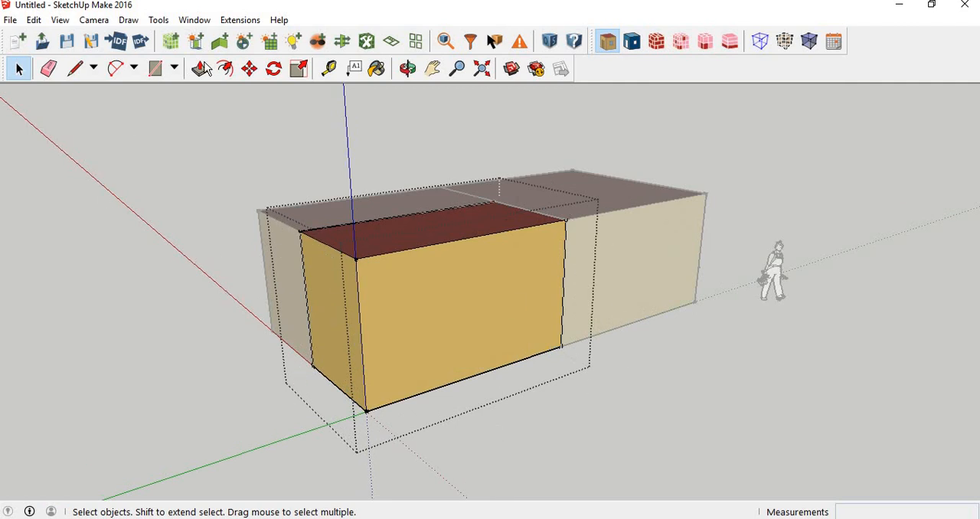
Step: Place a 1000 mm guide and draw a 2000 mm window rectangle on the front wall
click(328, 69)
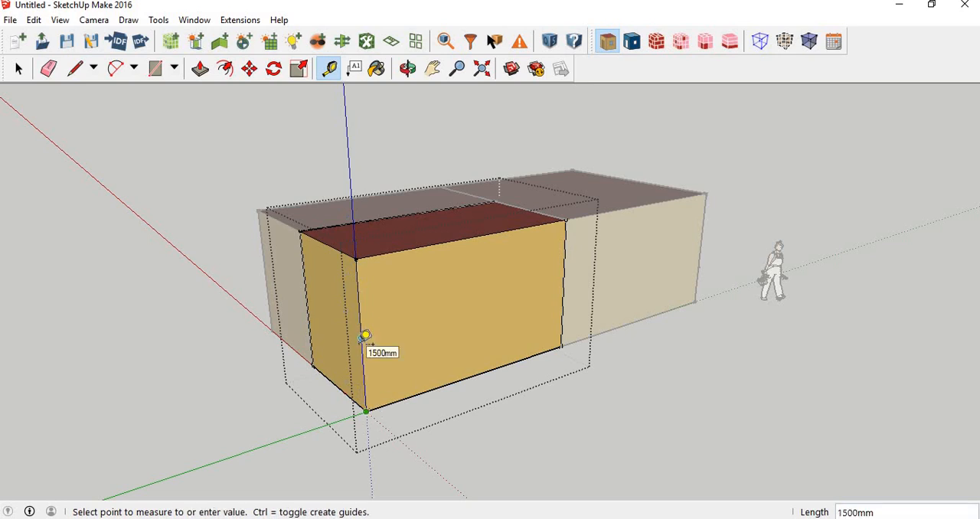
text(1000)
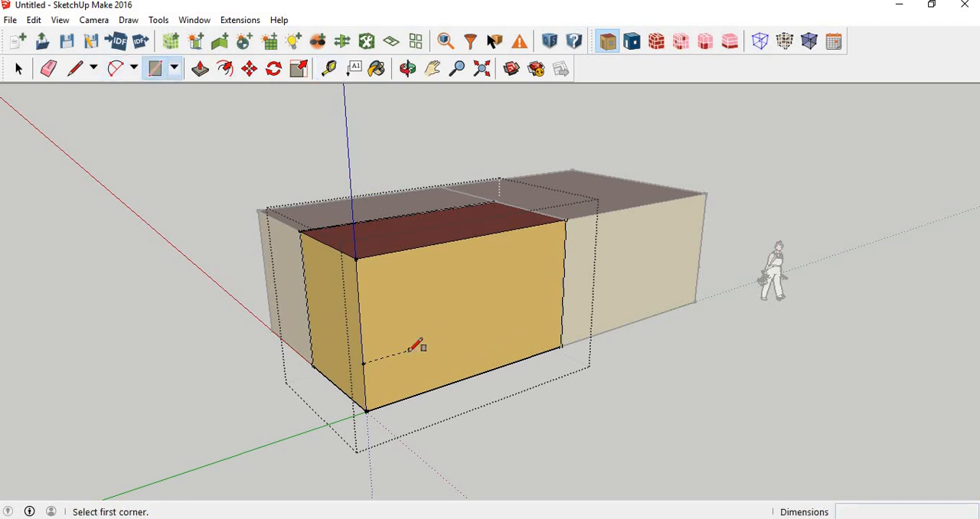
drag(409, 350, 505, 291)
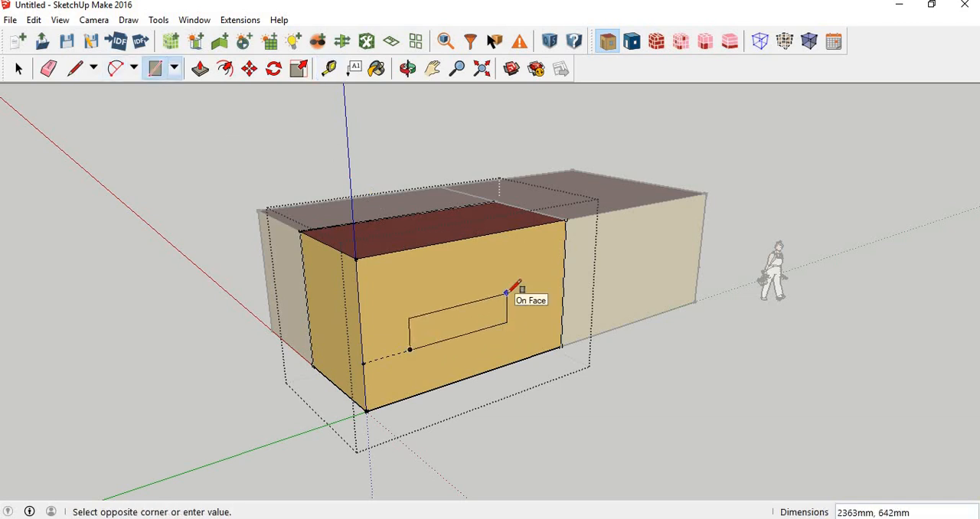
text(2000)
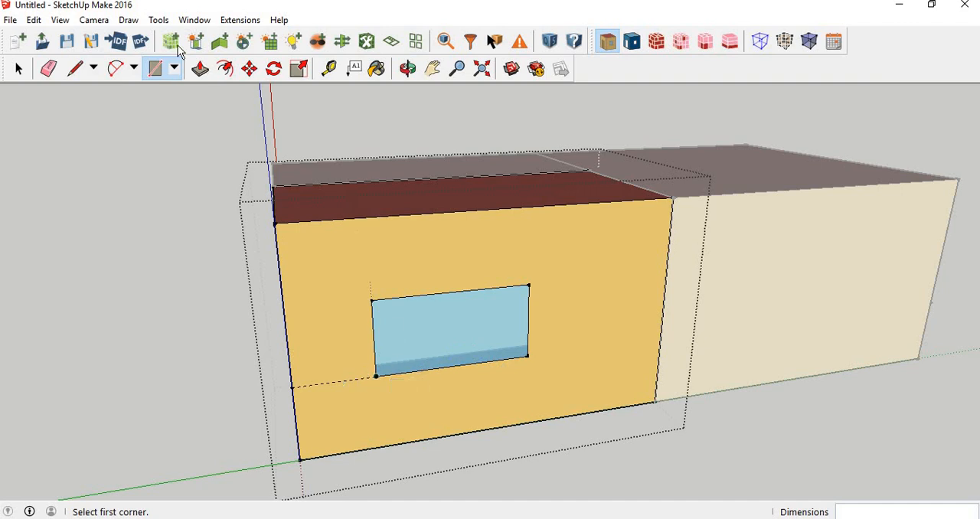
Step: Select the window and move it 500 mm along the green axis
click(19, 69)
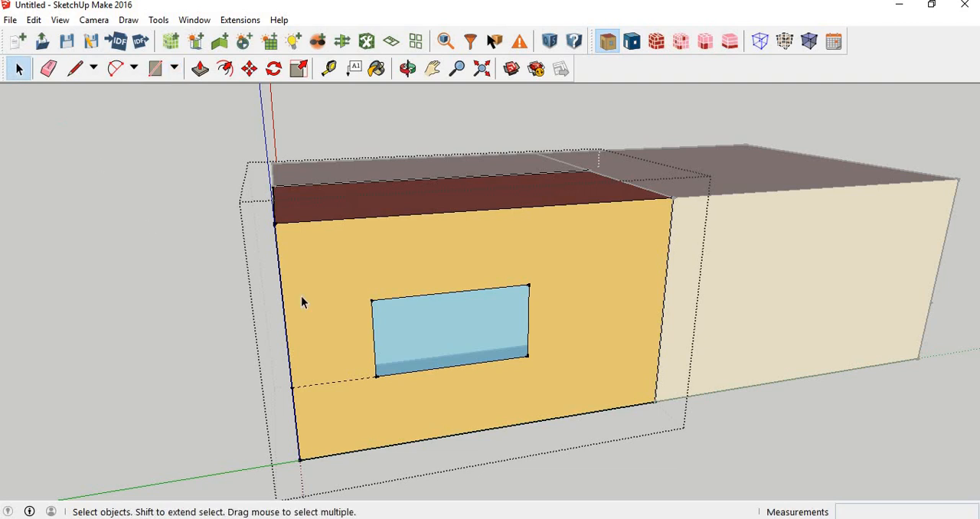
click(452, 330)
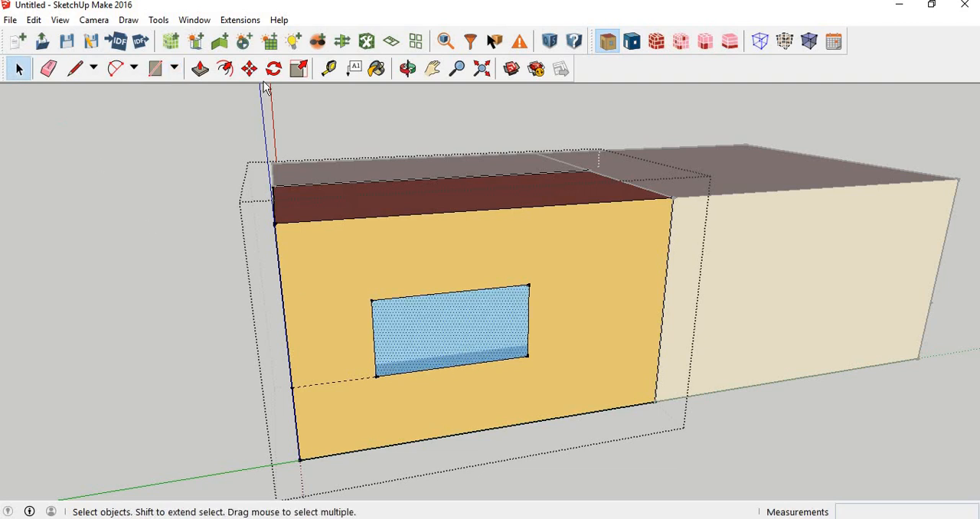
mouse_move(248, 68)
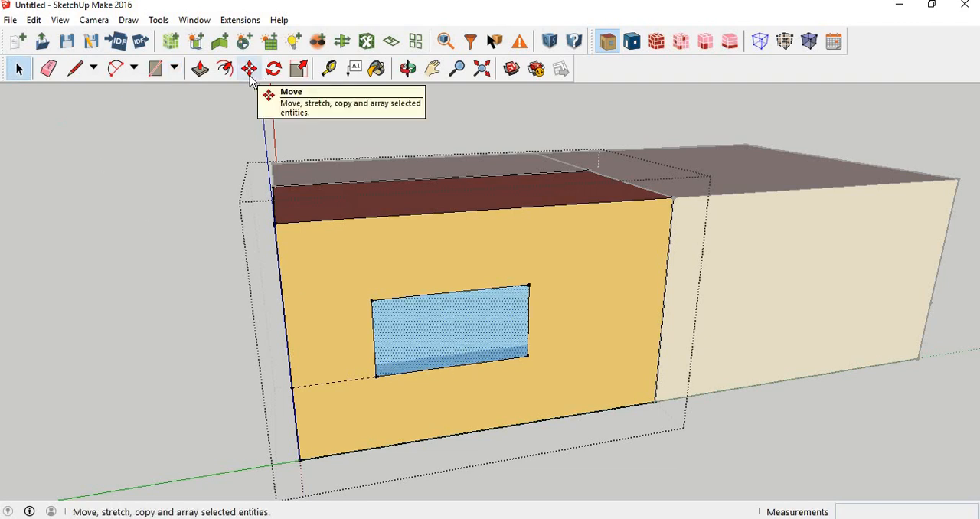
click(248, 69)
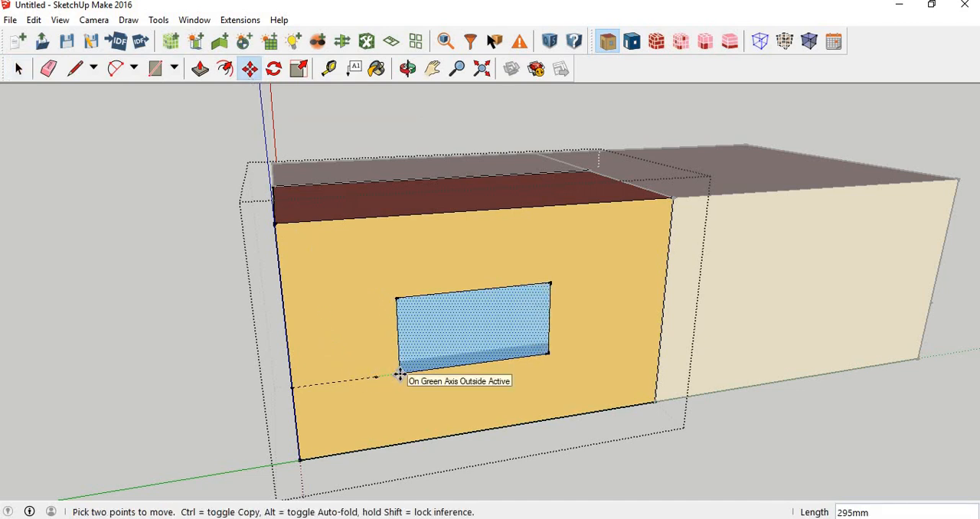
text(5)
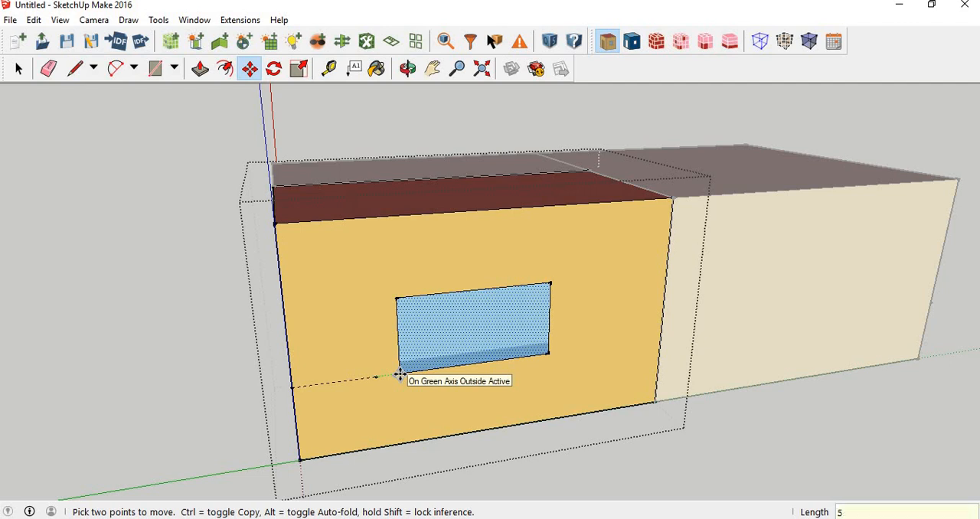
text(500)
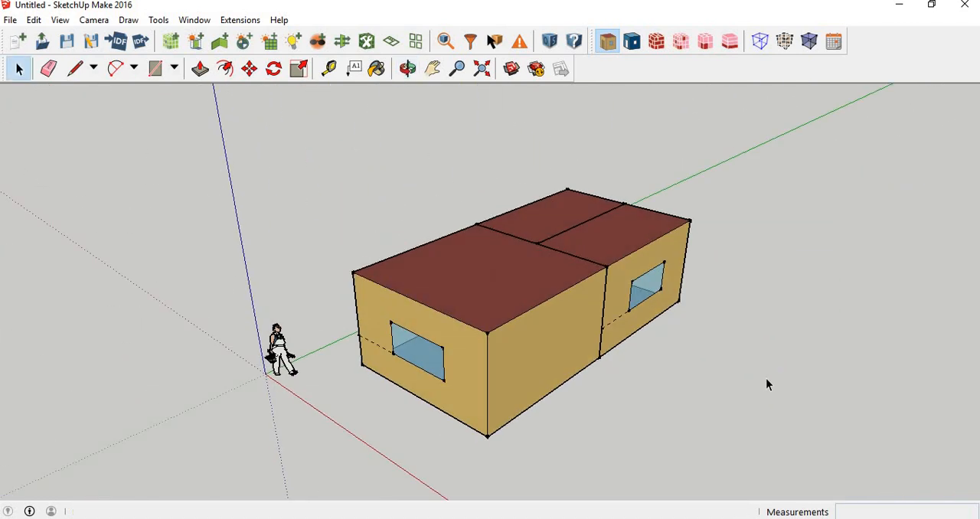
click(408, 69)
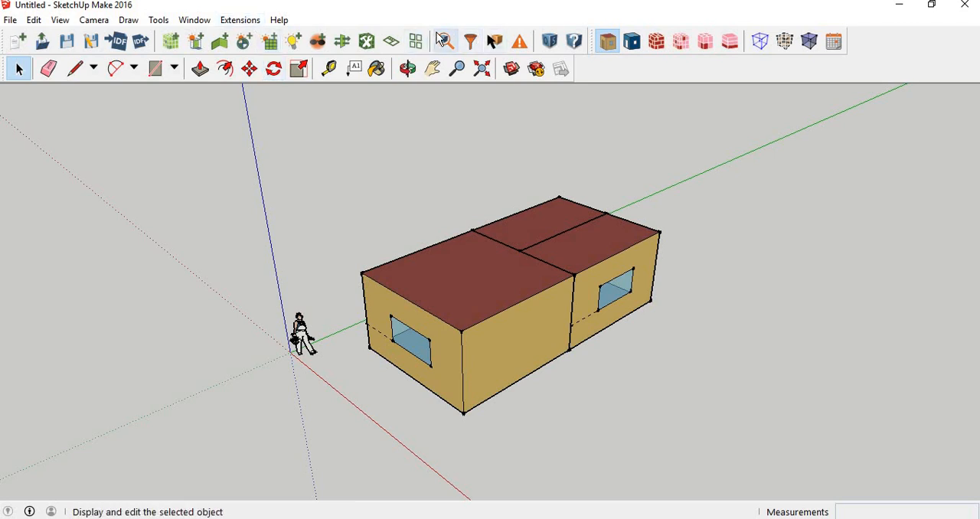
mouse_move(445, 42)
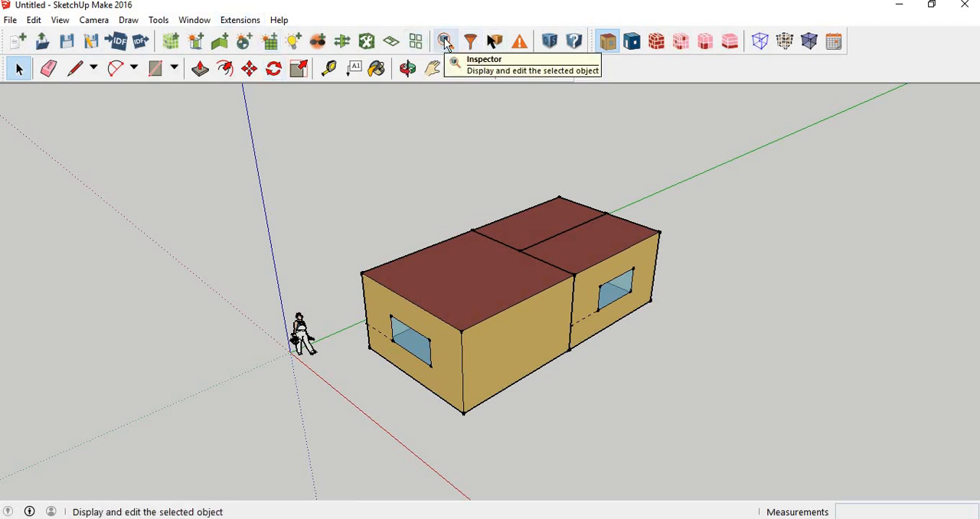
Step: Open the OpenStudio Inspector and view Space 102's details
click(445, 41)
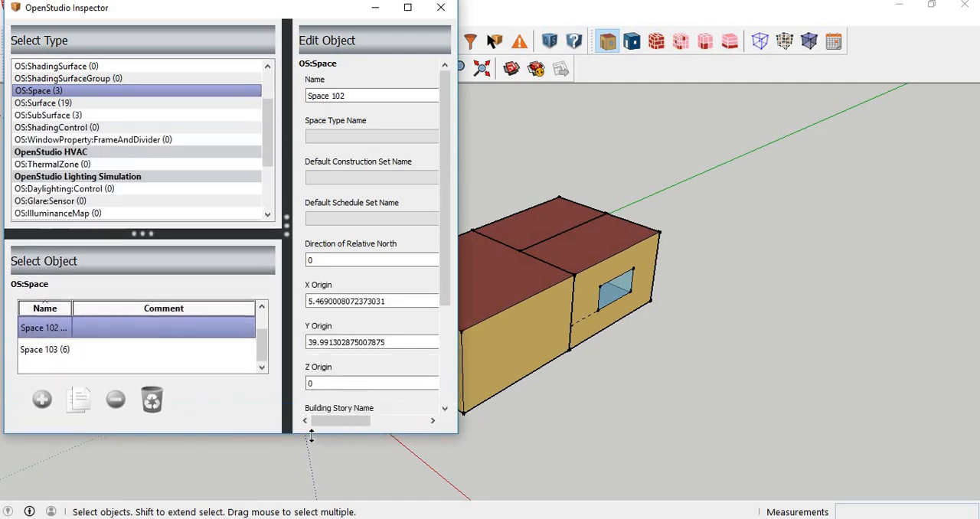
mouse_move(278, 252)
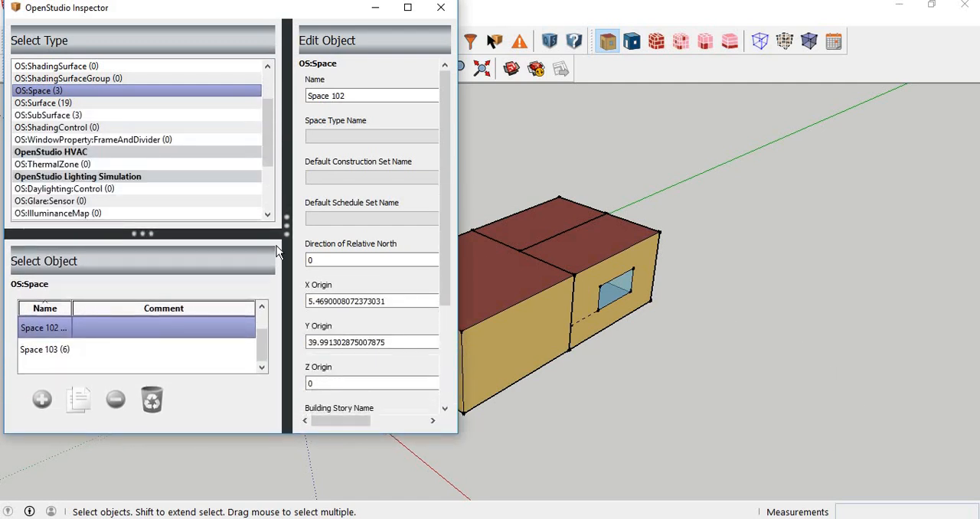
mouse_move(87, 311)
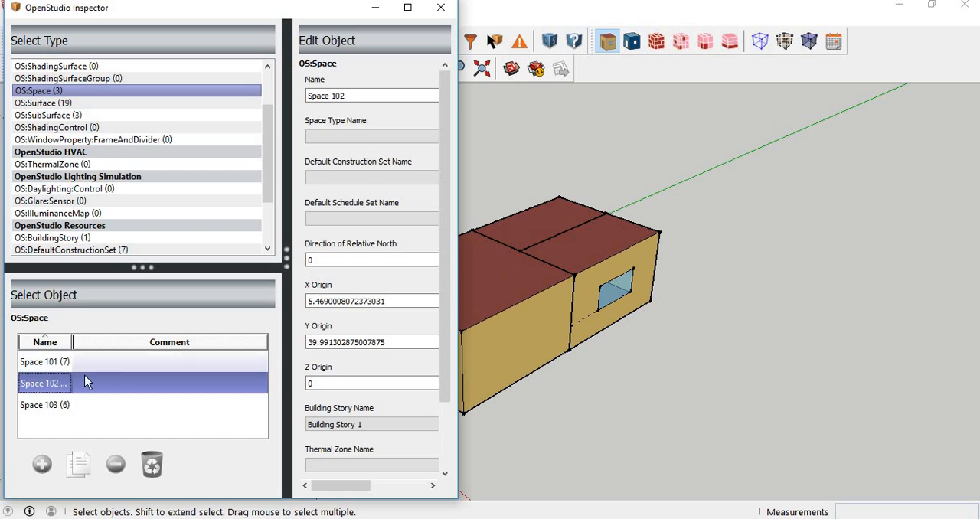
click(44, 361)
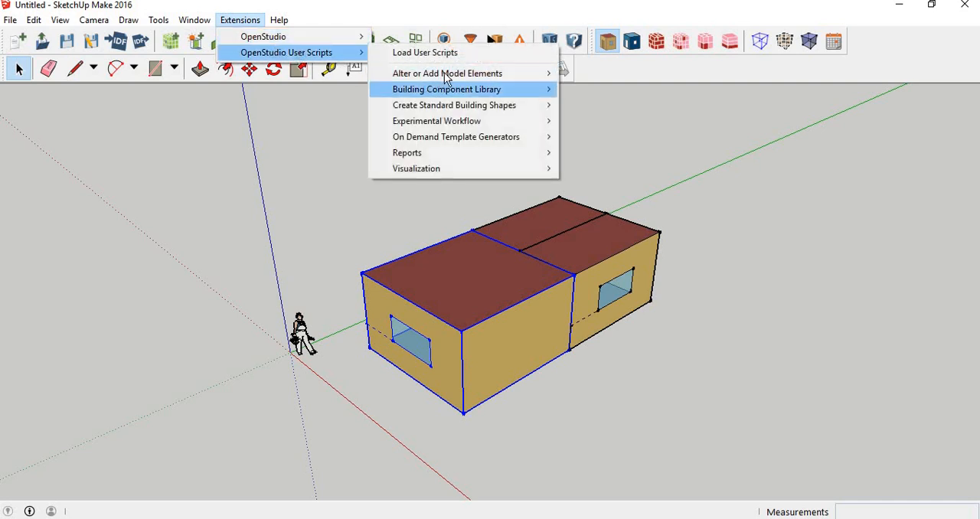
mouse_move(447, 73)
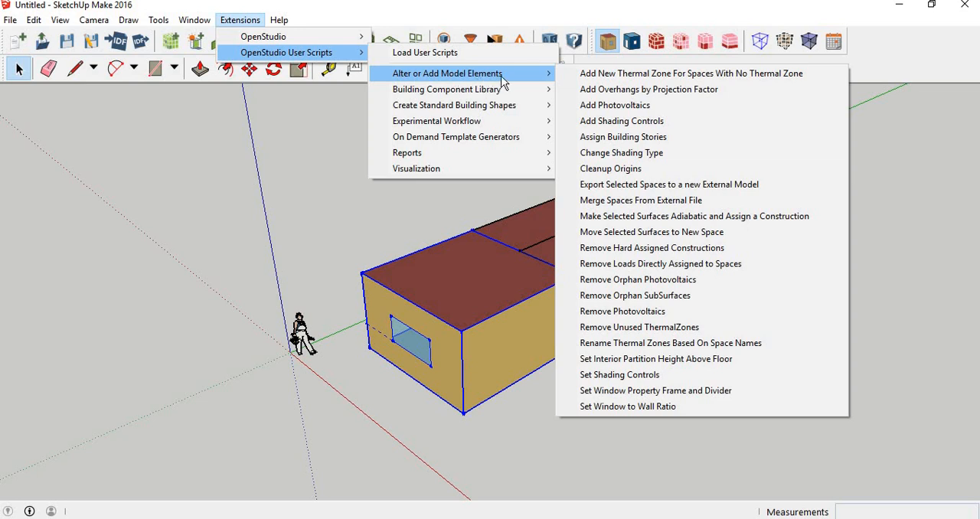
mouse_move(689, 73)
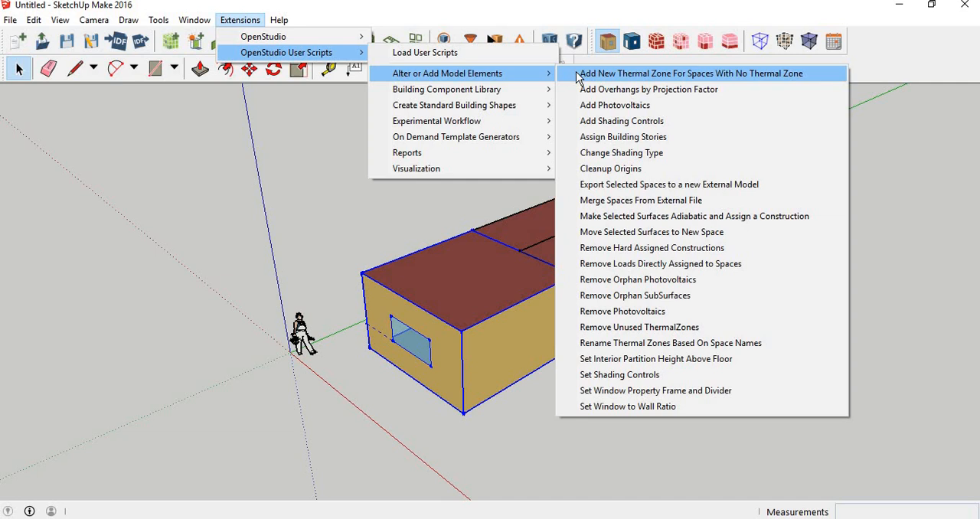
Step: Run the Add New Thermal Zone For Spaces With No Thermal Zone script
click(690, 73)
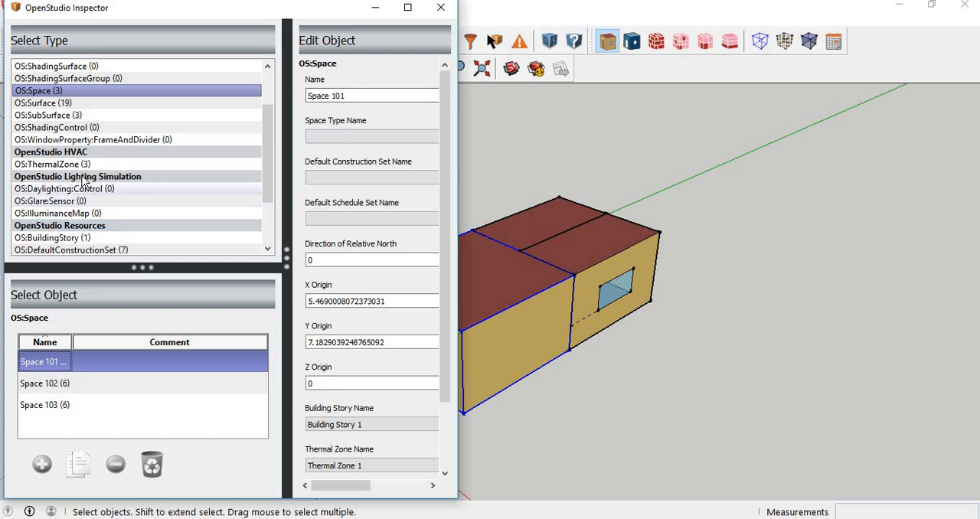
click(52, 164)
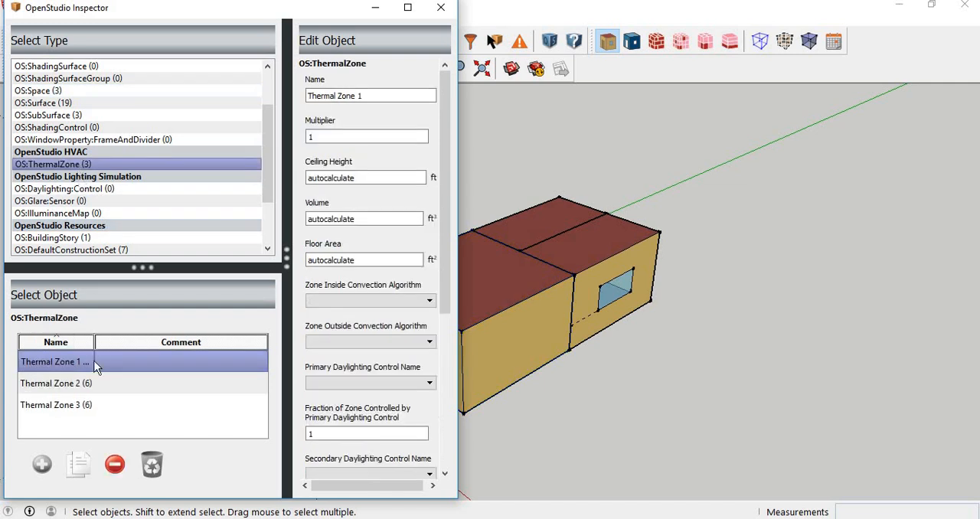
mouse_move(81, 408)
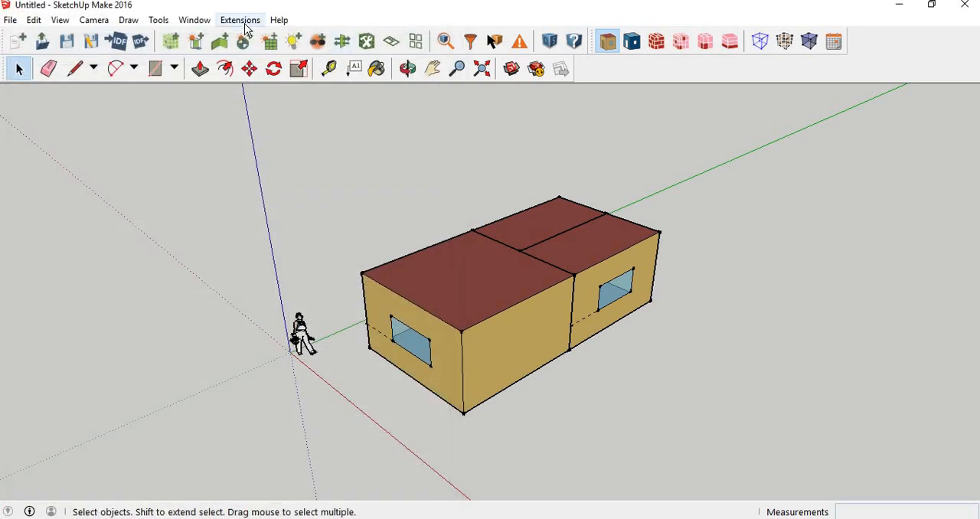
Step: Run the Rename Thermal Zones Based On Space Names user script
click(239, 20)
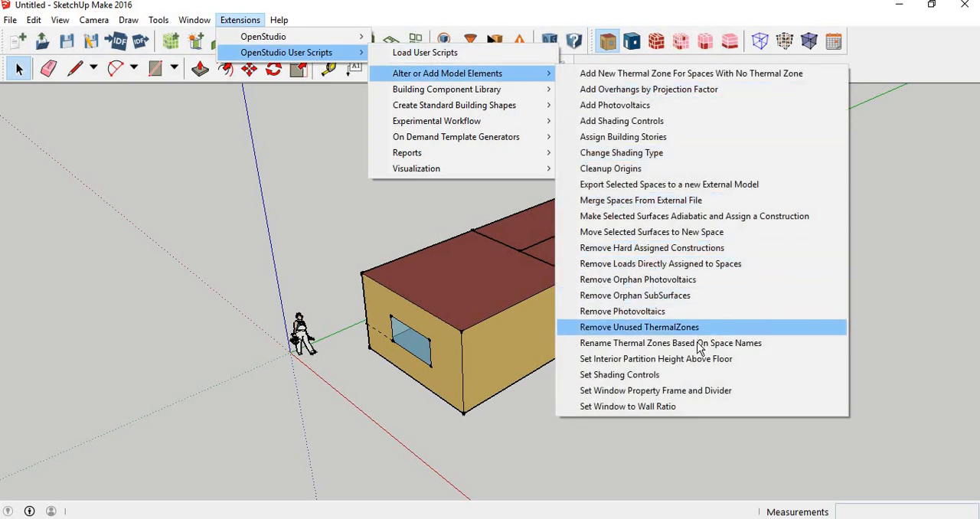
mouse_move(697, 343)
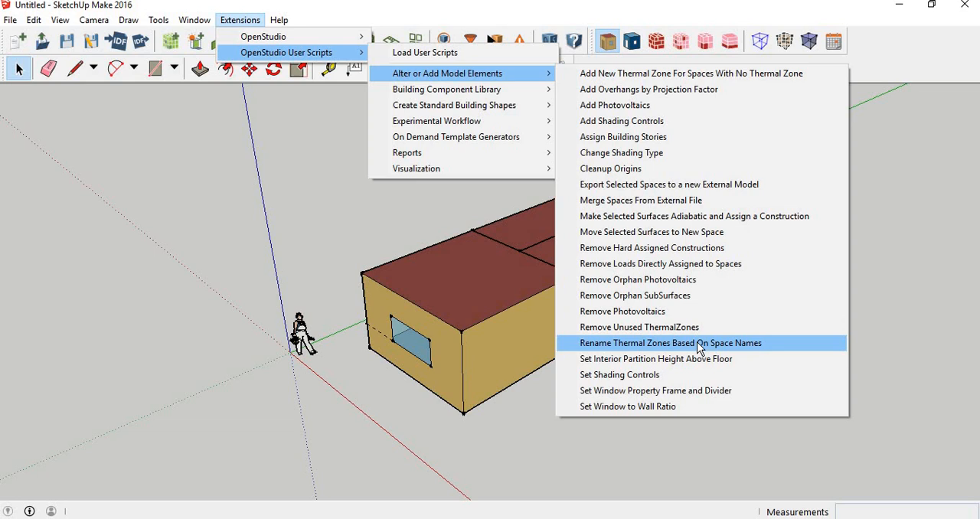
click(670, 343)
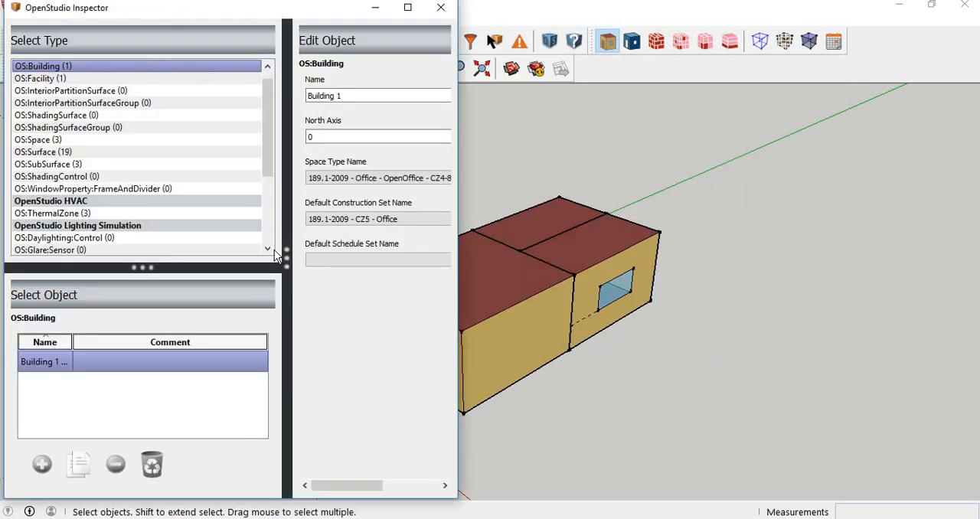
Step: List the OS:ThermalZone objects, confirm they read Thermal Zone: Space 101–103, and close the inspector
click(53, 213)
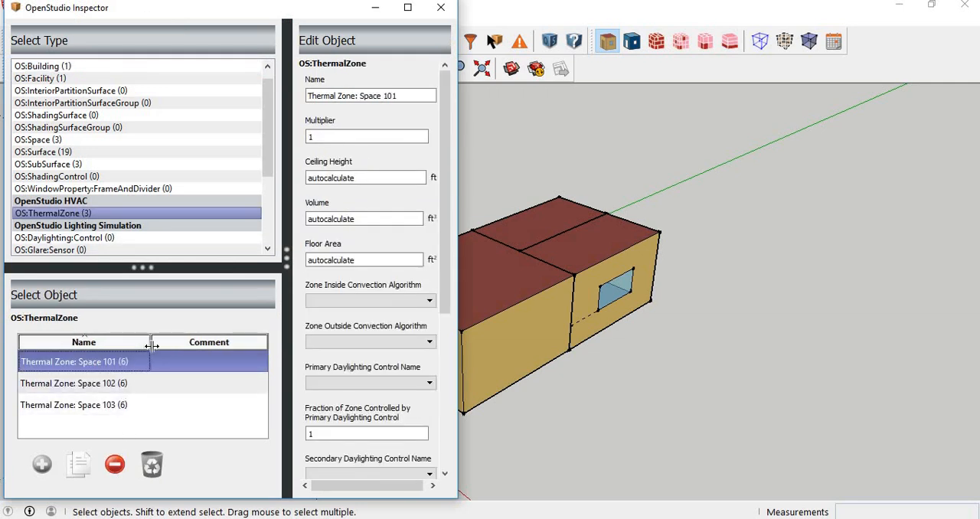
mouse_move(82, 417)
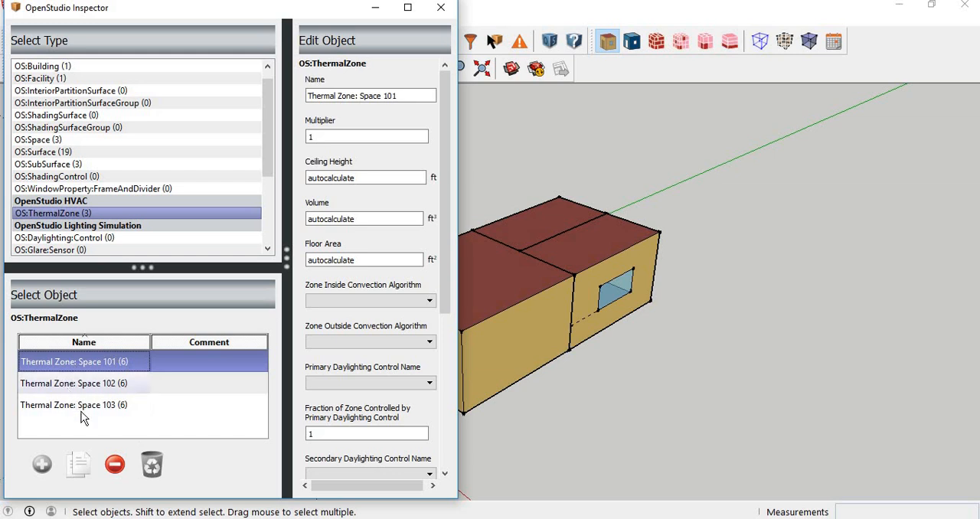
mouse_move(136, 355)
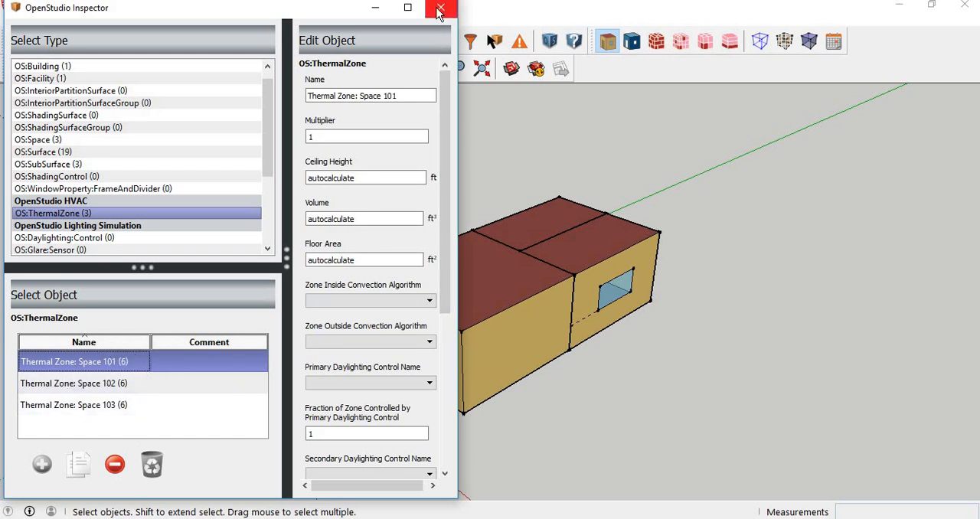
click(441, 8)
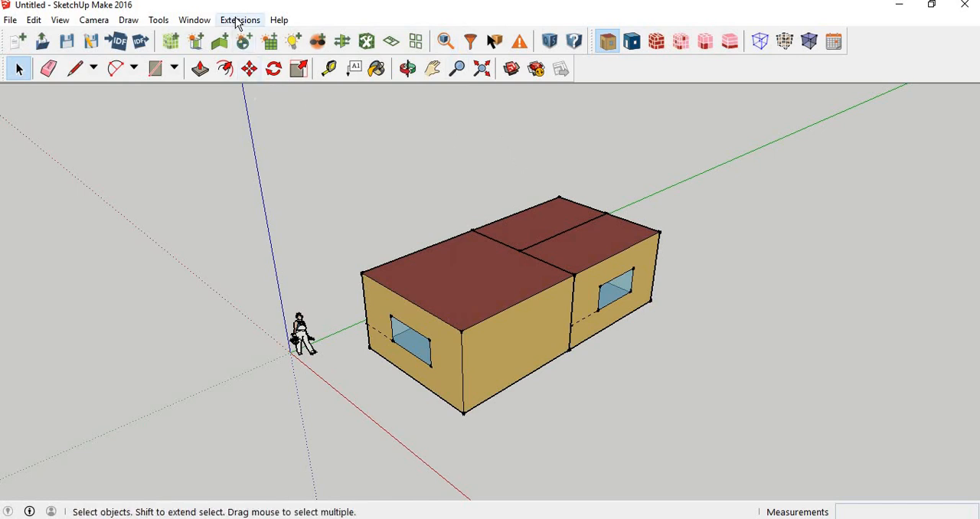
Step: Start the Space Type and Construction Set Wizard from OpenStudio User Scripts' On Demand Template Generators
click(240, 19)
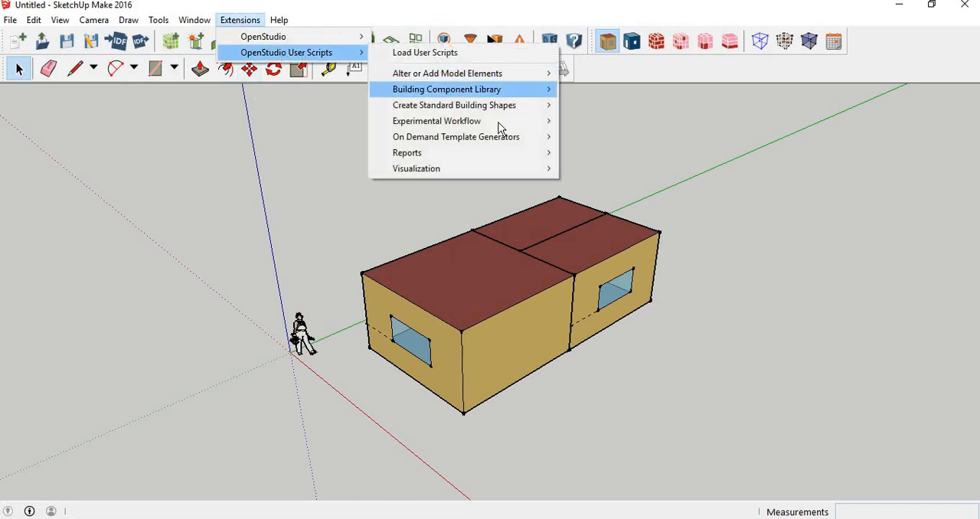
mouse_move(456, 136)
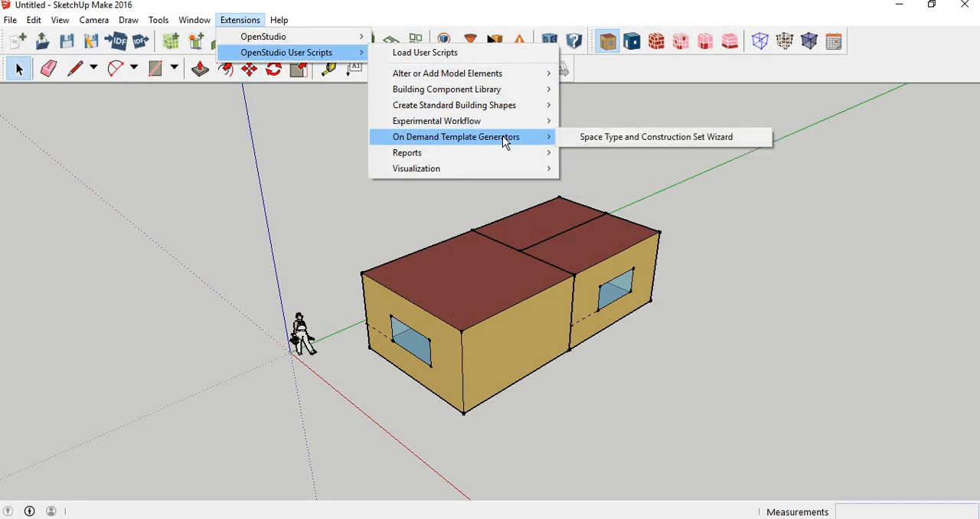
mouse_move(407, 153)
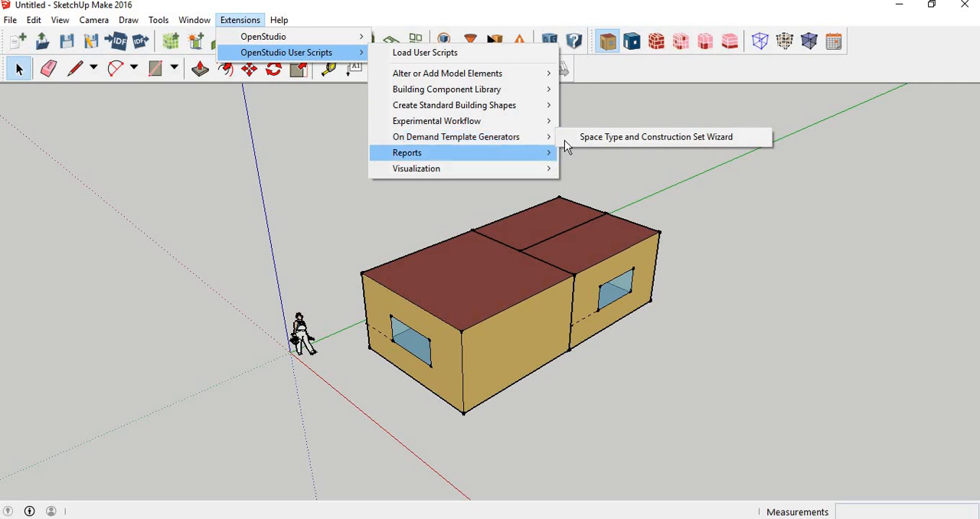
mouse_move(455, 136)
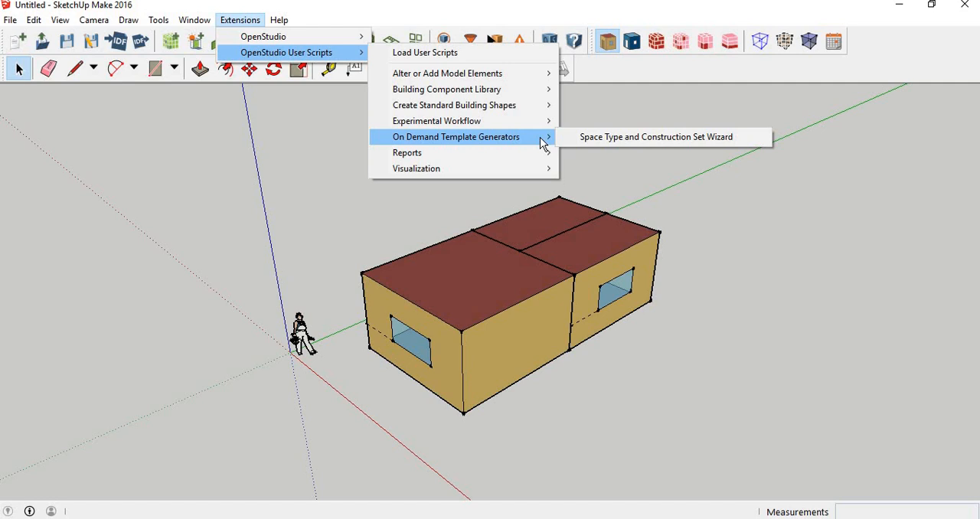
mouse_move(657, 136)
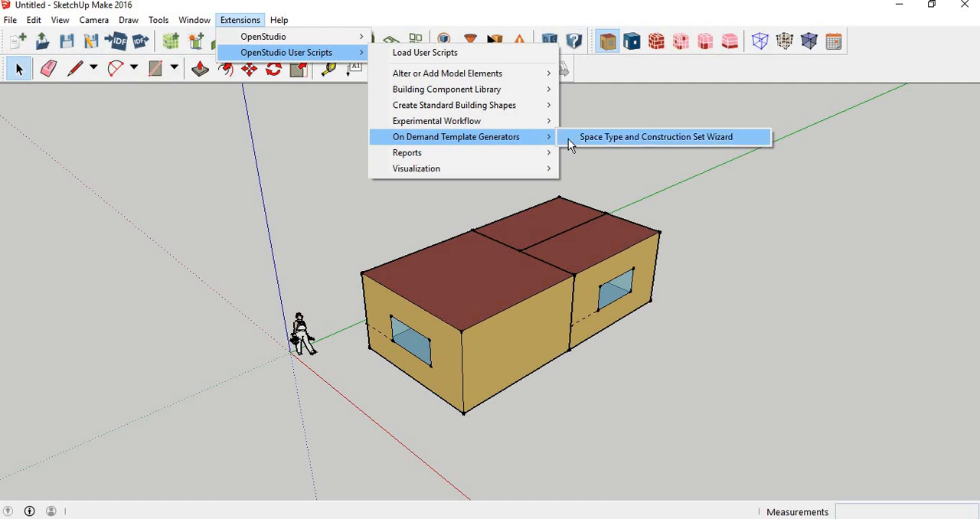
click(656, 137)
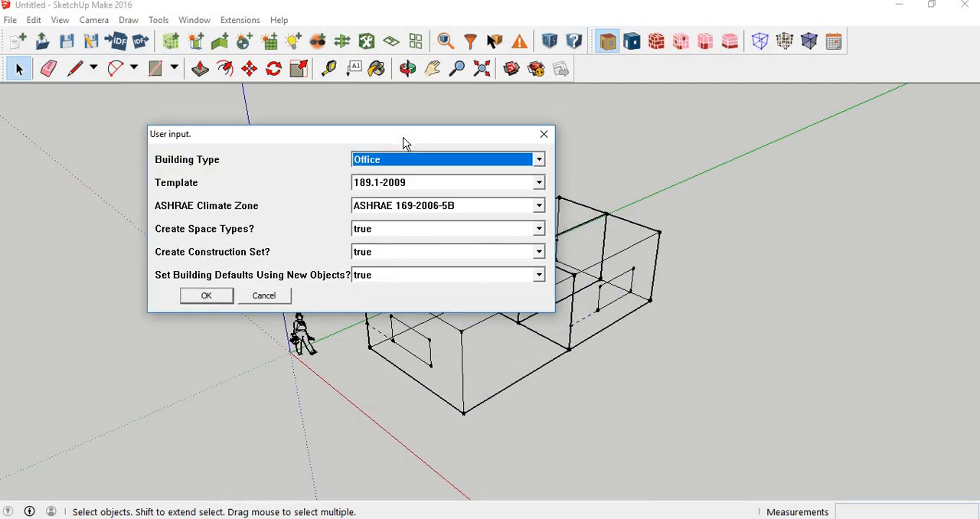
Step: Run the wizard for Office, 189.1-2009, ASHRAE 169-2006-1A, loading 48 space types and 8 construction sets
click(538, 159)
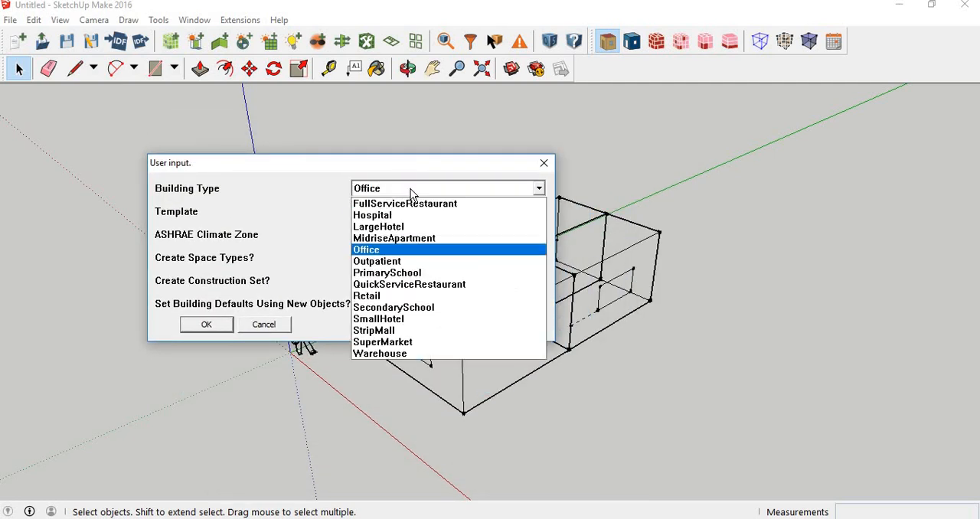
click(366, 249)
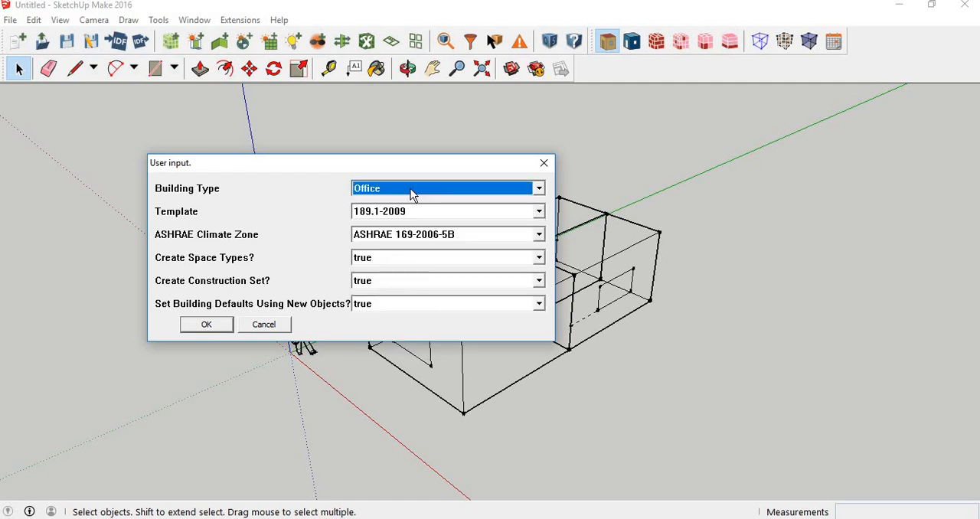
click(538, 211)
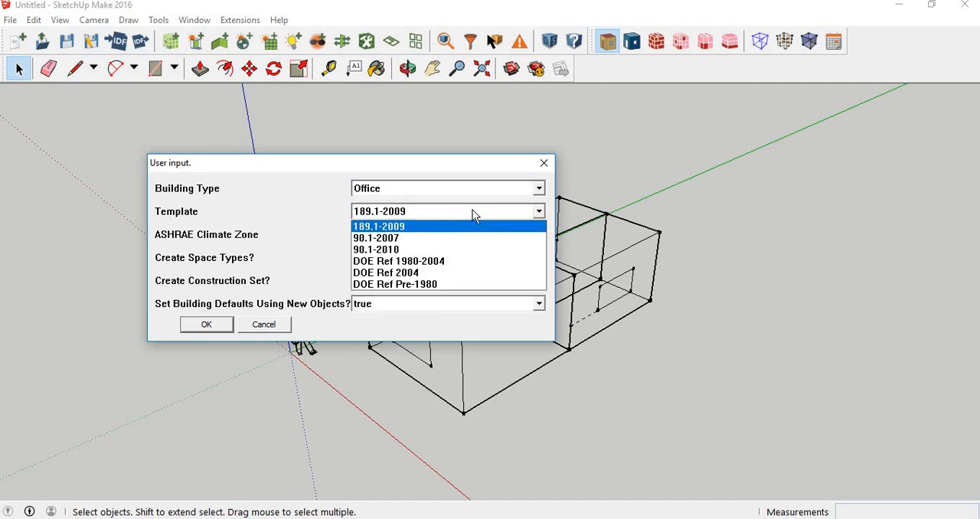
click(378, 226)
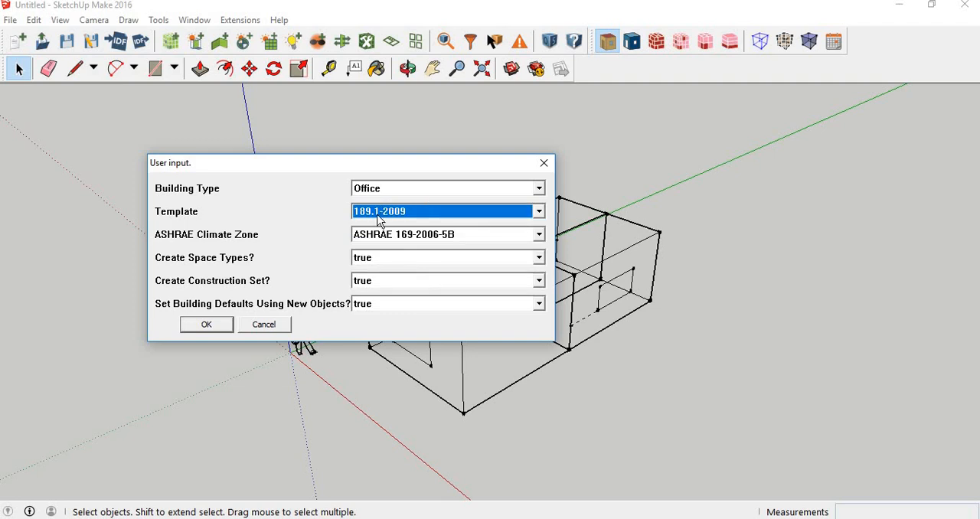
mouse_move(419, 238)
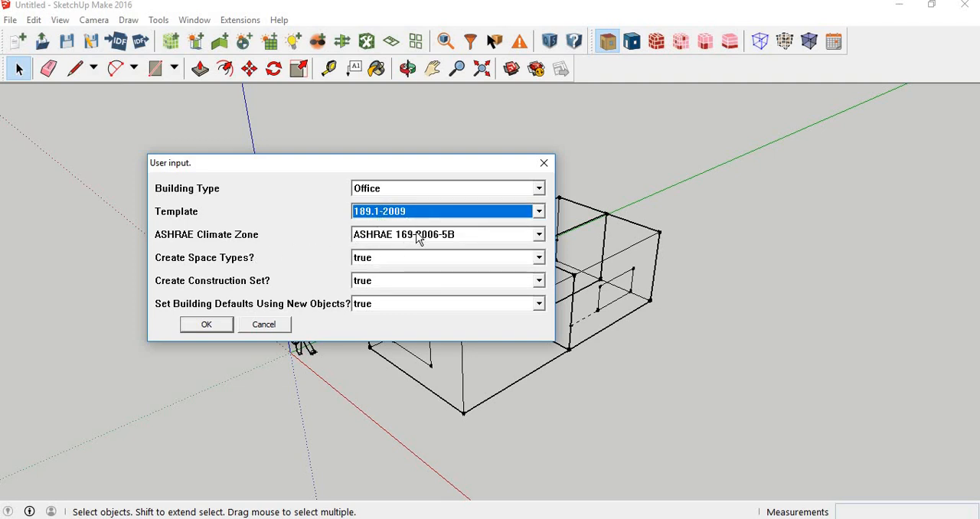
click(538, 234)
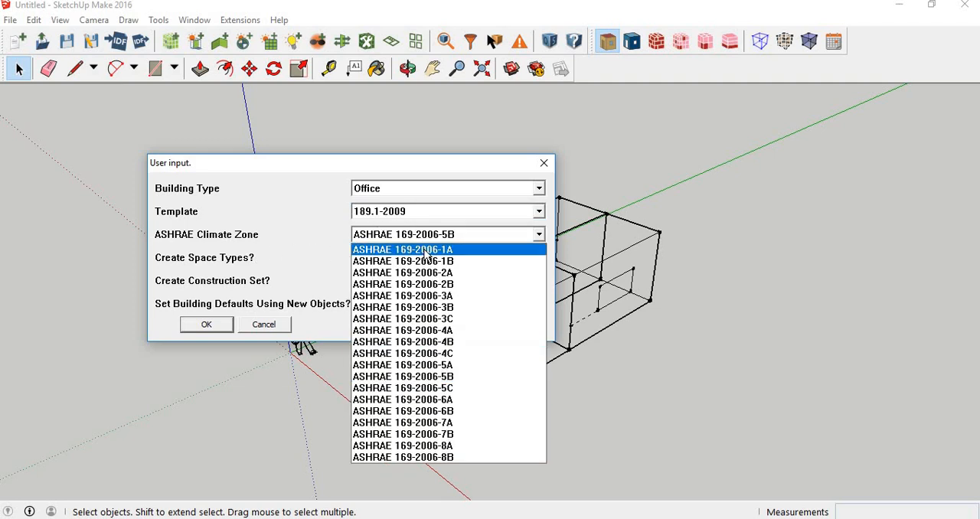
click(402, 249)
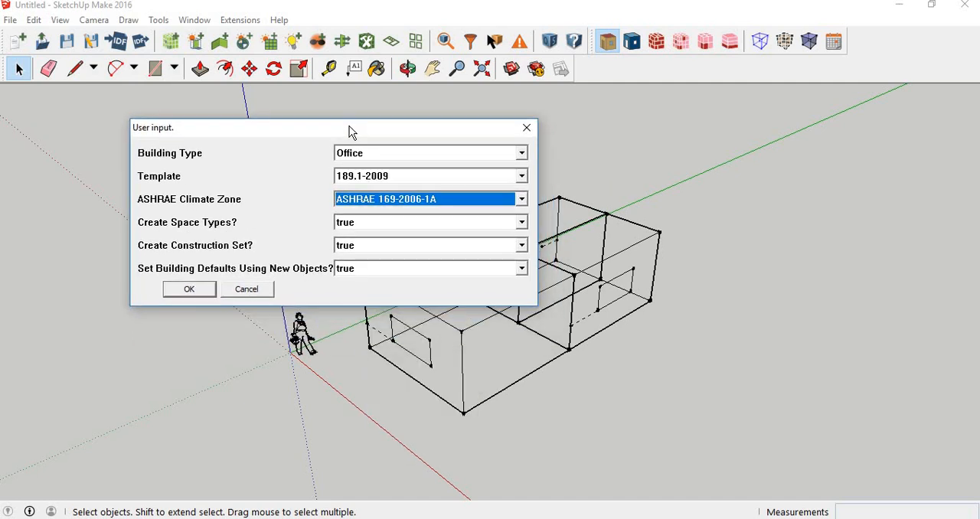
mouse_move(275, 199)
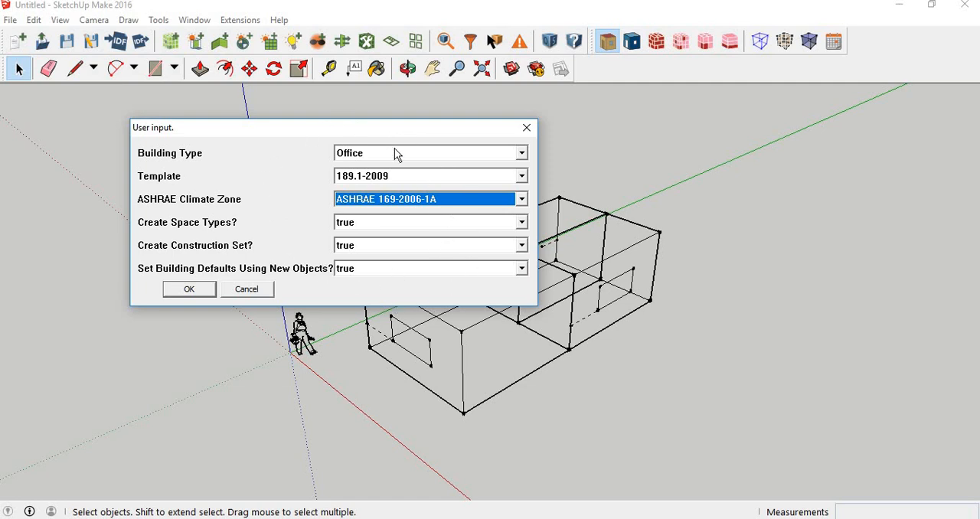
mouse_move(291, 254)
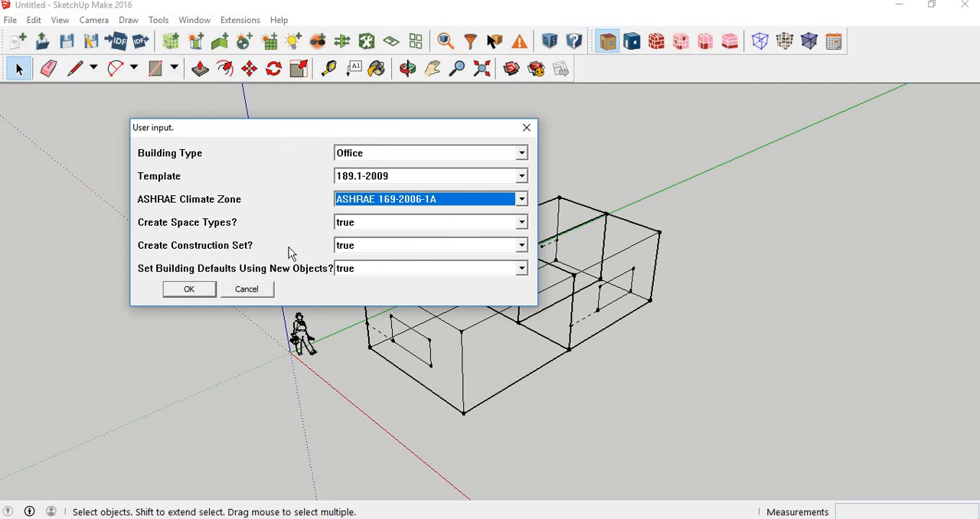
mouse_move(317, 262)
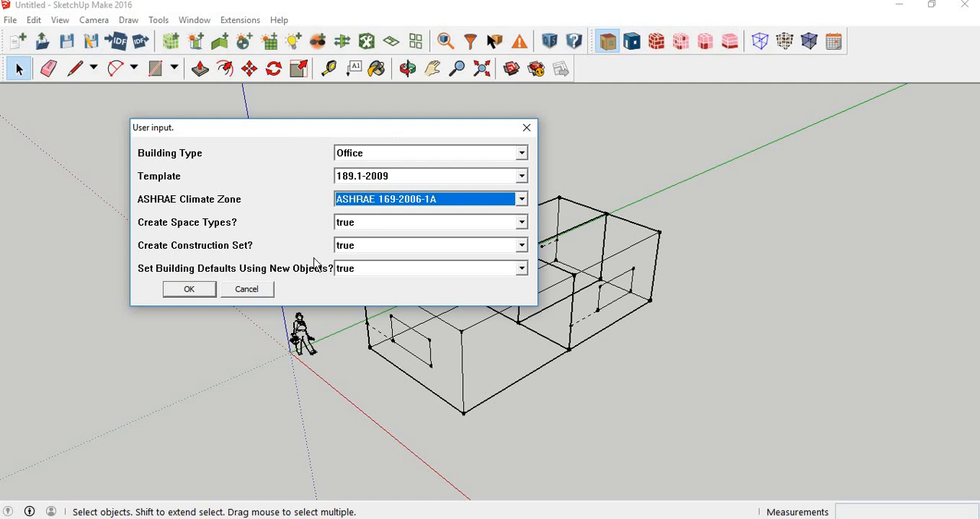
mouse_move(376, 285)
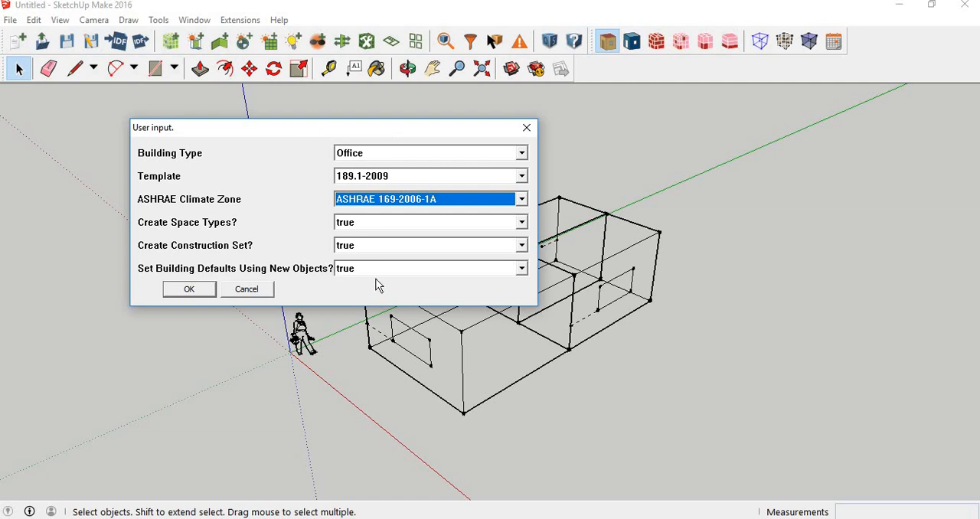
mouse_move(574, 251)
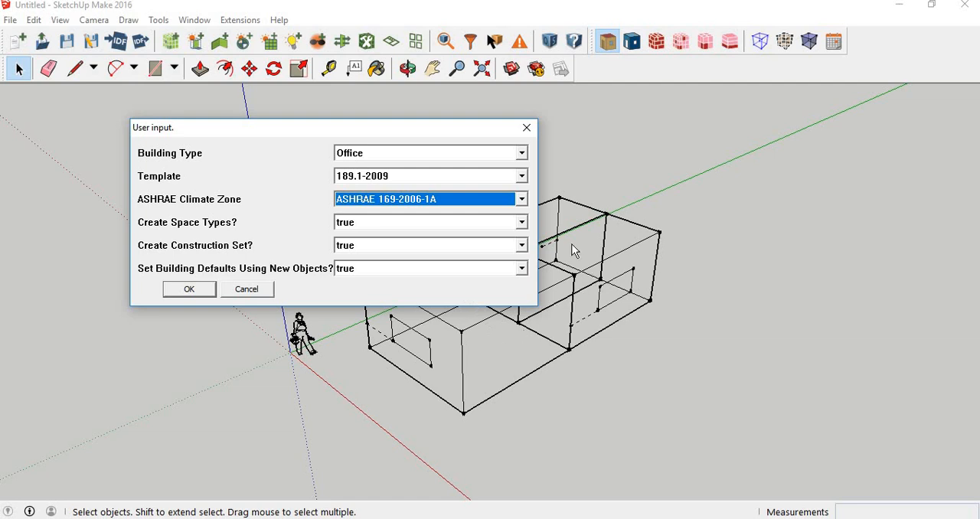
mouse_move(542, 309)
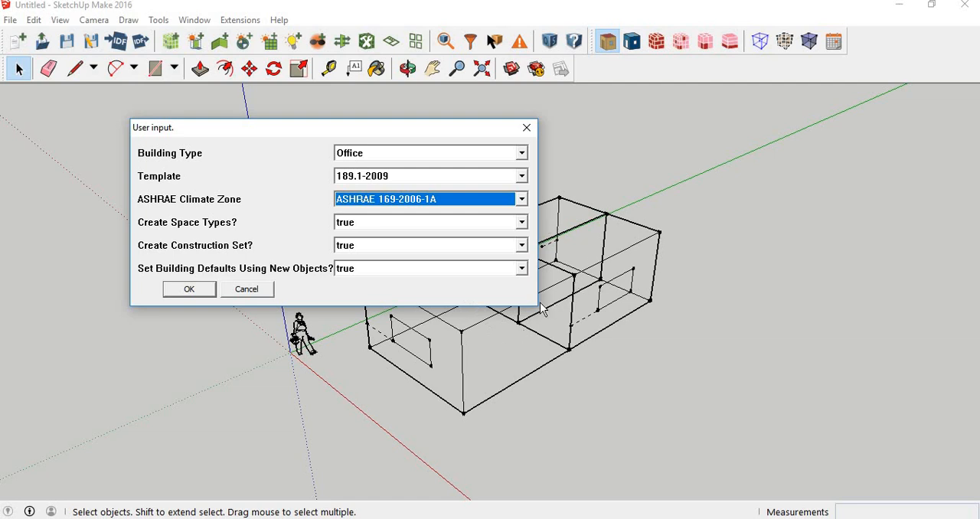
mouse_move(529, 320)
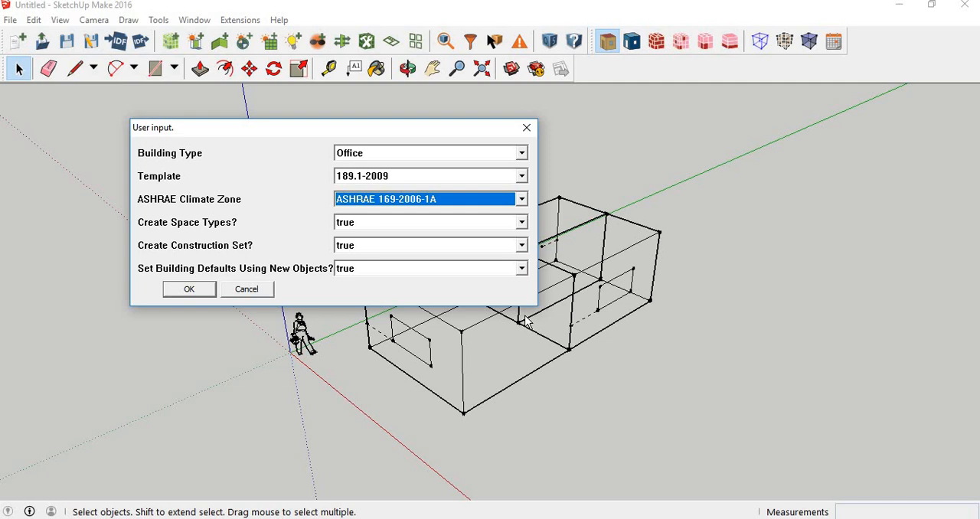
mouse_move(506, 479)
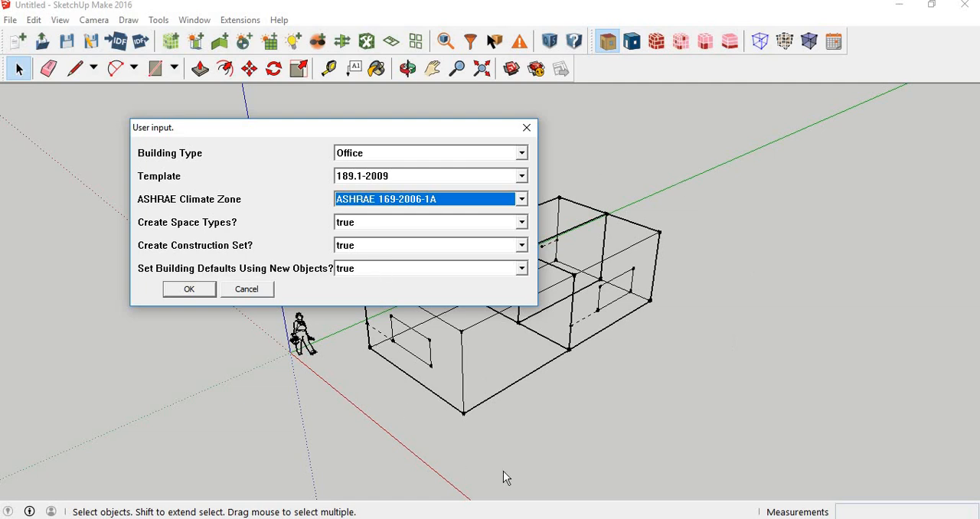
mouse_move(647, 305)
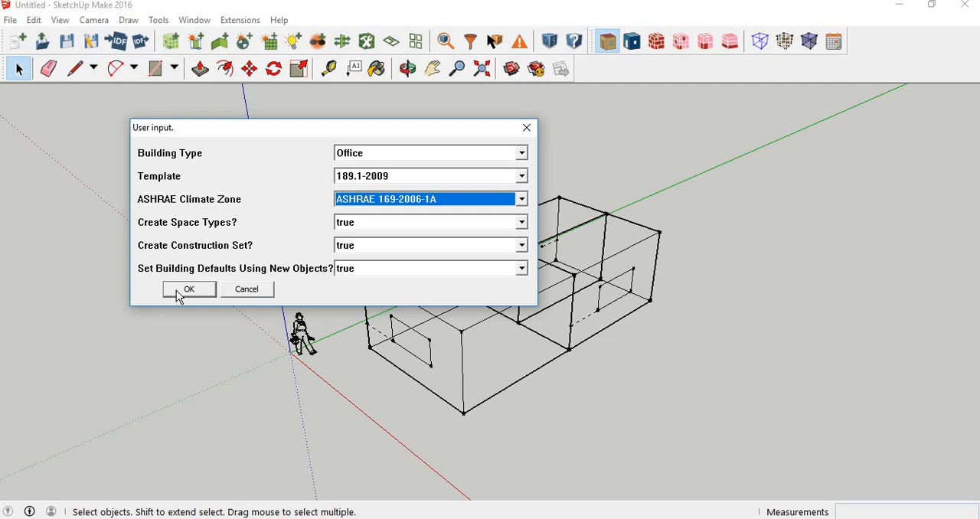
click(188, 289)
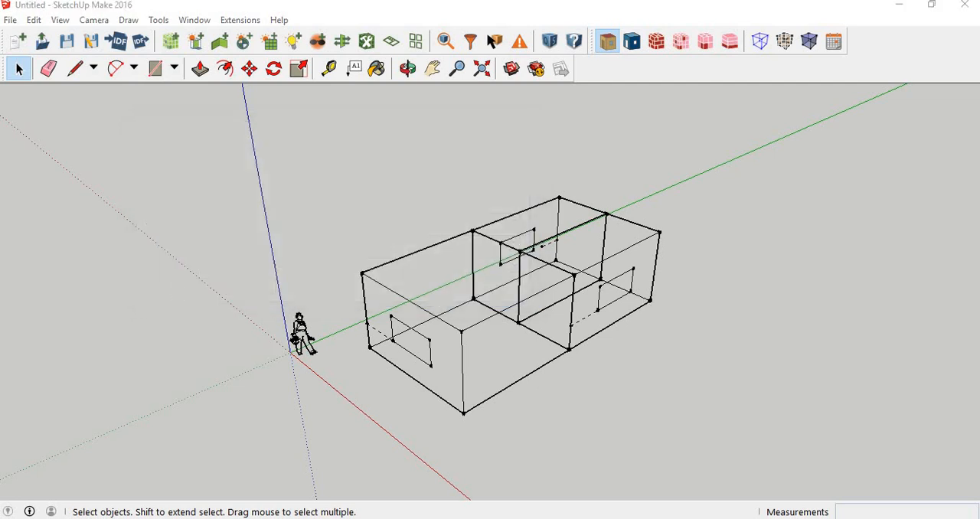
mouse_move(447, 257)
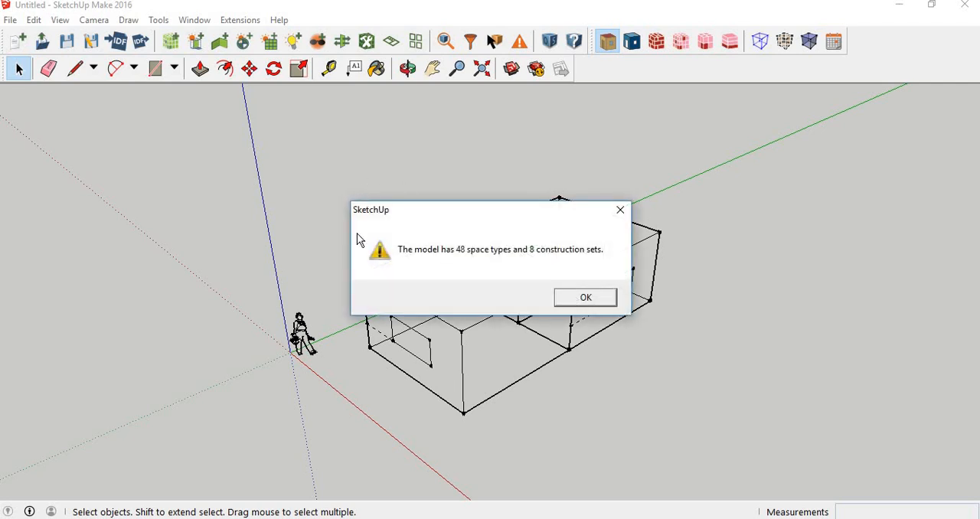
mouse_move(470, 264)
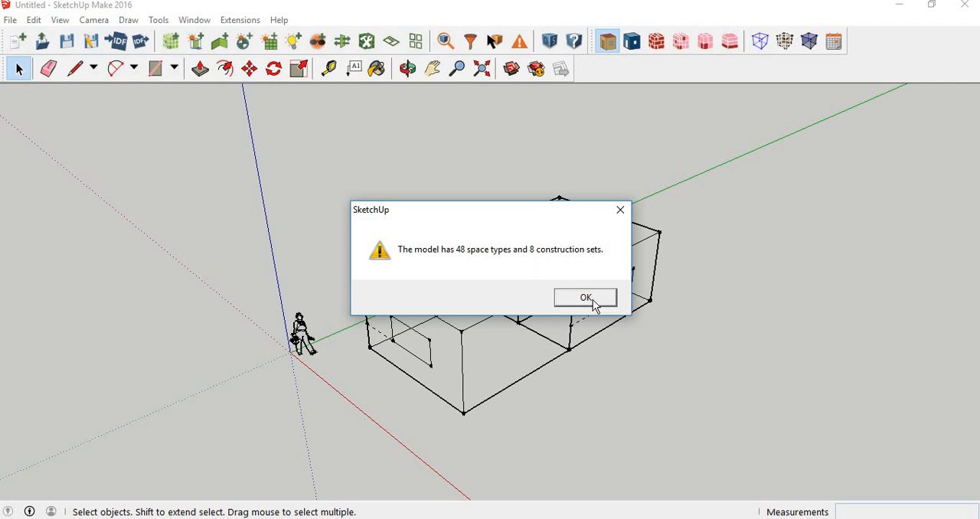
click(586, 297)
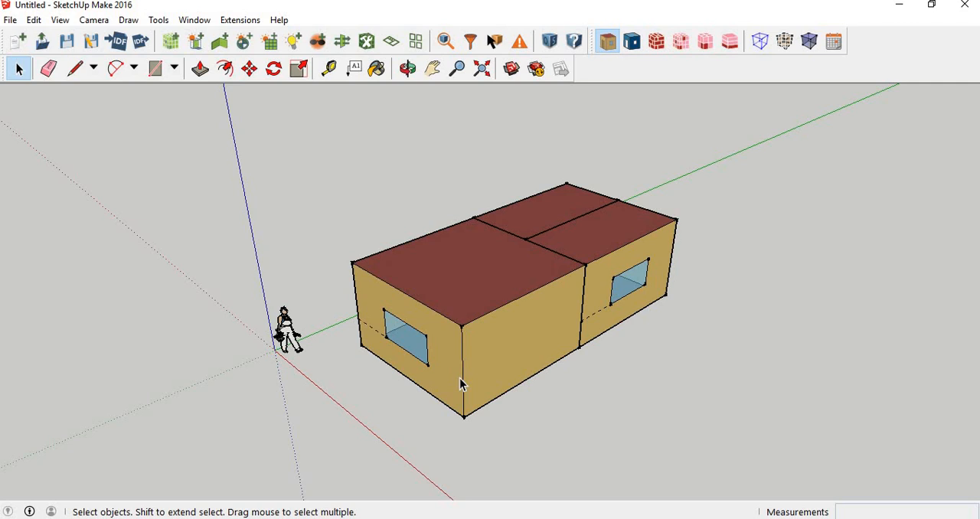
mouse_move(810, 56)
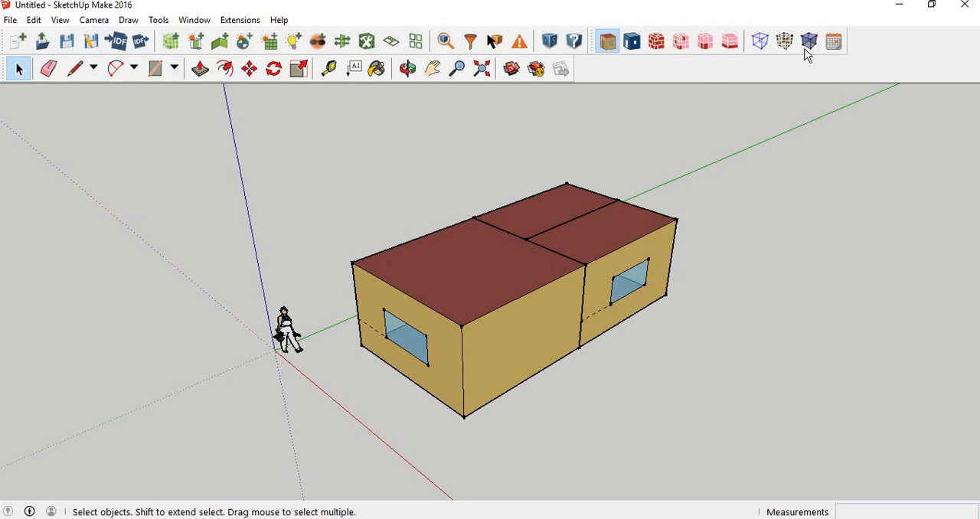
Step: View the model in X-ray coloured by boundary condition, orbit, and window-select all three zones
click(632, 41)
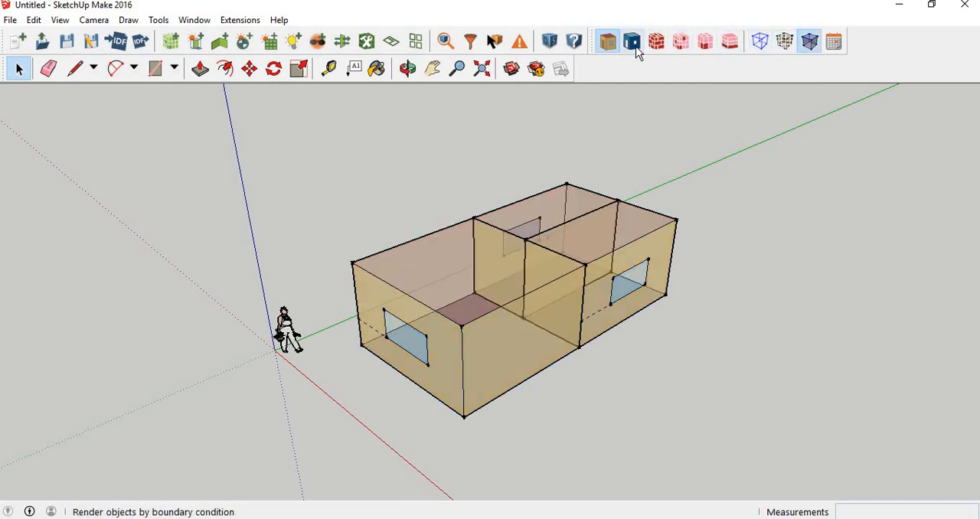
click(631, 42)
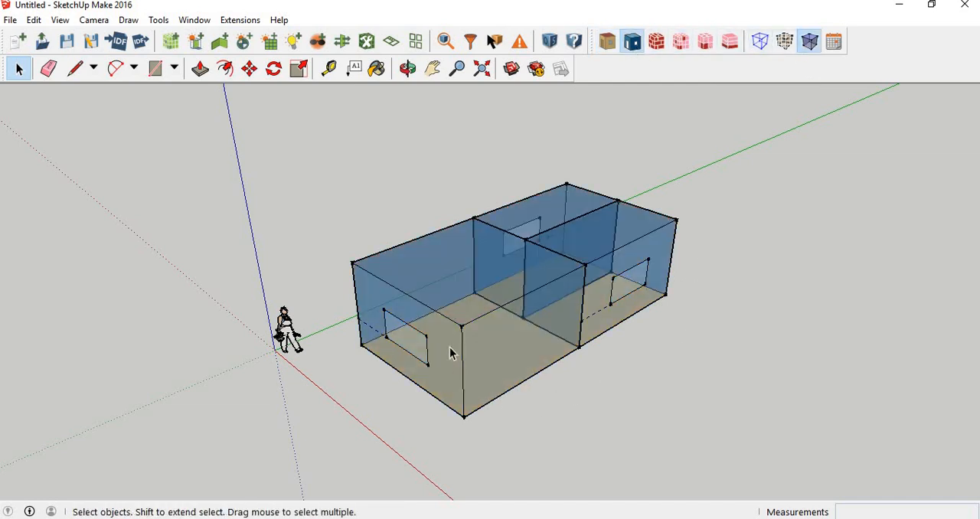
mouse_move(448, 251)
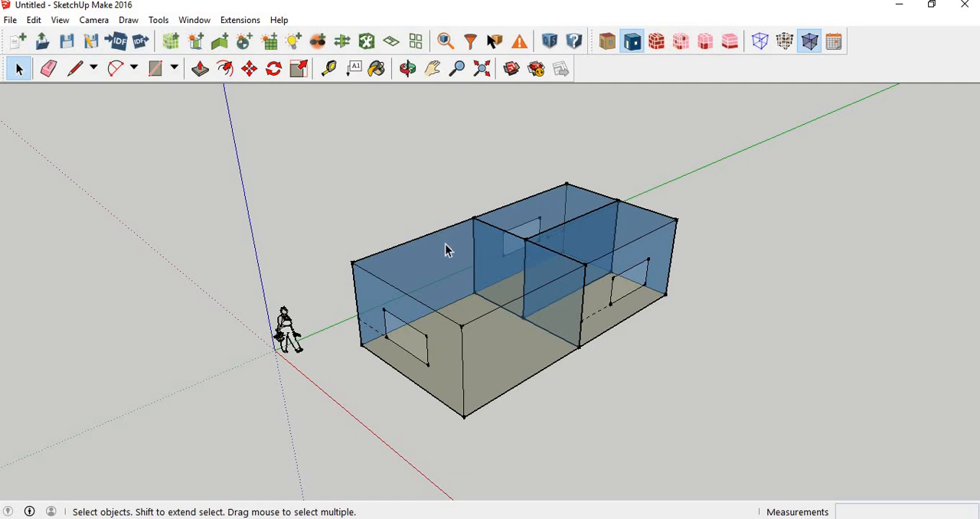
mouse_move(539, 448)
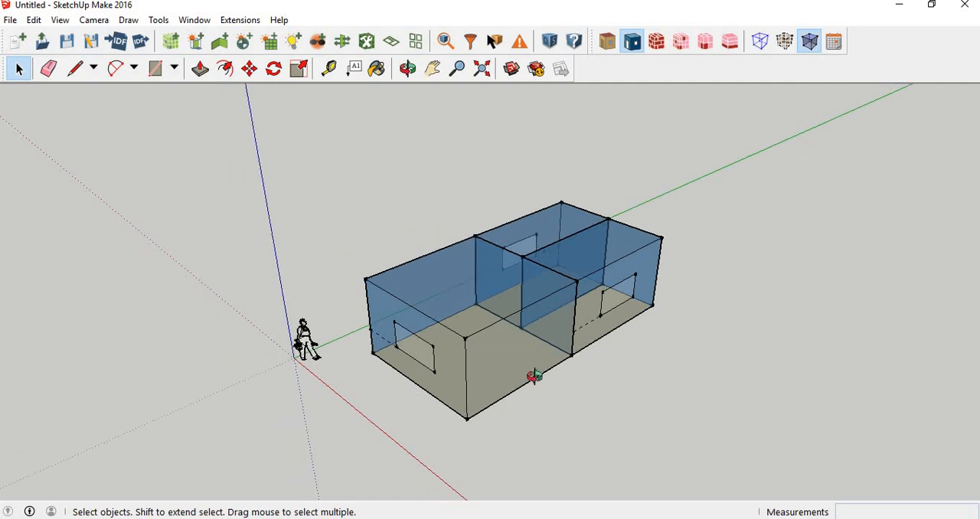
click(407, 69)
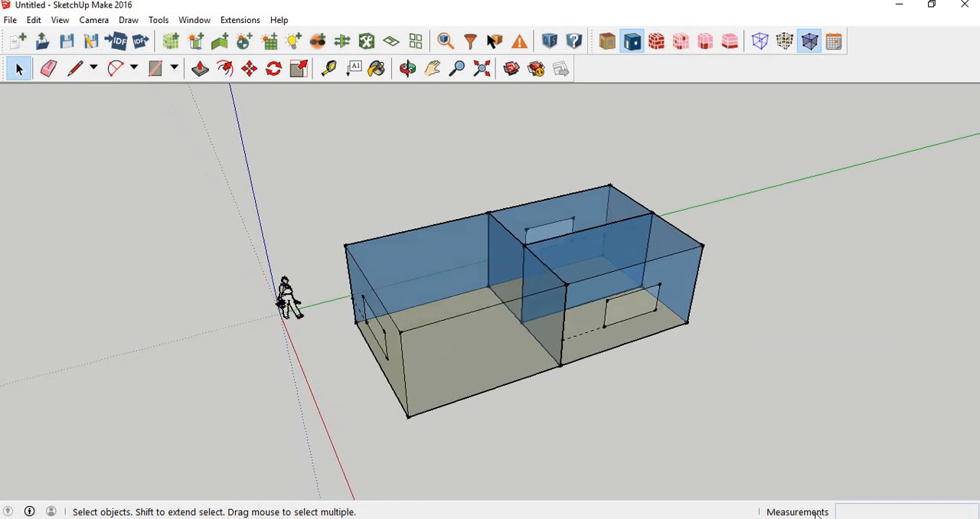
mouse_move(448, 373)
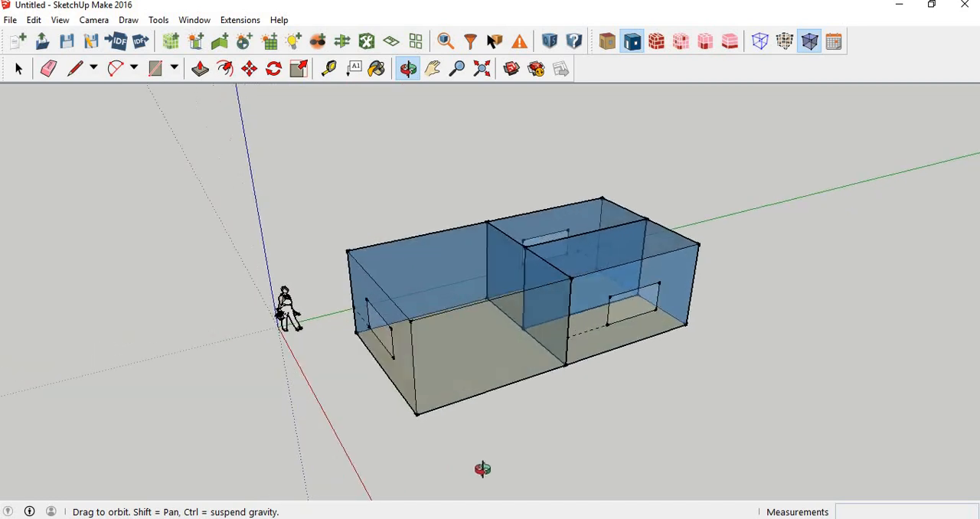
click(19, 68)
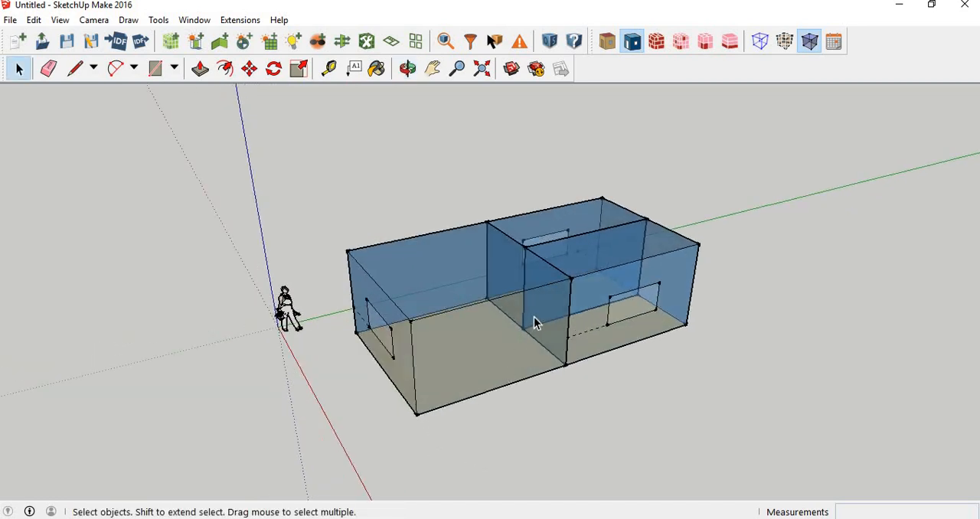
mouse_move(496, 334)
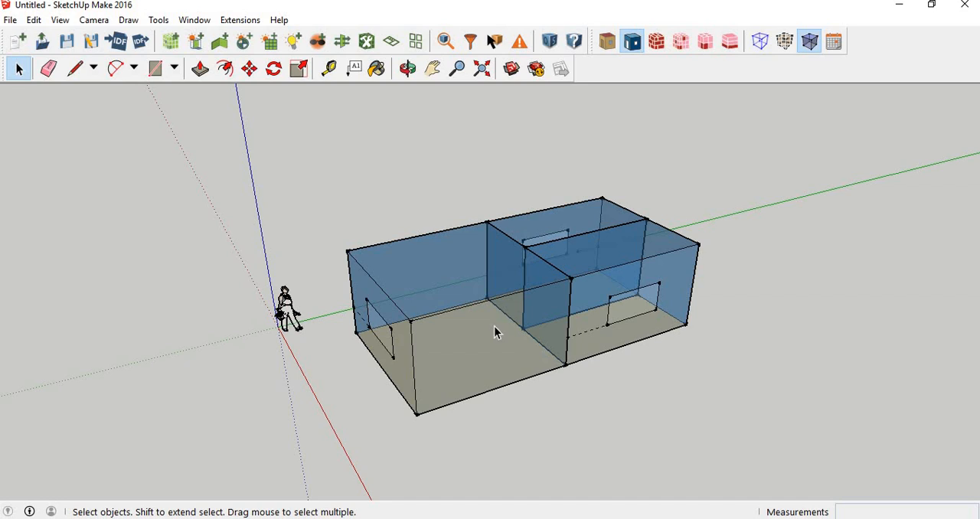
drag(496, 333, 576, 280)
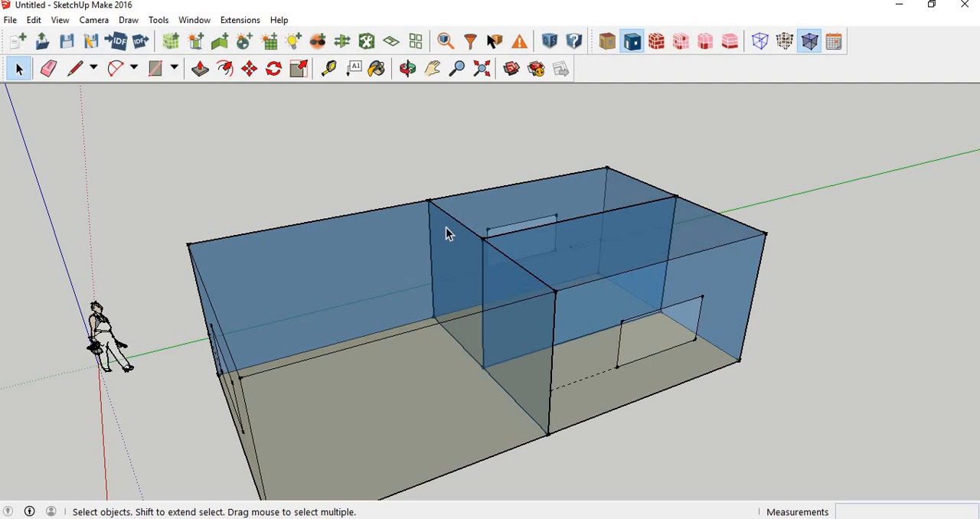
mouse_move(436, 212)
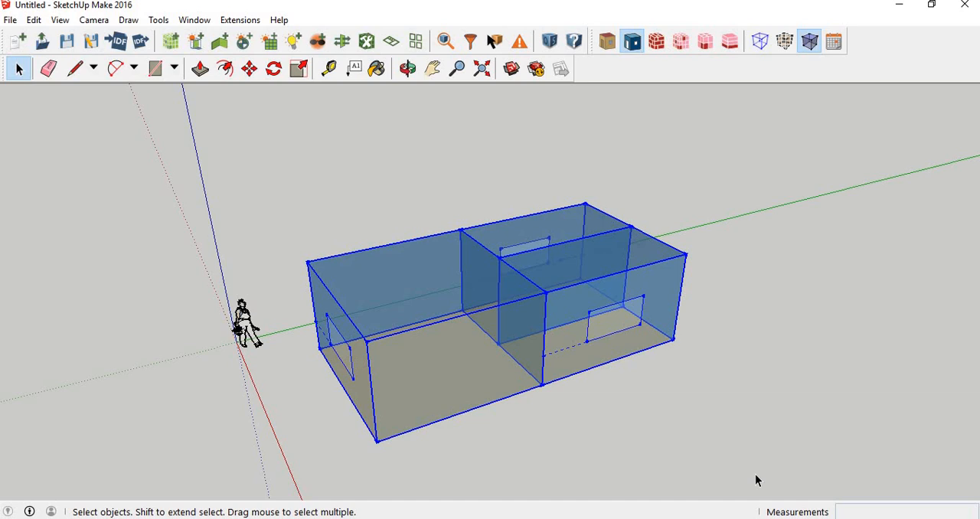
mouse_move(451, 285)
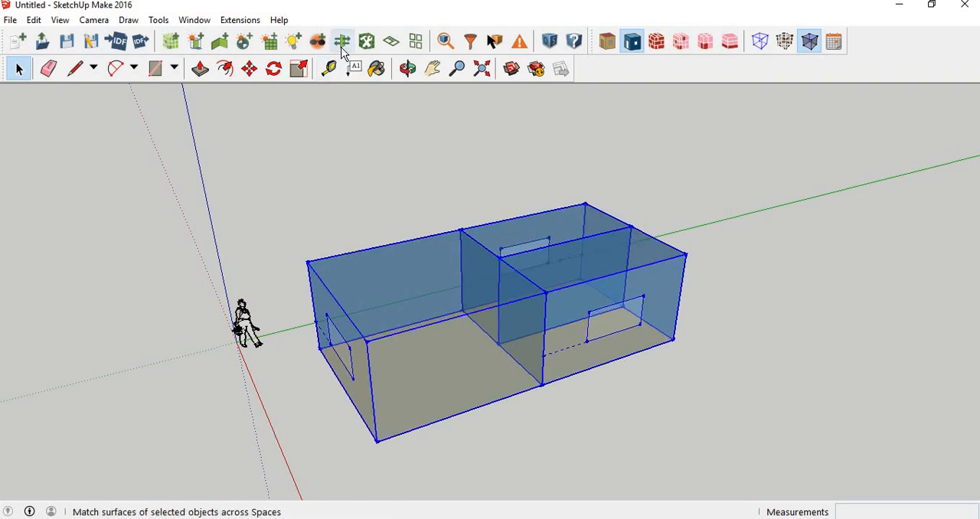
mouse_move(342, 41)
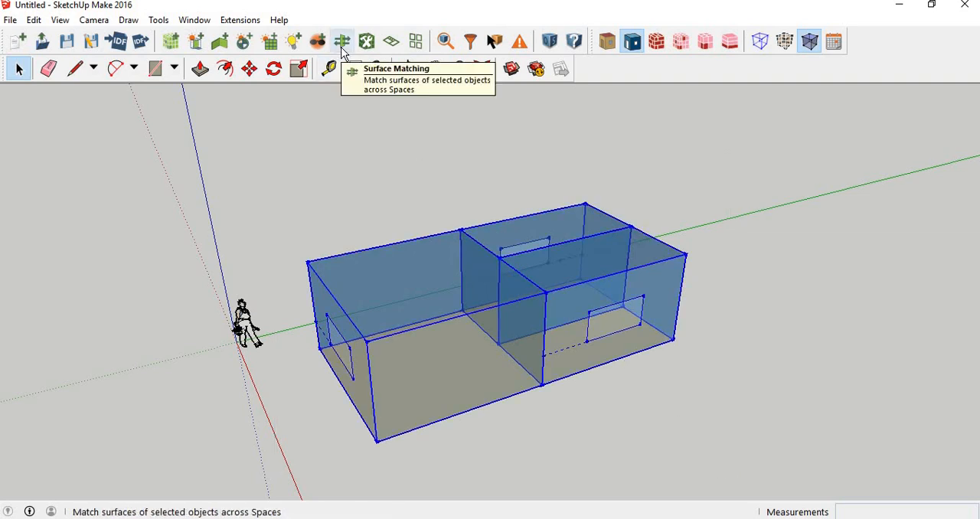
Step: Intersect the selected zones' shared surfaces, accept the new geometry, reselect everything and match surfaces
click(341, 41)
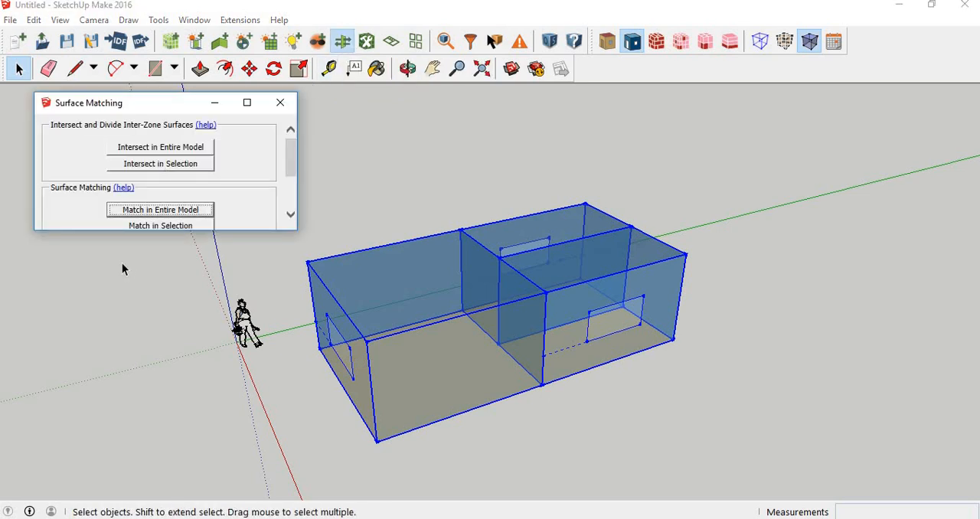
mouse_move(205, 201)
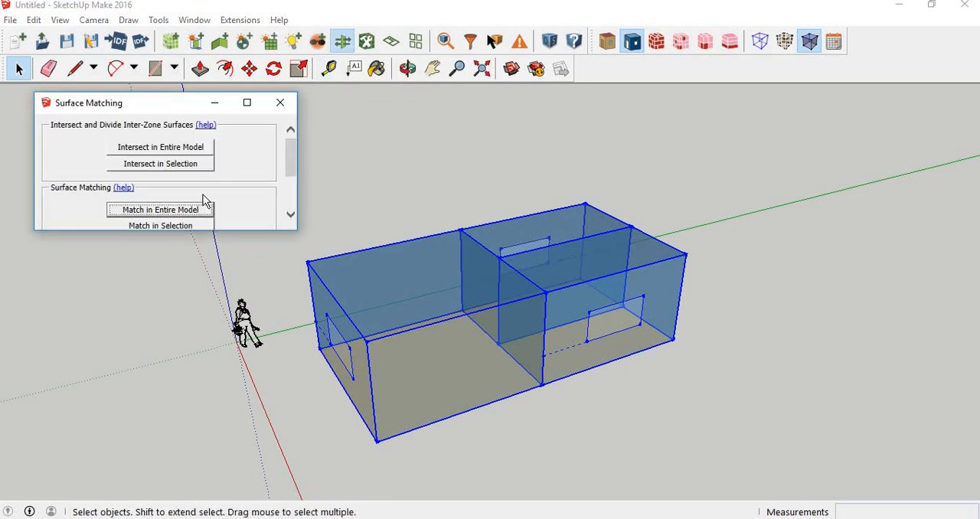
click(160, 209)
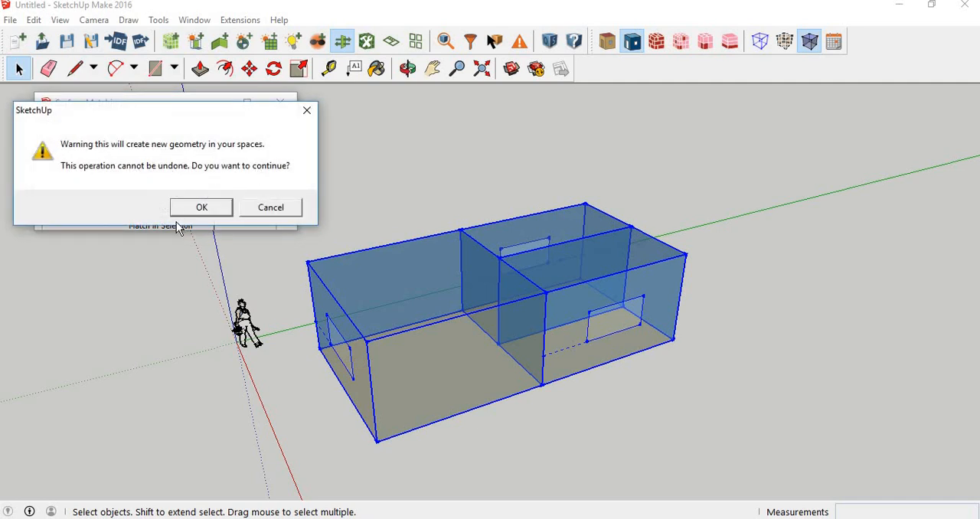
click(201, 207)
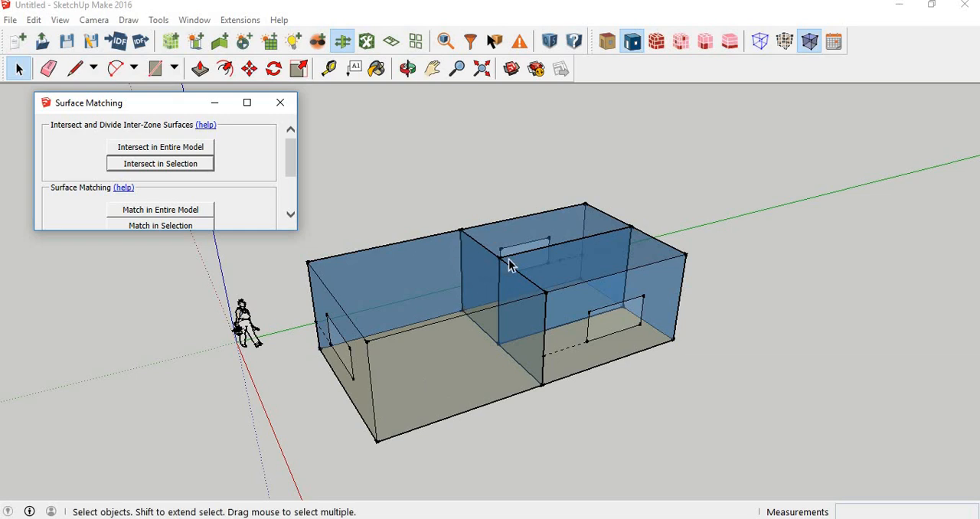
mouse_move(264, 210)
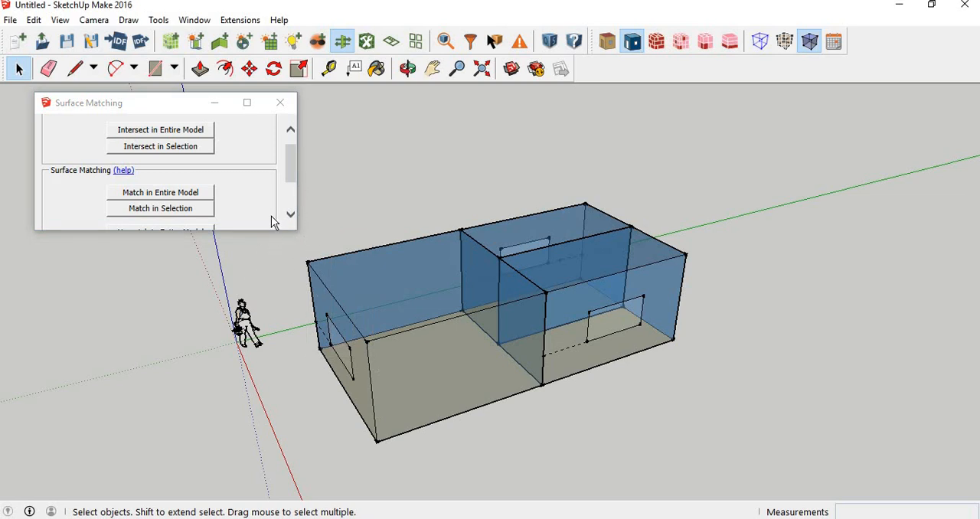
drag(88, 101, 44, 199)
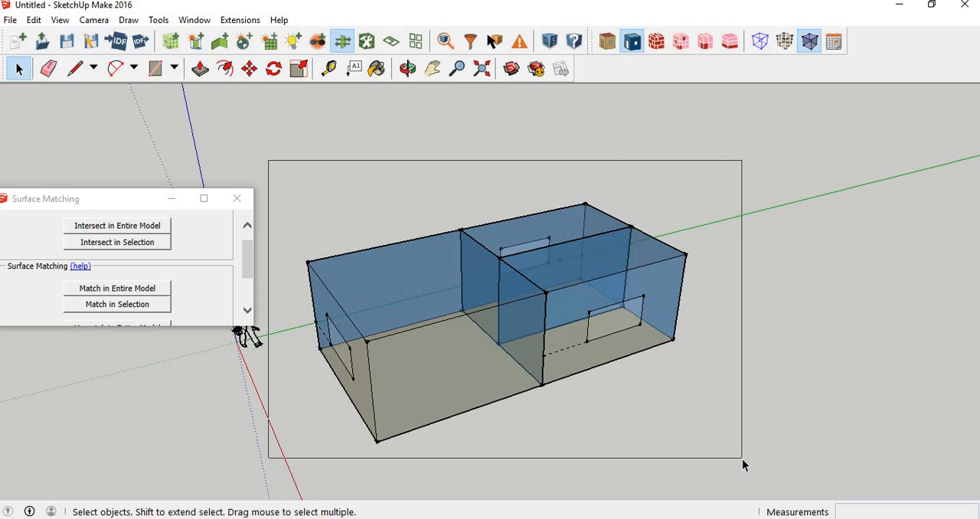
click(117, 304)
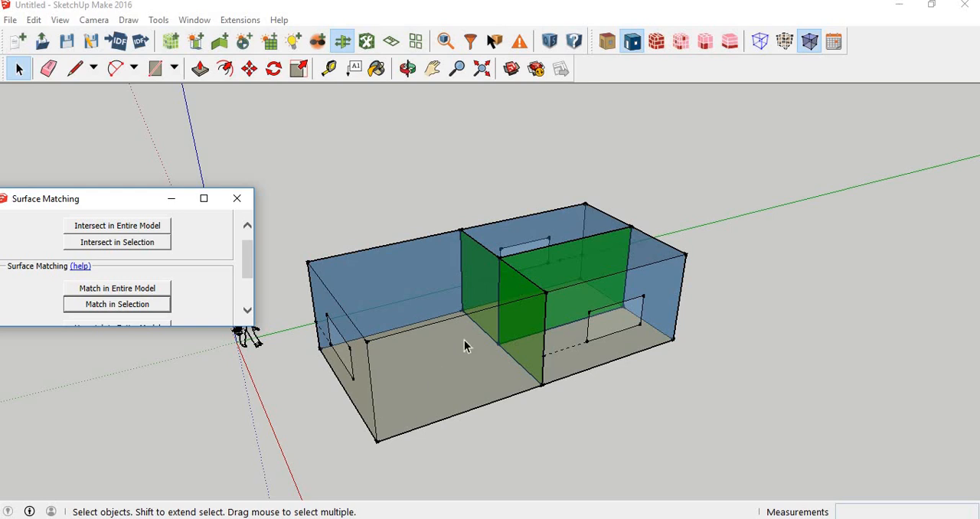
mouse_move(515, 353)
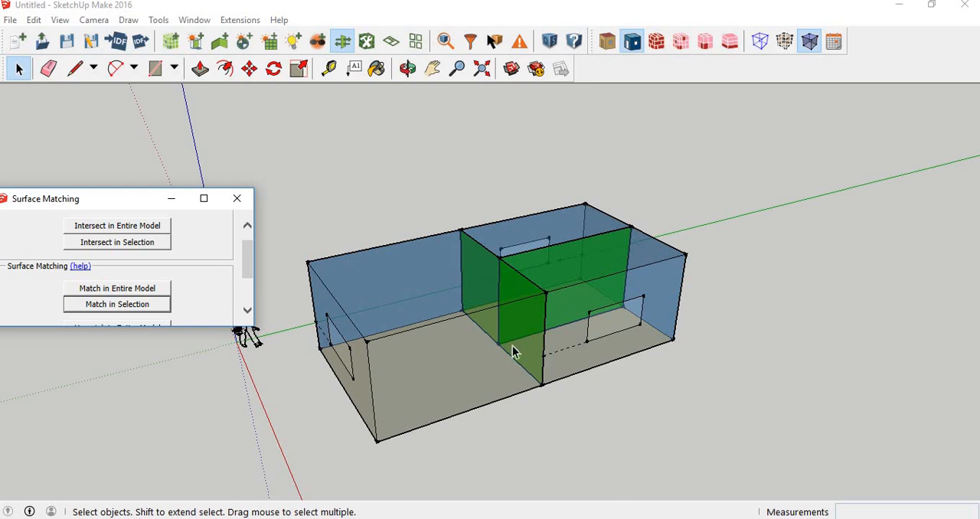
mouse_move(521, 260)
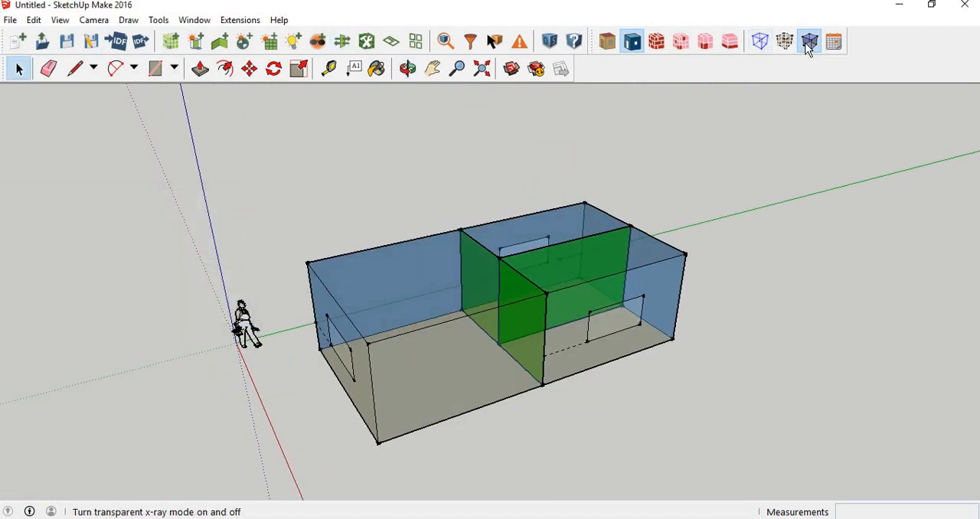
Step: Turn off the X-ray view and start exporting the model as an EnergyPlus IDF
click(809, 41)
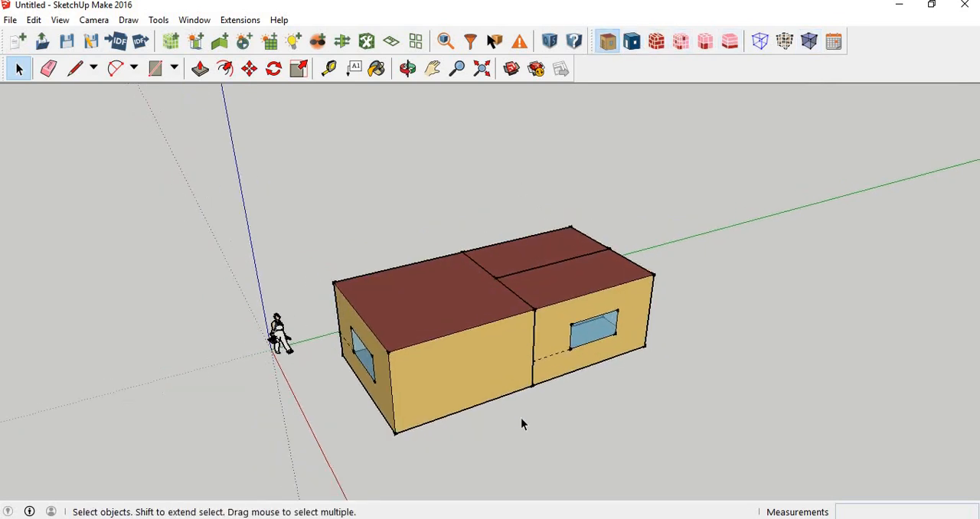
click(240, 19)
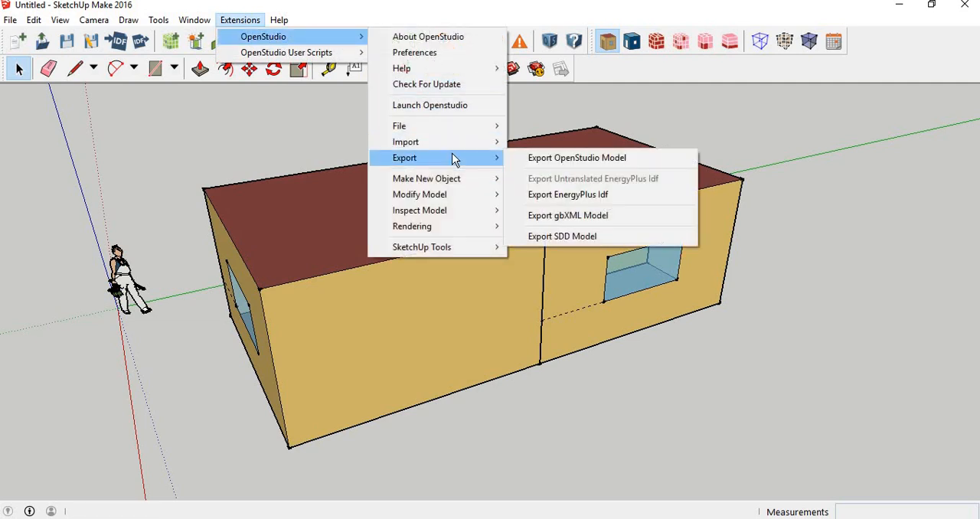
click(567, 194)
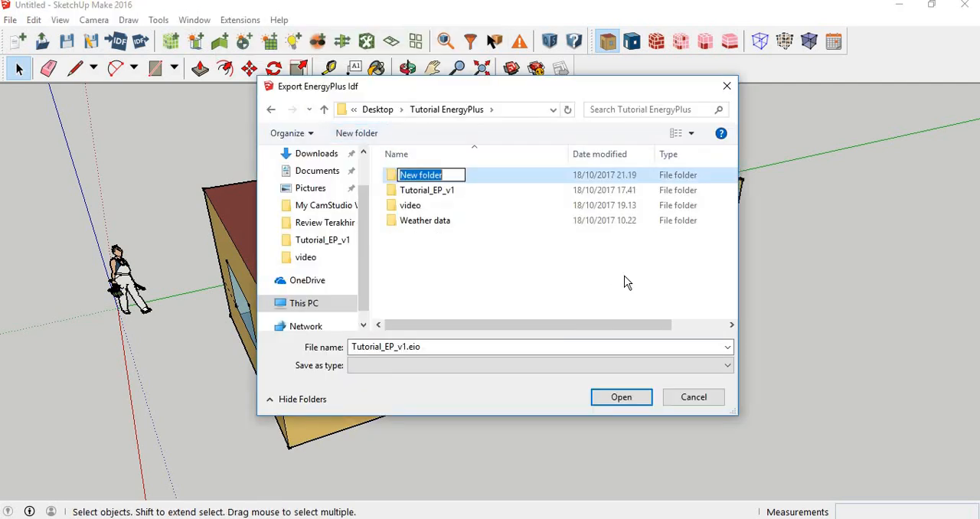
Step: Name the new export folder Tutorial_EP_1 and open it
text(T)
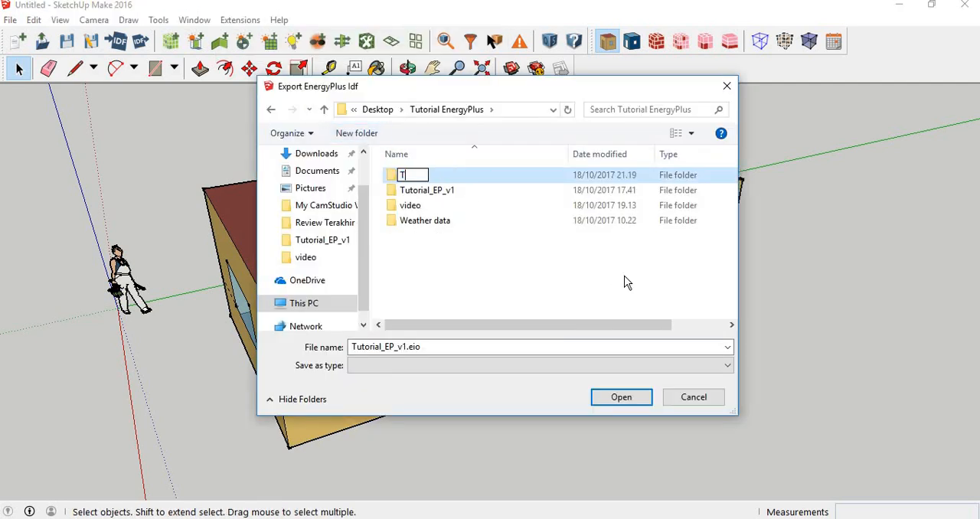
text(utorial_EP)
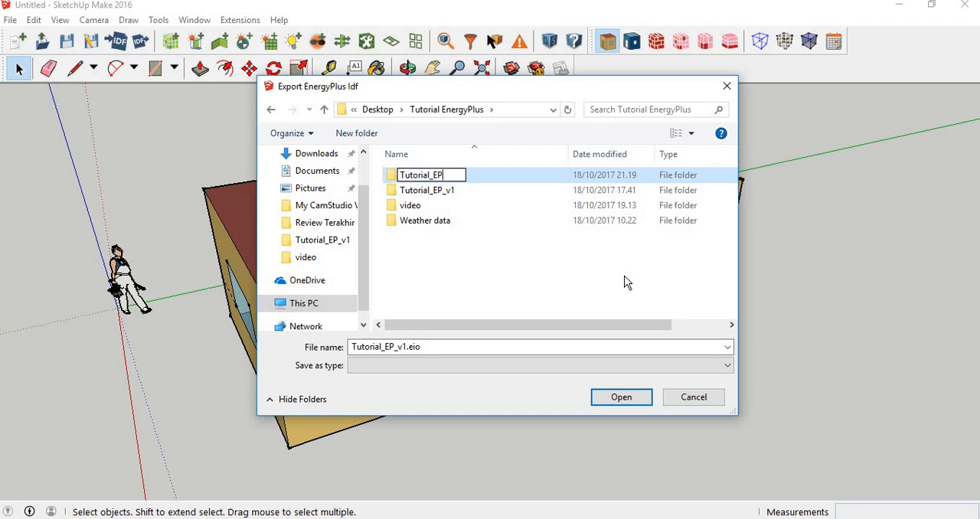
text(_1)
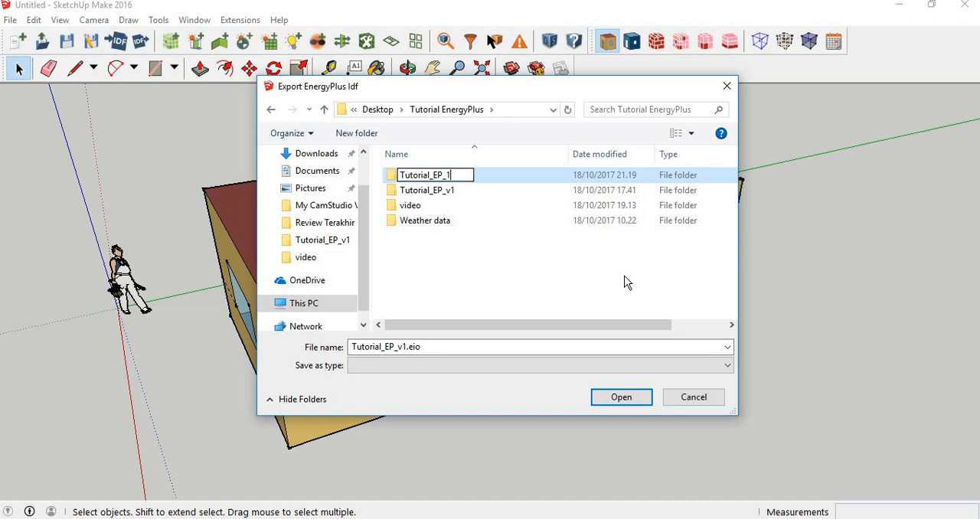
click(425, 175)
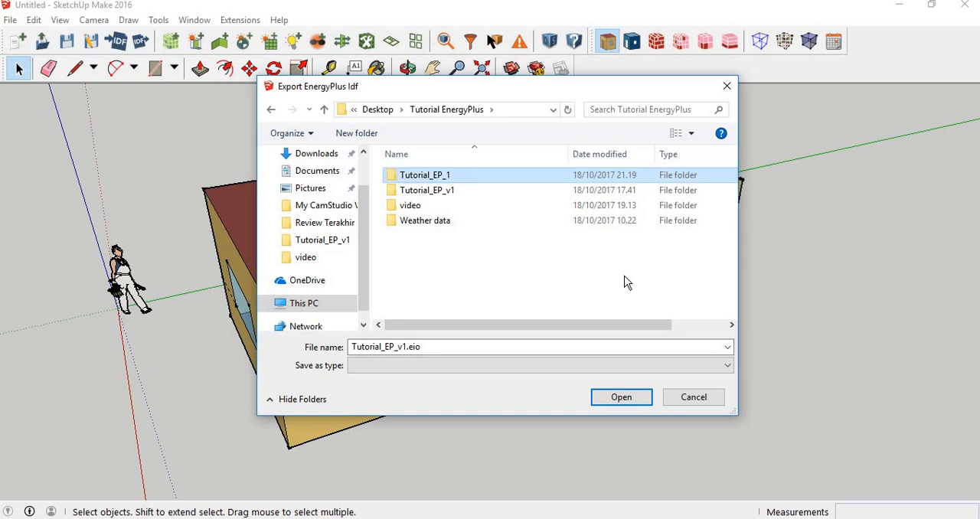
double_click(424, 174)
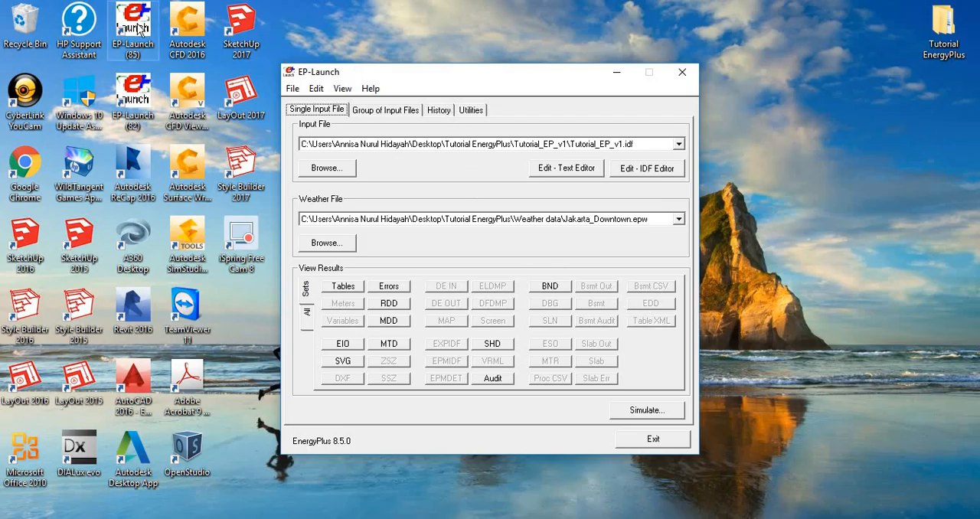
mouse_move(133, 64)
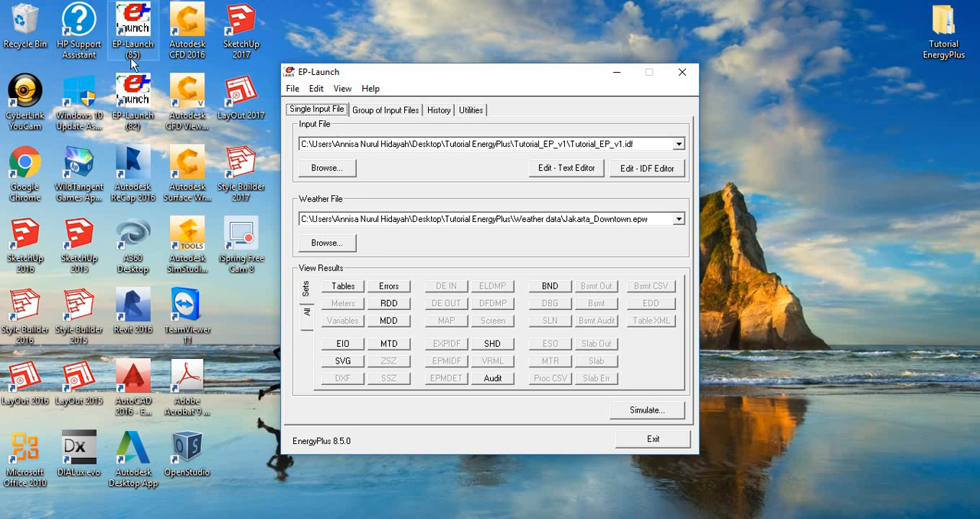
mouse_move(139, 61)
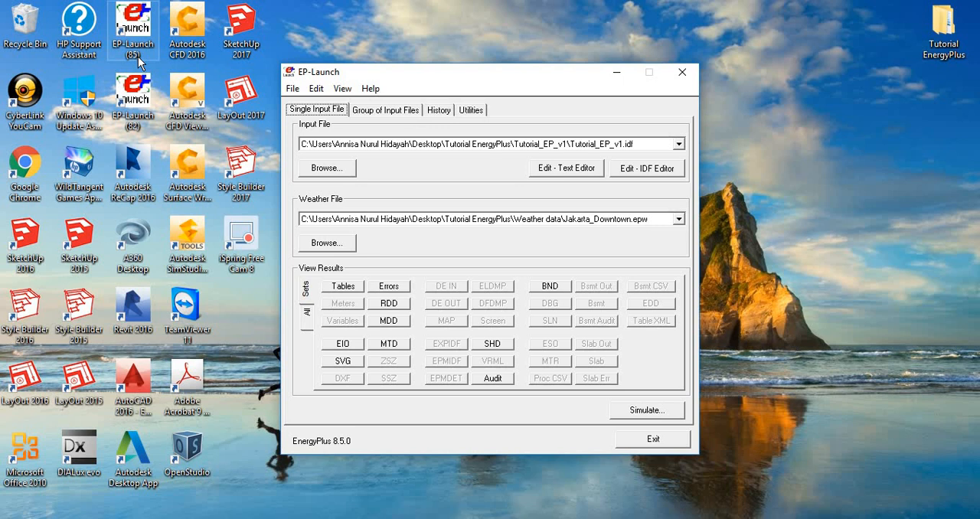
mouse_move(383, 432)
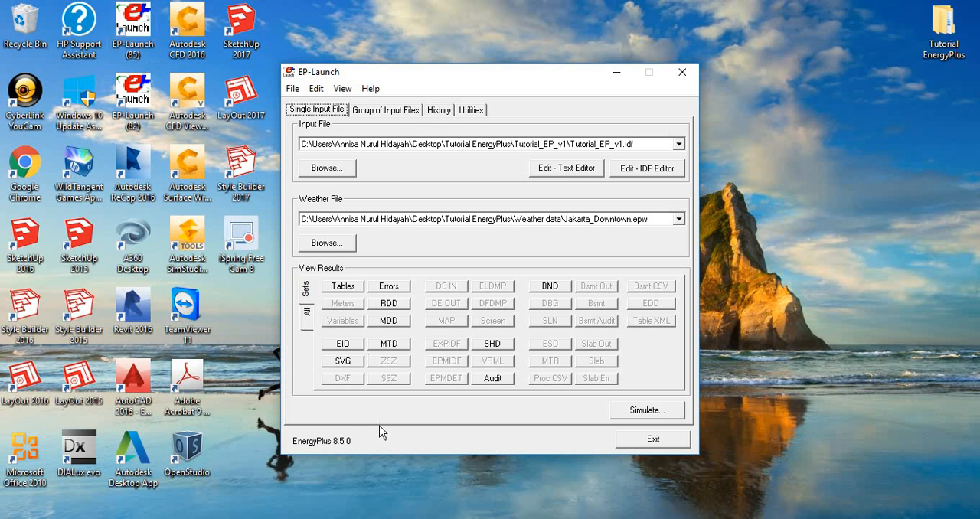
mouse_move(346, 479)
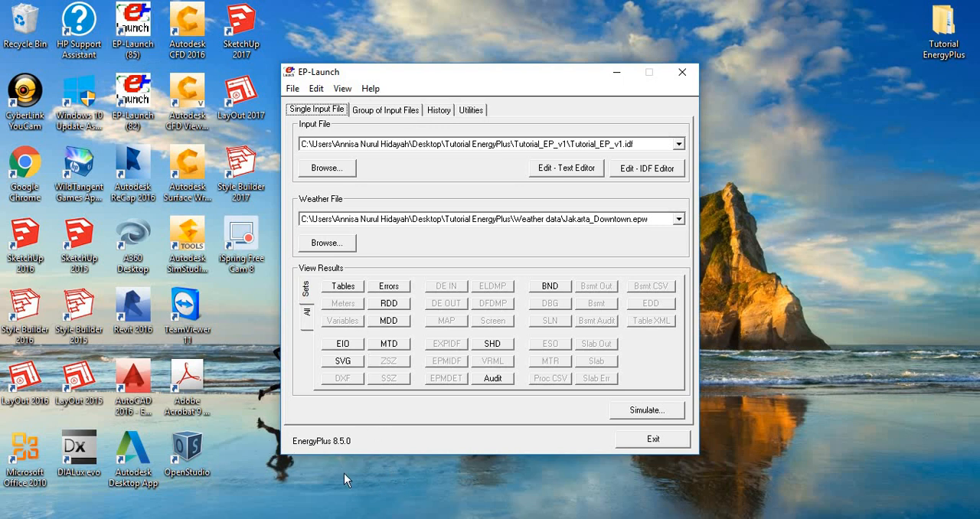
mouse_move(331, 426)
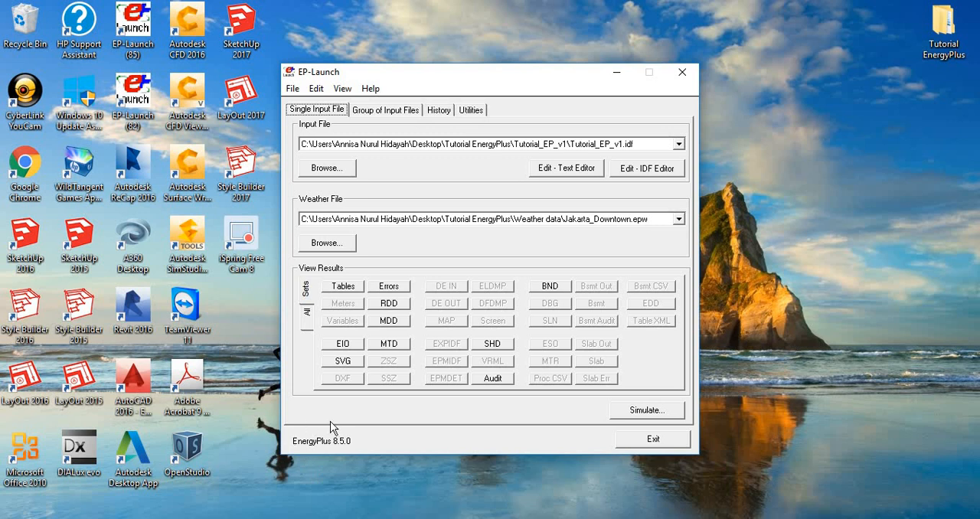
mouse_move(305, 469)
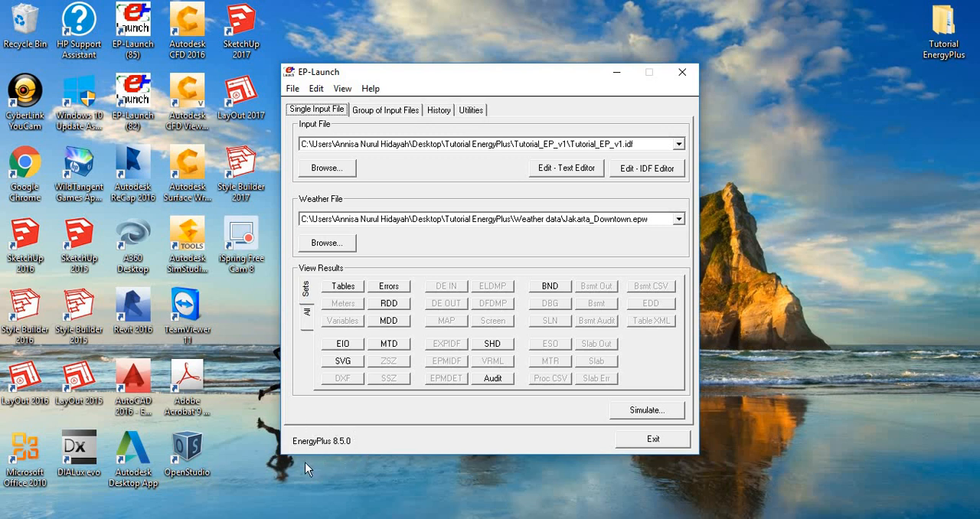
mouse_move(312, 191)
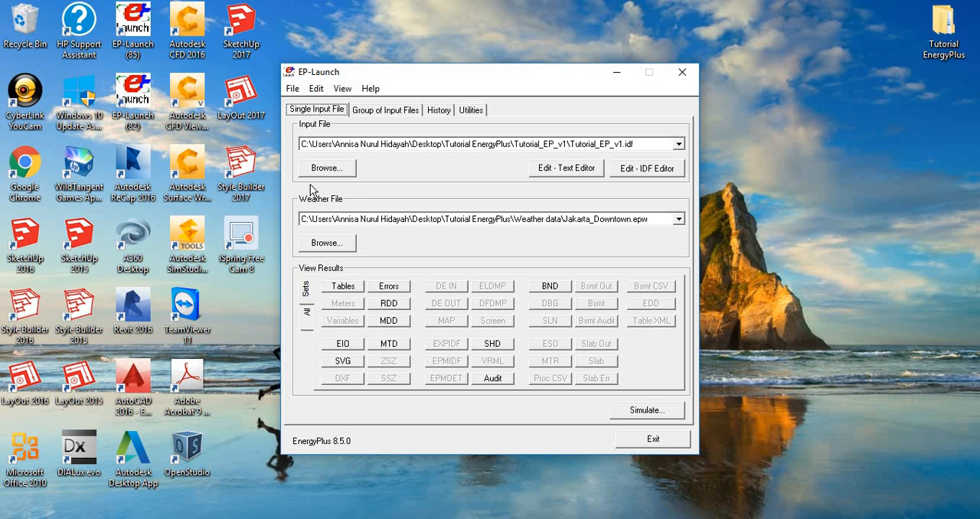
mouse_move(12, 258)
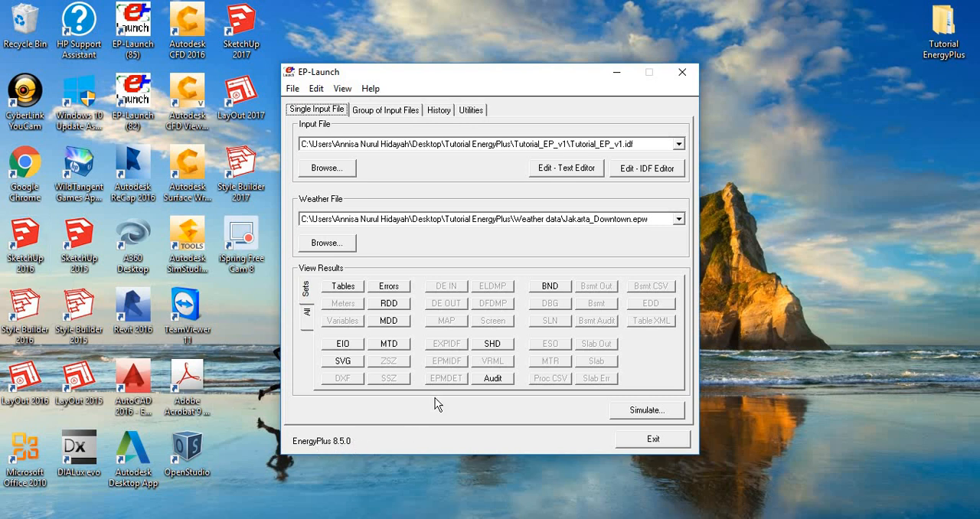
mouse_move(329, 178)
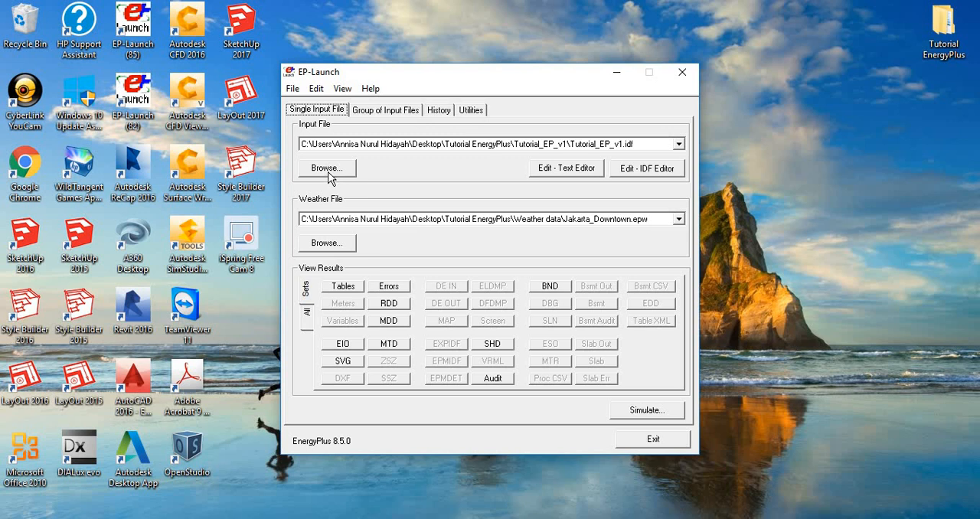
Step: Load Tutorial_1.idf from Tutorial_EP_1 as the input and Jakarta_Downtown.epw as the weather file
click(326, 168)
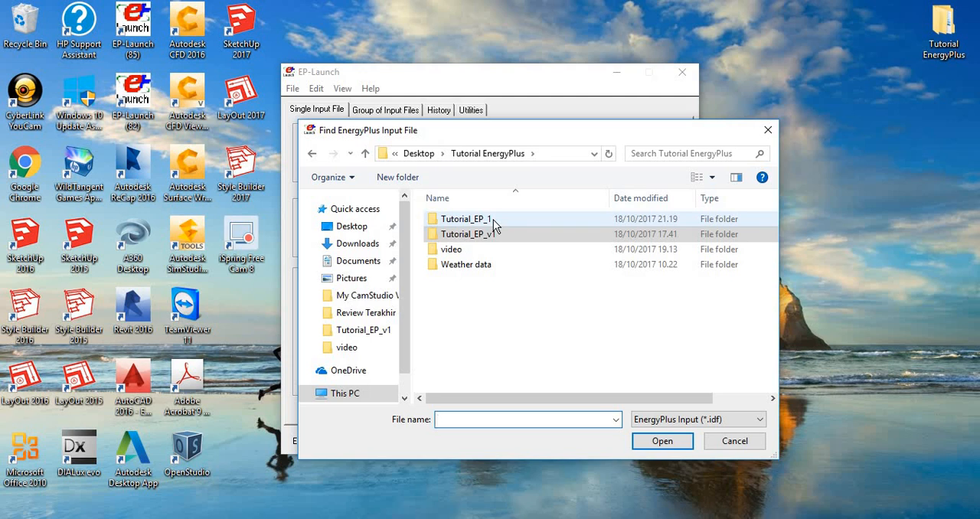
double_click(466, 219)
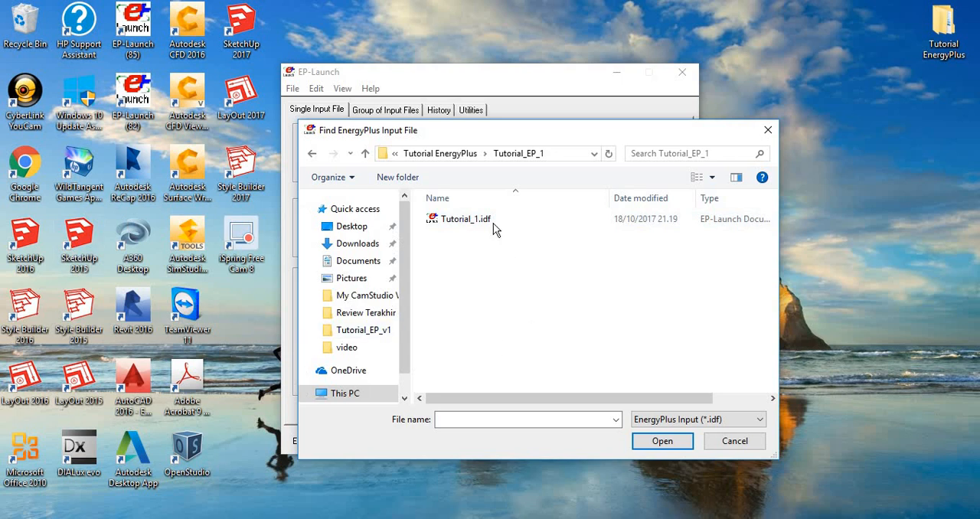
double_click(464, 219)
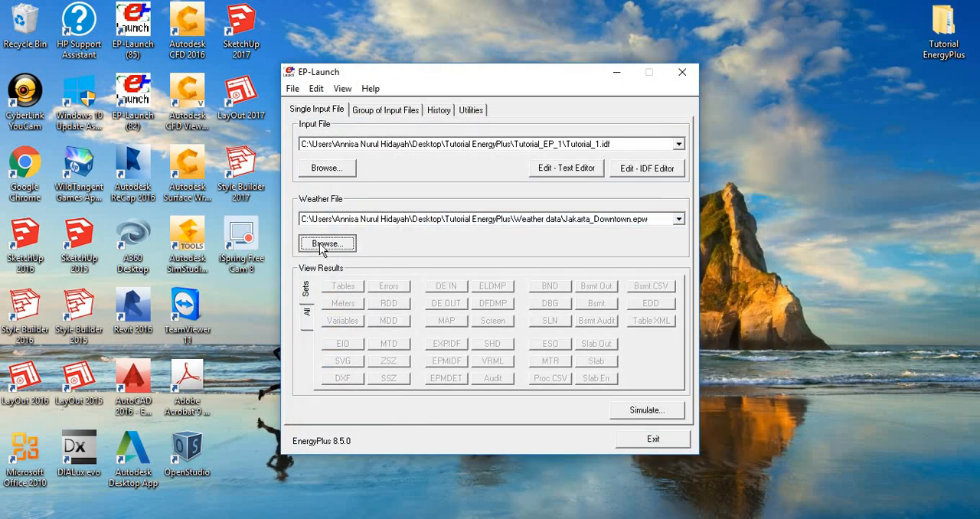
click(327, 244)
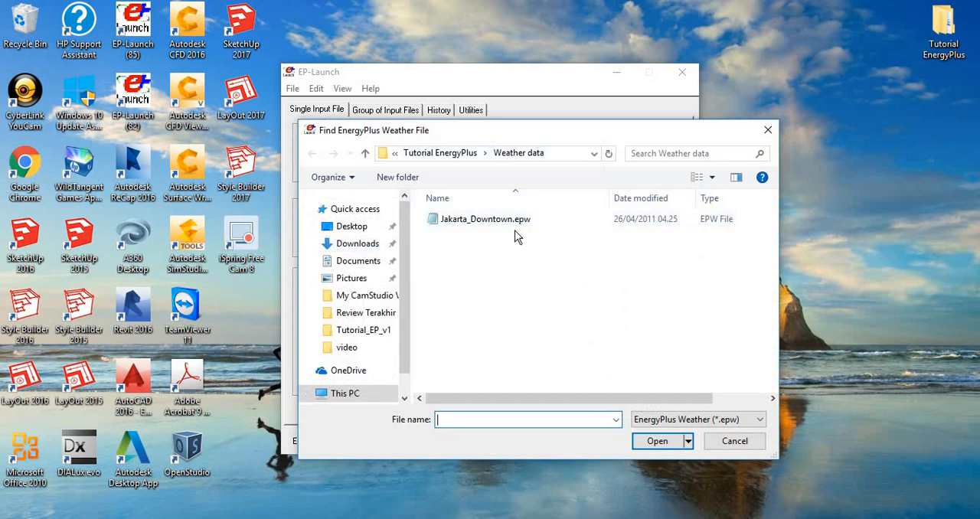
click(485, 219)
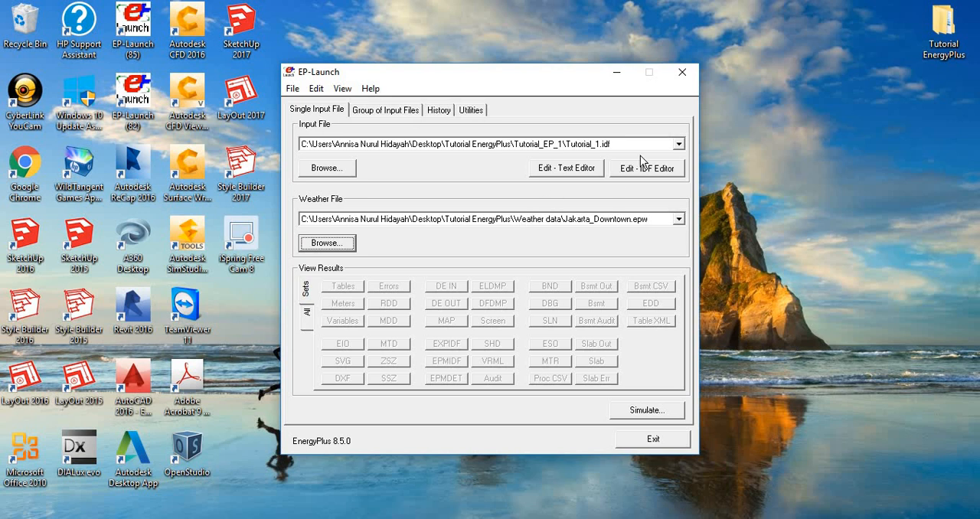
mouse_move(603, 199)
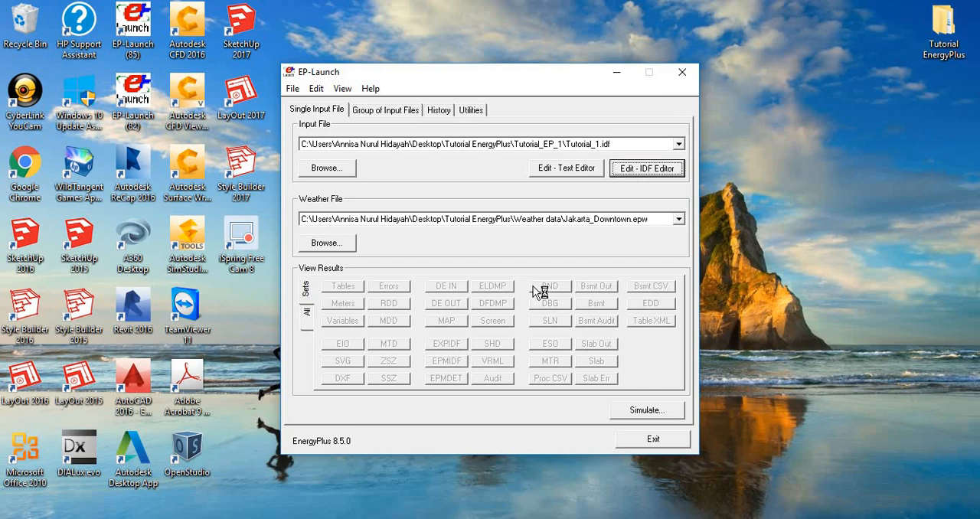
Step: Open Tutorial_1.idf in a maximized IDF Editor and browse SimulationControl and the other classes
click(647, 168)
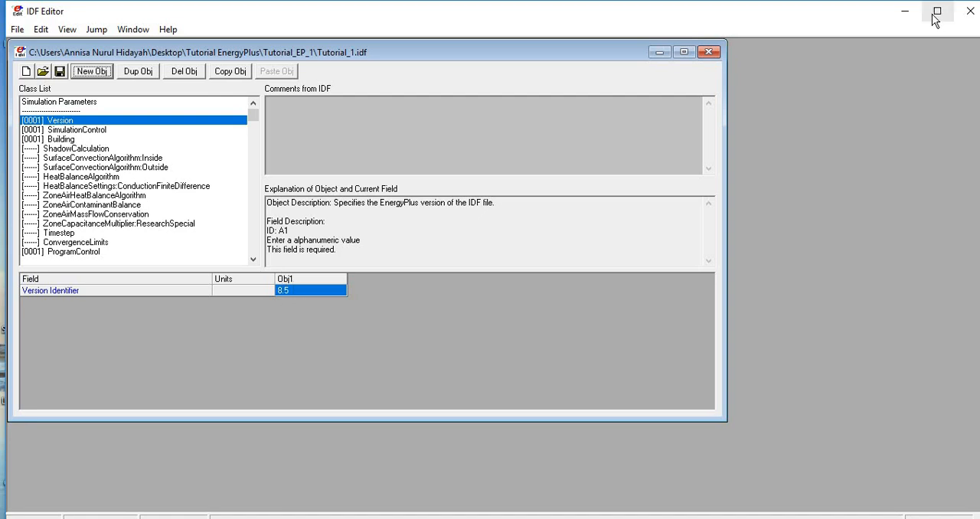
click(936, 10)
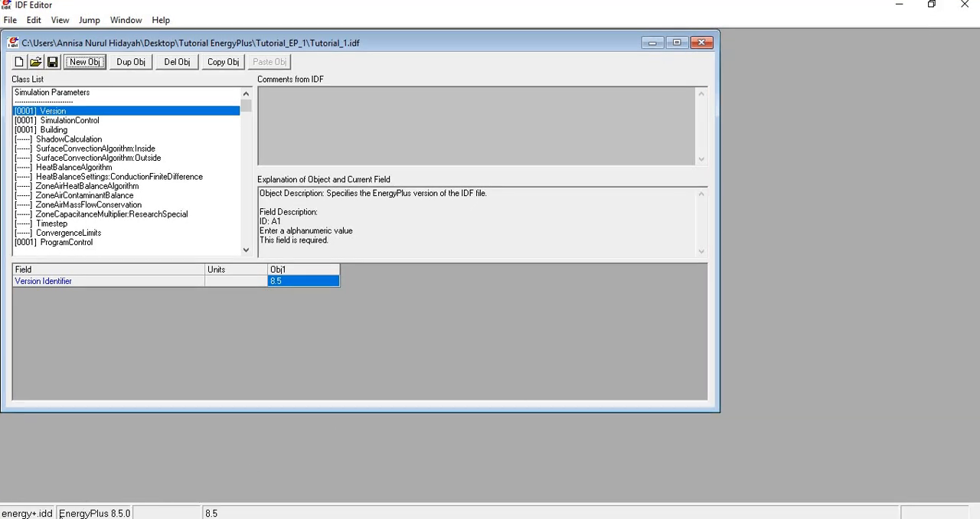
mouse_move(225, 495)
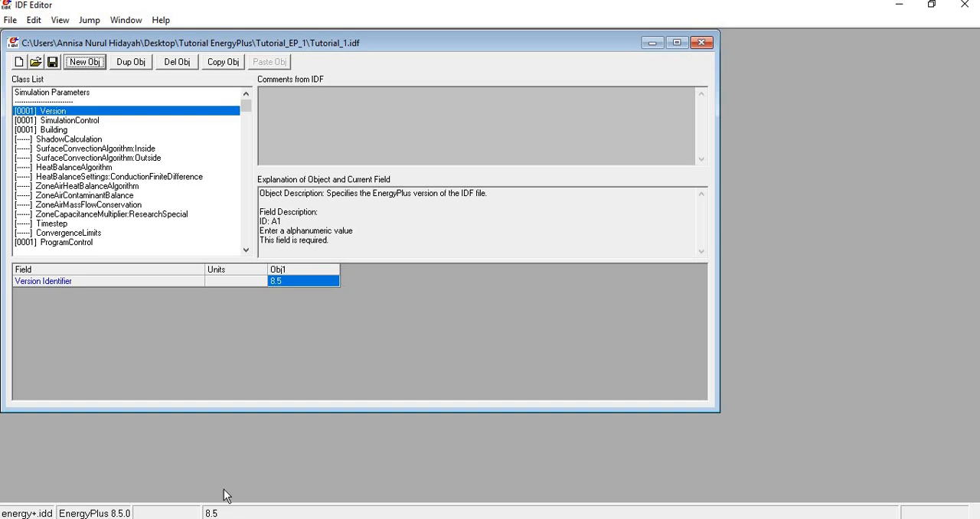
mouse_move(247, 490)
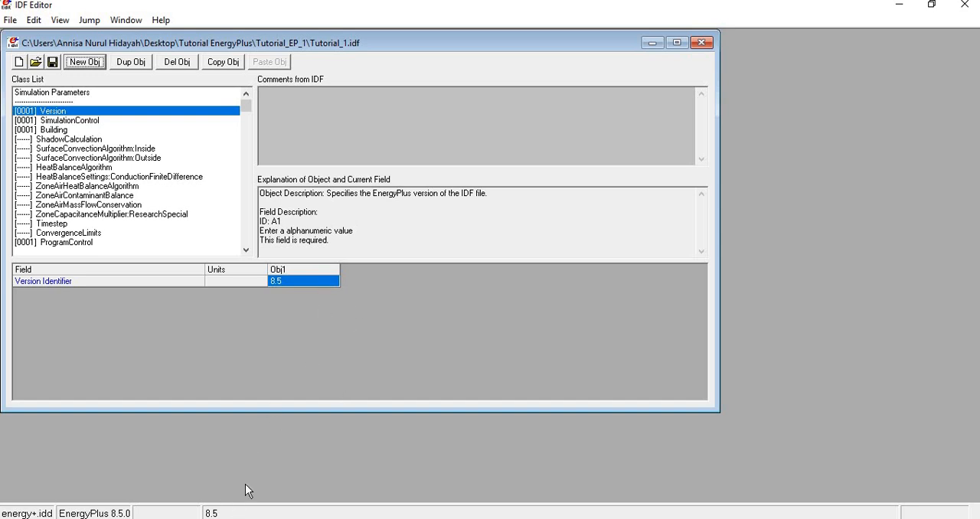
mouse_move(68, 125)
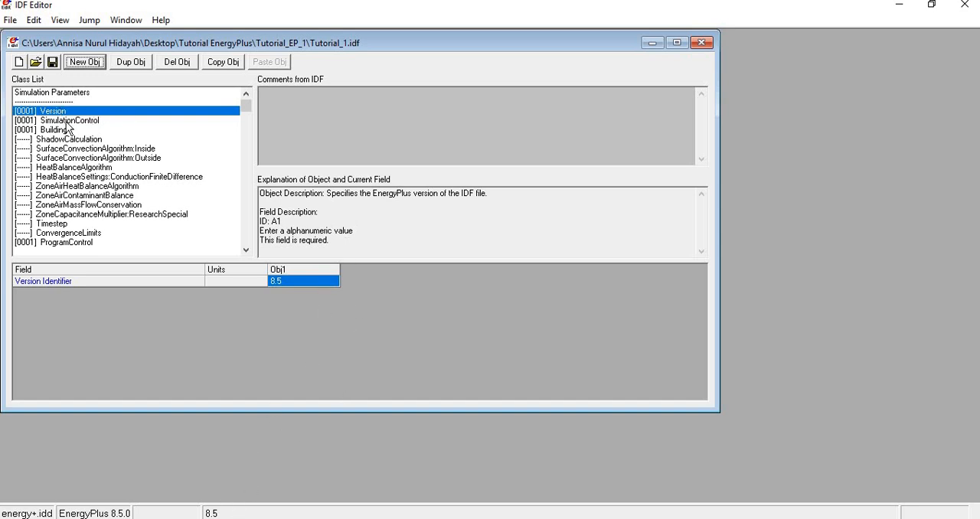
click(69, 120)
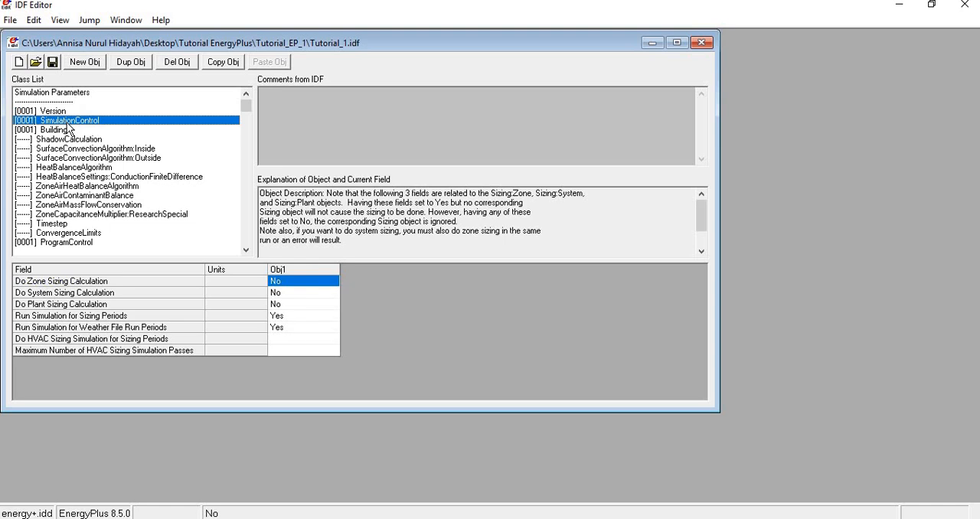
mouse_move(65, 135)
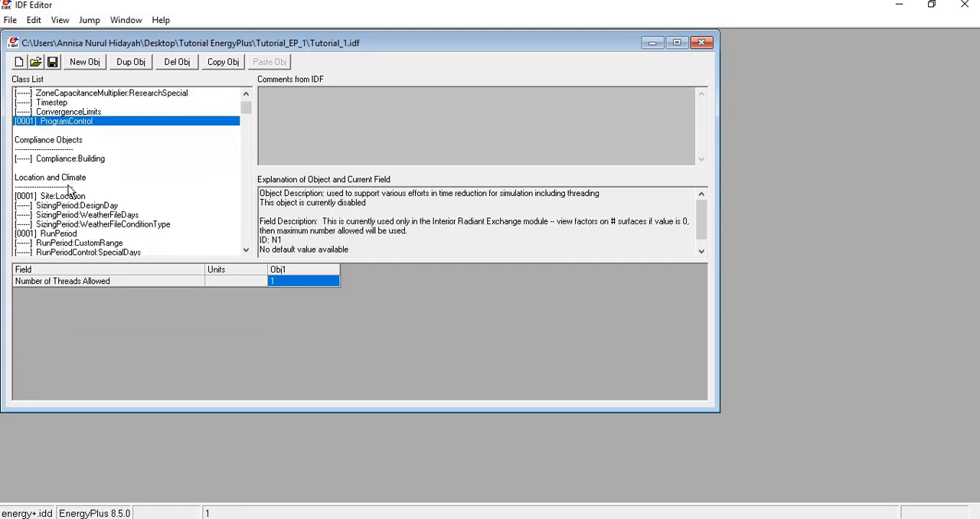
scroll(down, 3)
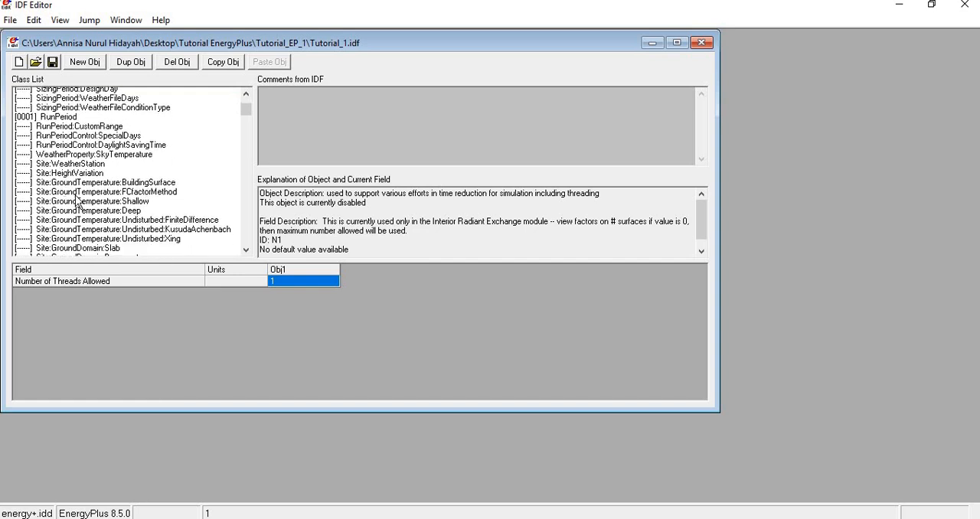
scroll(down, 3)
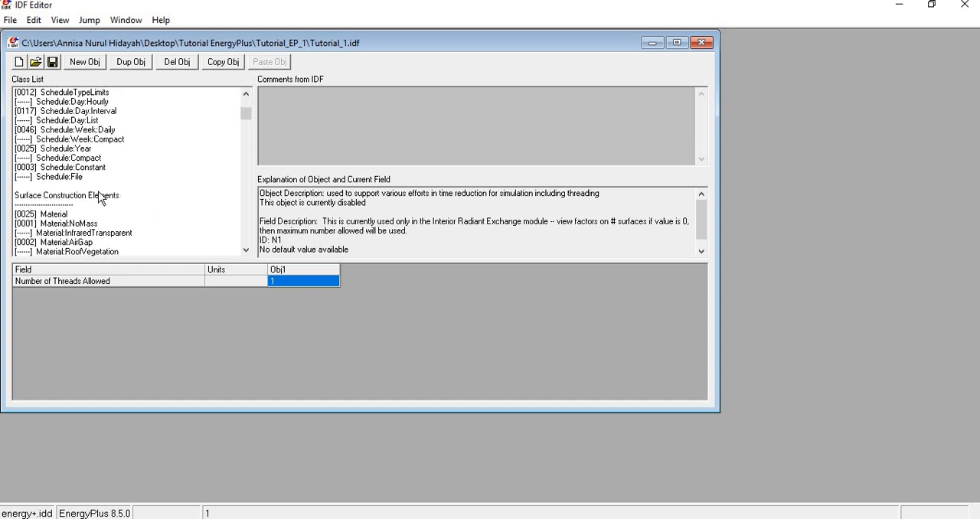
mouse_move(98, 245)
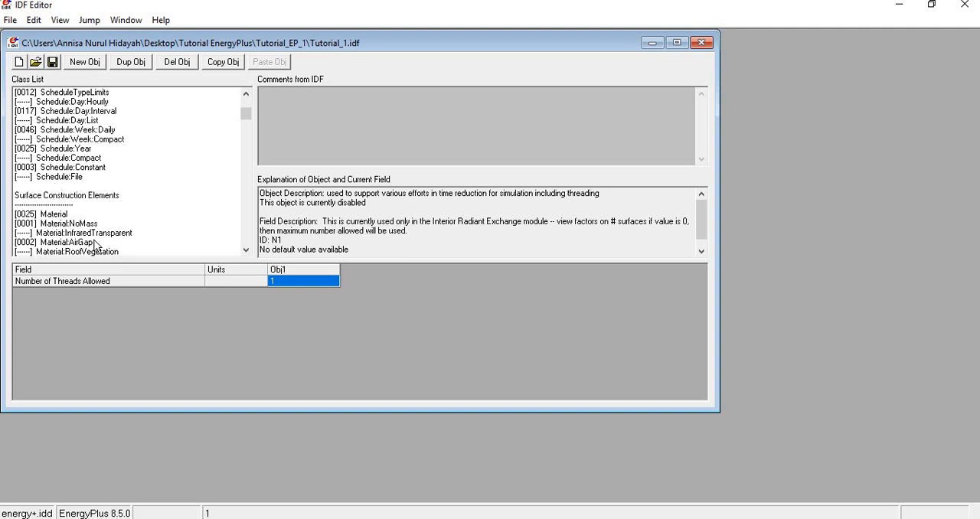
scroll(down, 3)
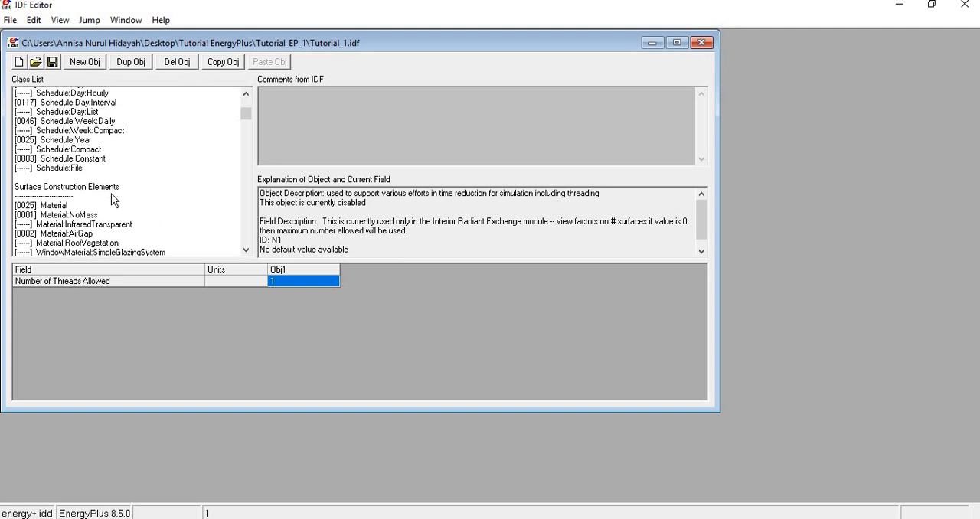
Step: Inspect the Material, Material:NoMass and Construction objects, including the Air Wall and roof layers
click(42, 186)
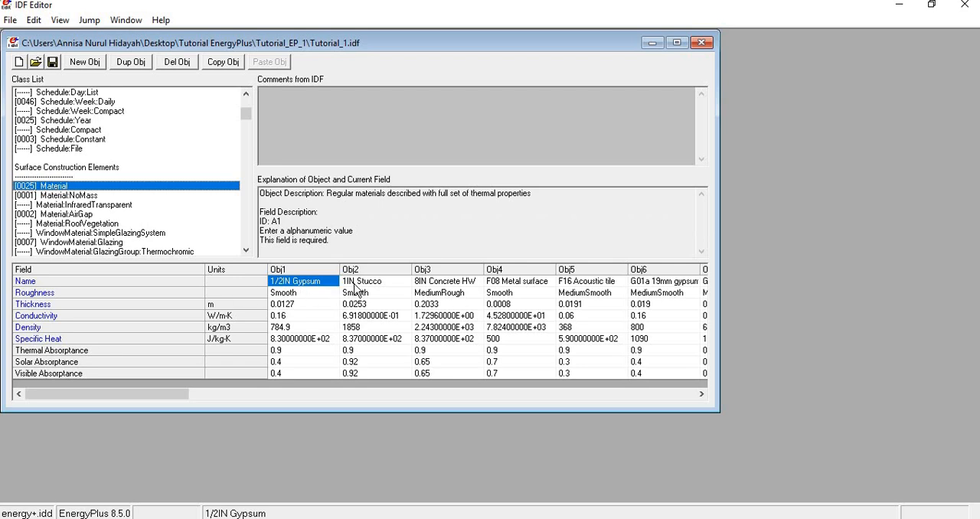
mouse_move(563, 383)
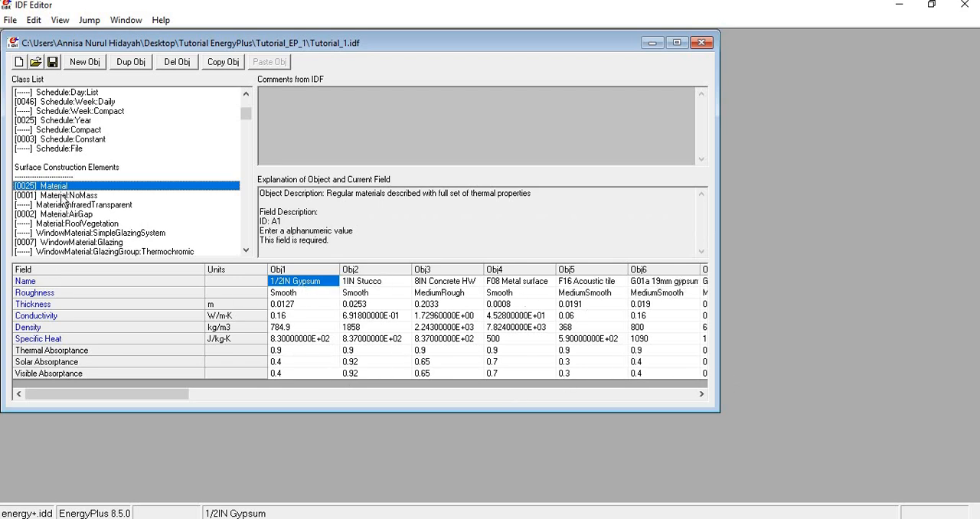
click(72, 196)
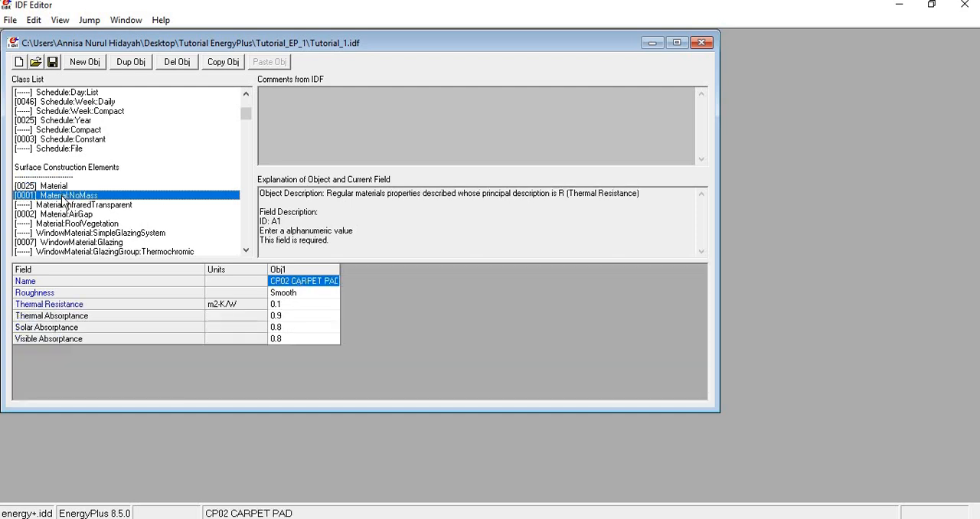
scroll(down, 3)
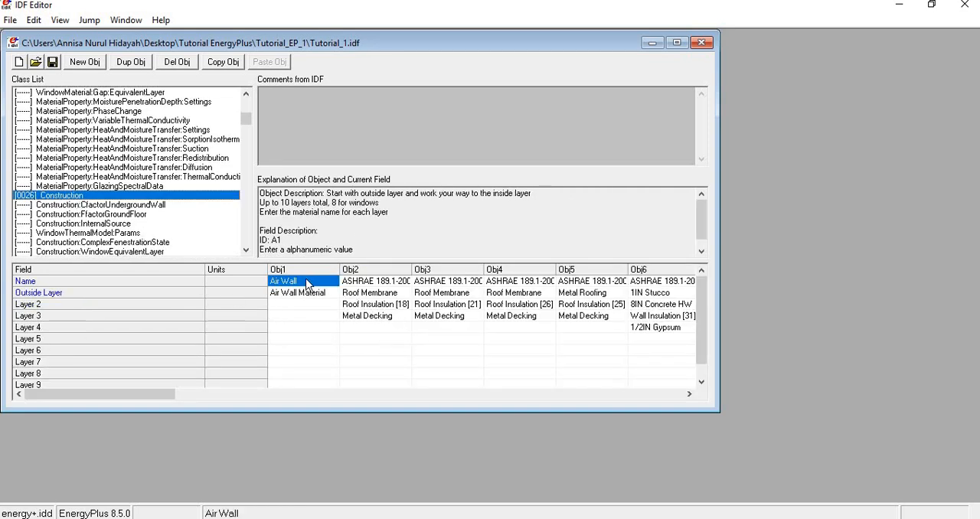
click(375, 281)
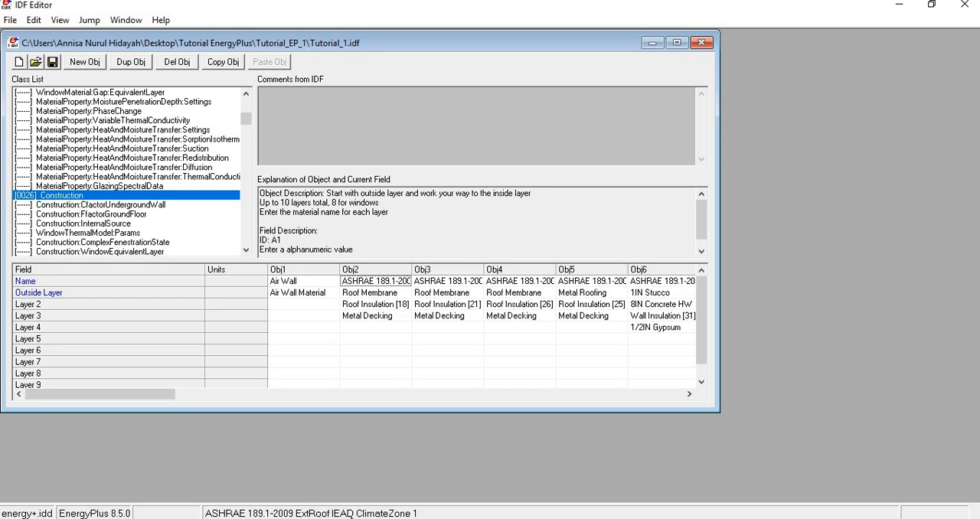
click(448, 281)
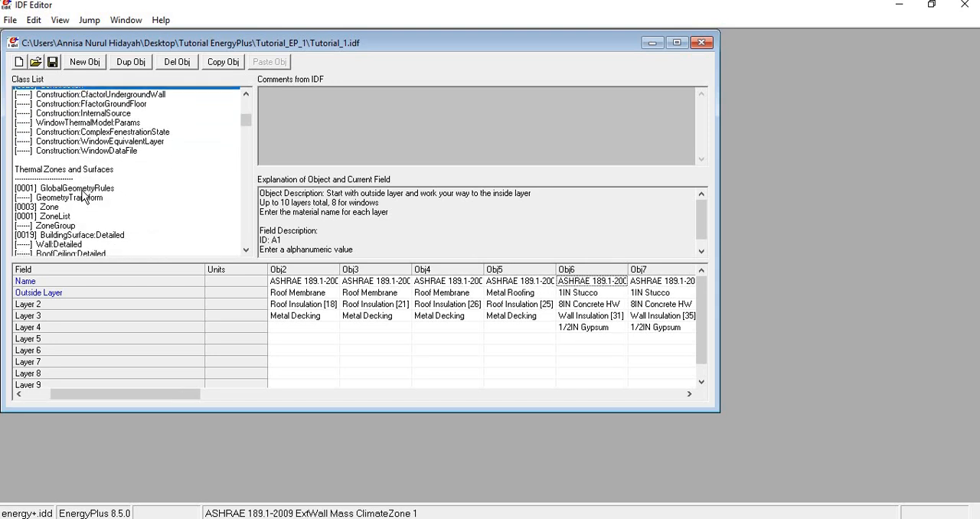
scroll(down, 3)
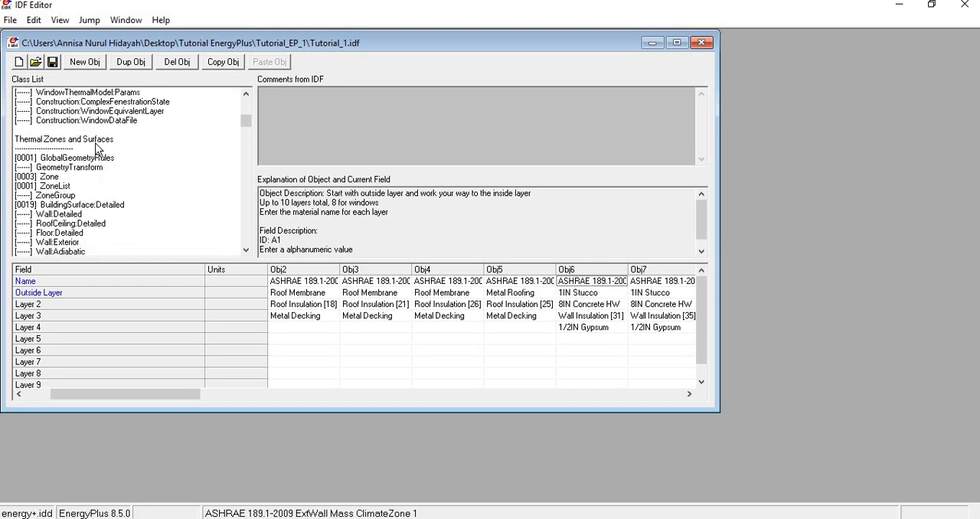
scroll(down, 3)
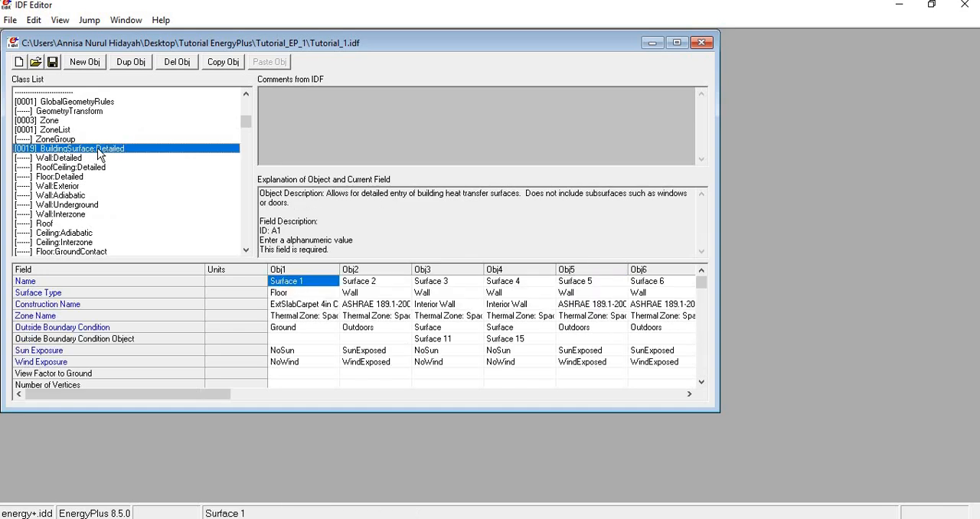
mouse_move(348, 347)
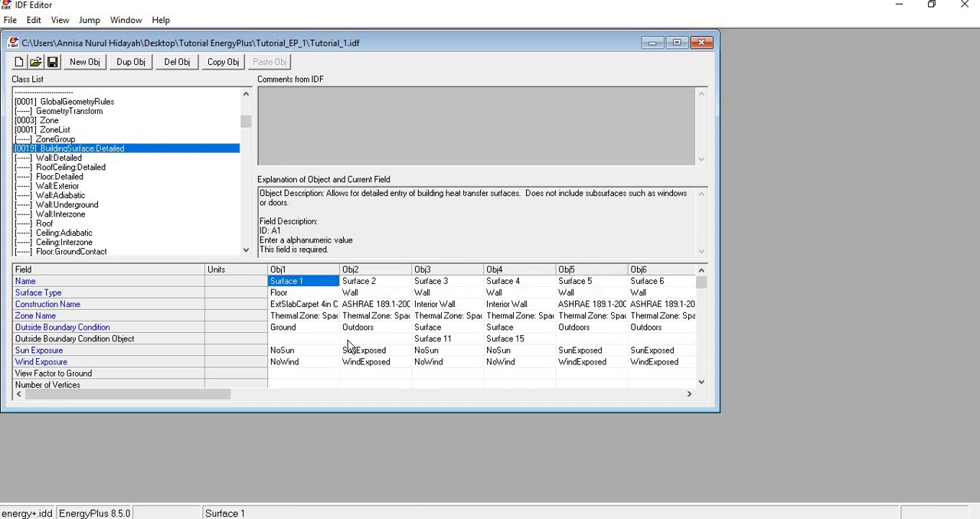
Step: Check the surfaces' types, constructions and zones, then list the FenestrationSurface:Detailed windows Sub Surface 1–3
click(299, 293)
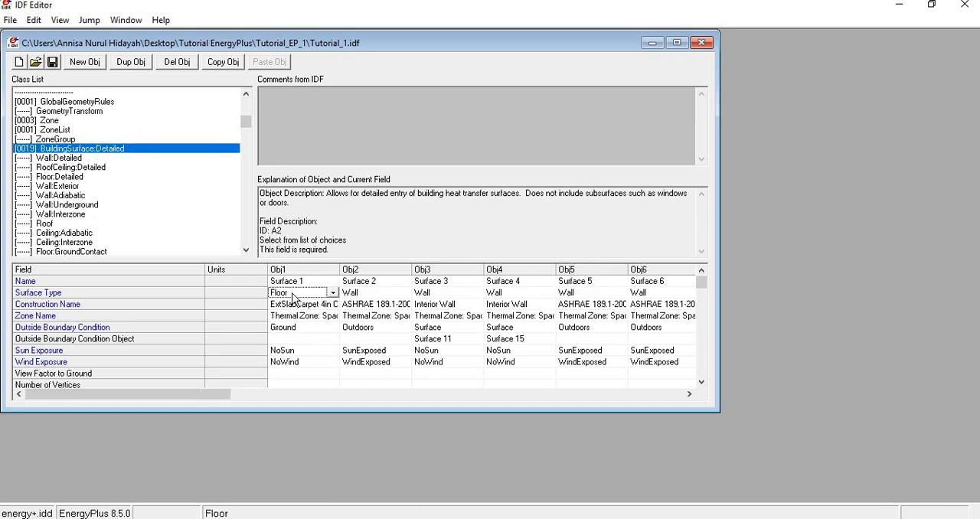
click(298, 304)
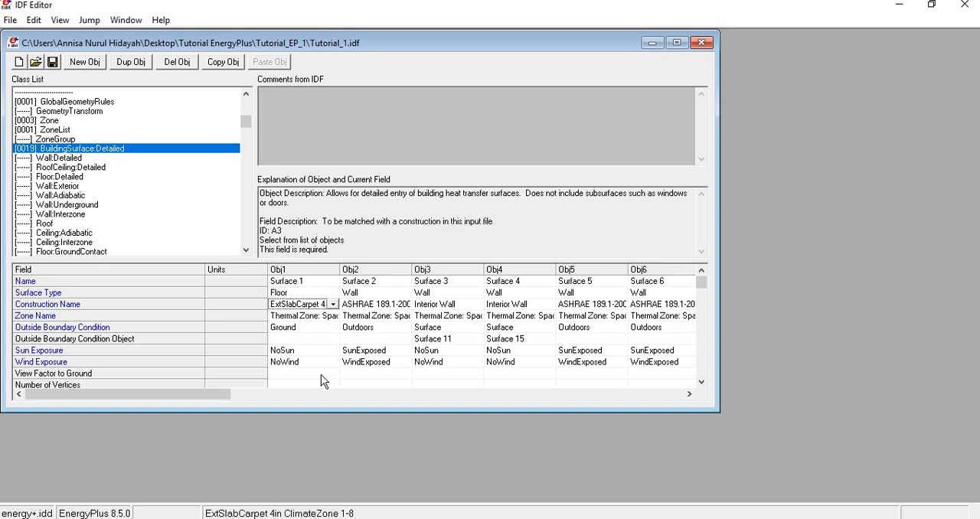
mouse_move(299, 388)
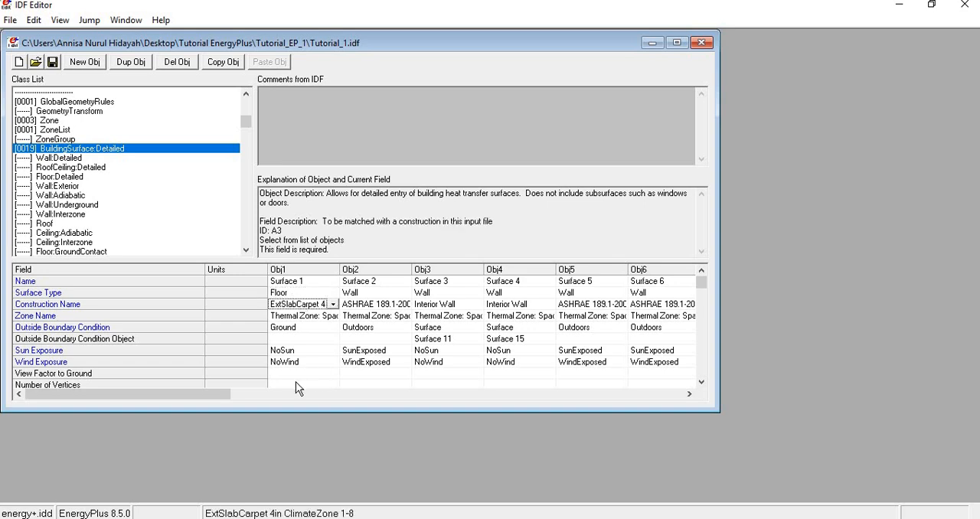
mouse_move(306, 362)
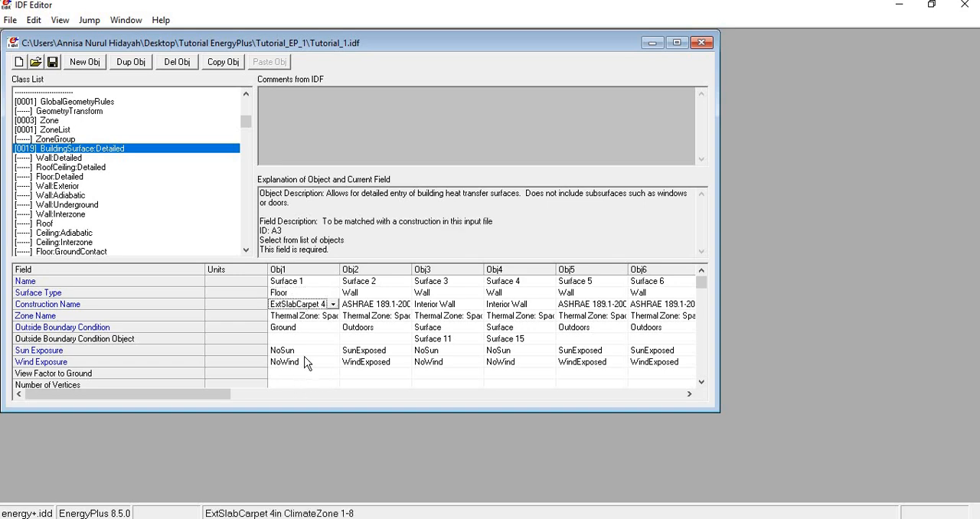
click(299, 315)
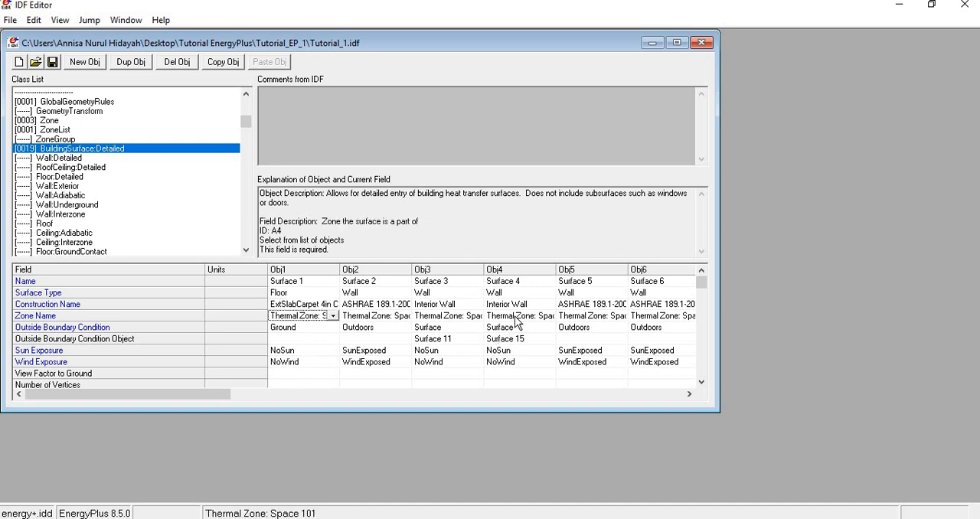
click(520, 327)
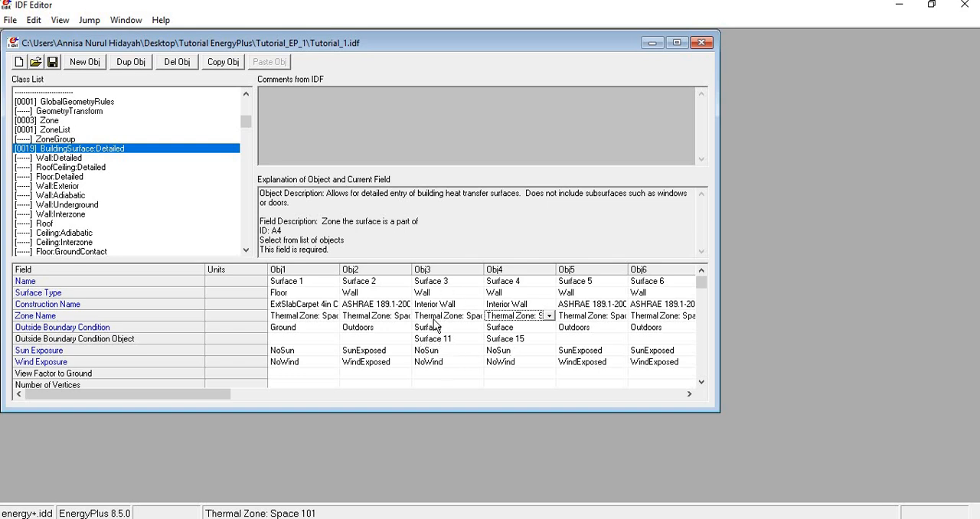
mouse_move(488, 343)
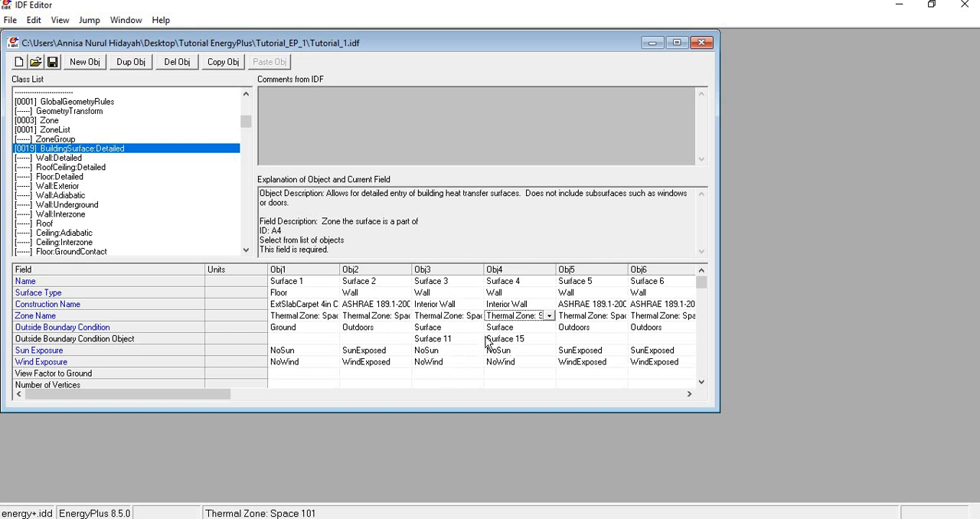
click(57, 185)
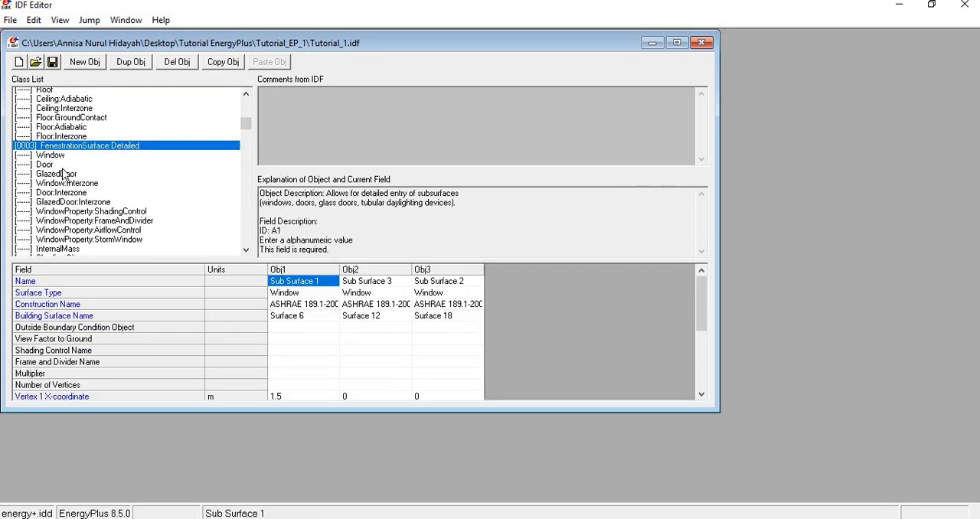
Step: Inspect the People object and its zone, then the Lights and ElectricEquipment objects
scroll(down, 3)
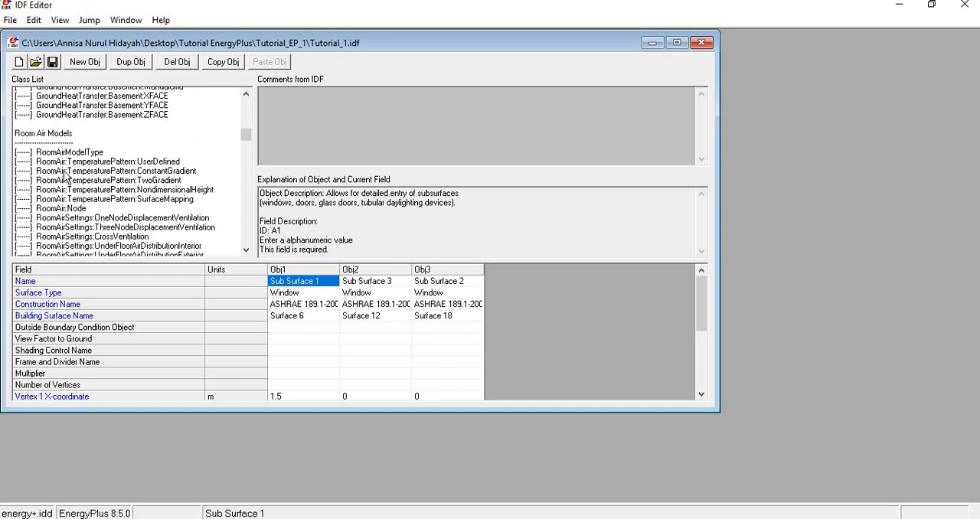
scroll(down, 3)
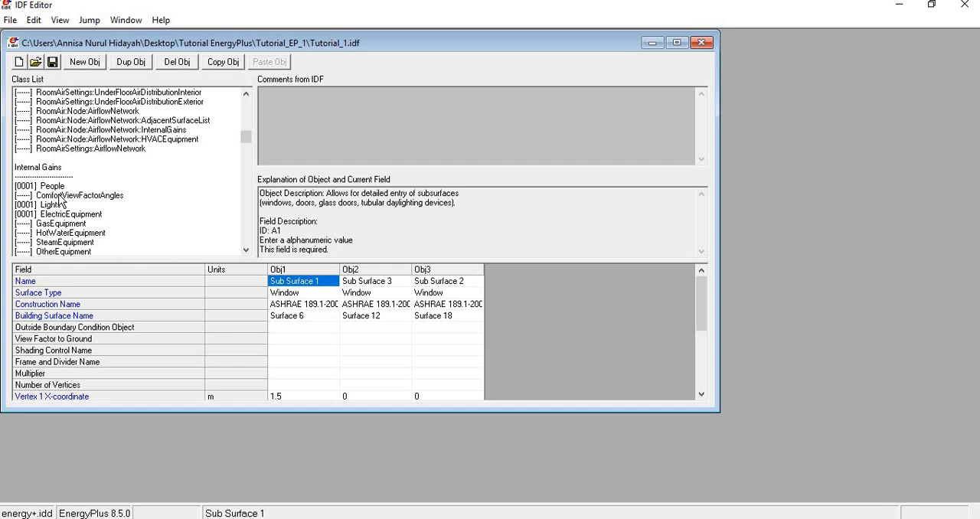
click(52, 185)
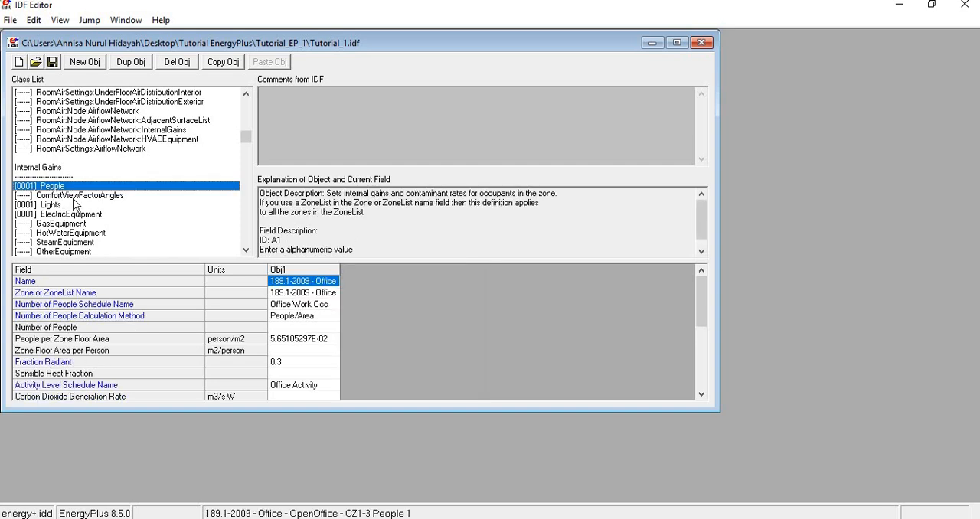
mouse_move(73, 208)
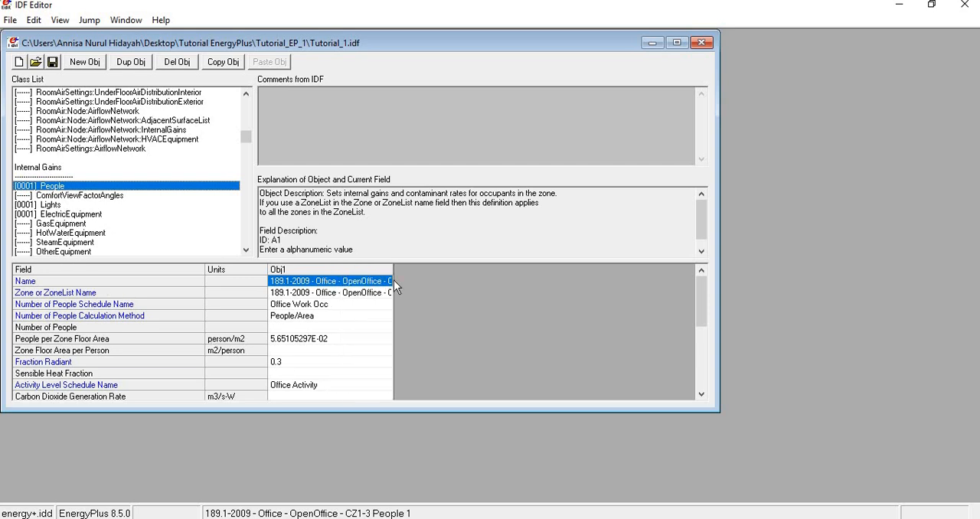
click(329, 293)
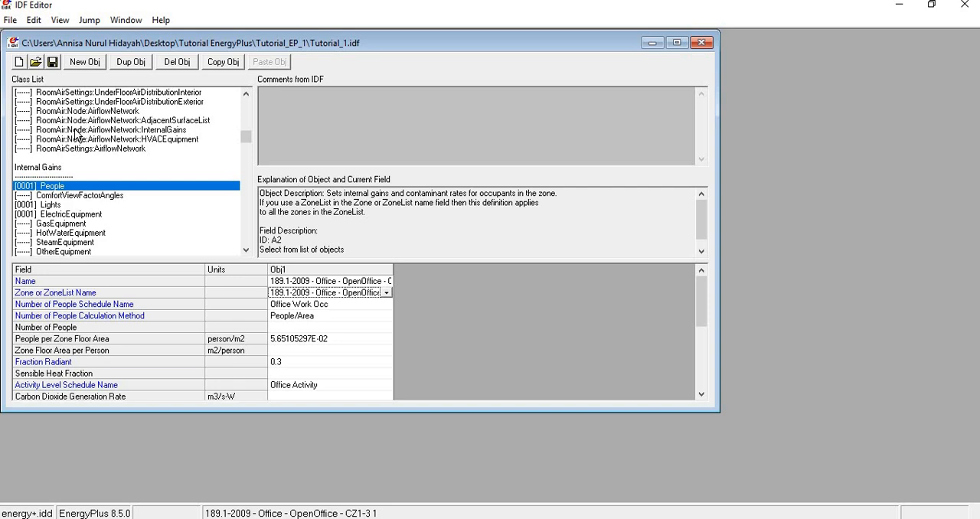
mouse_move(97, 245)
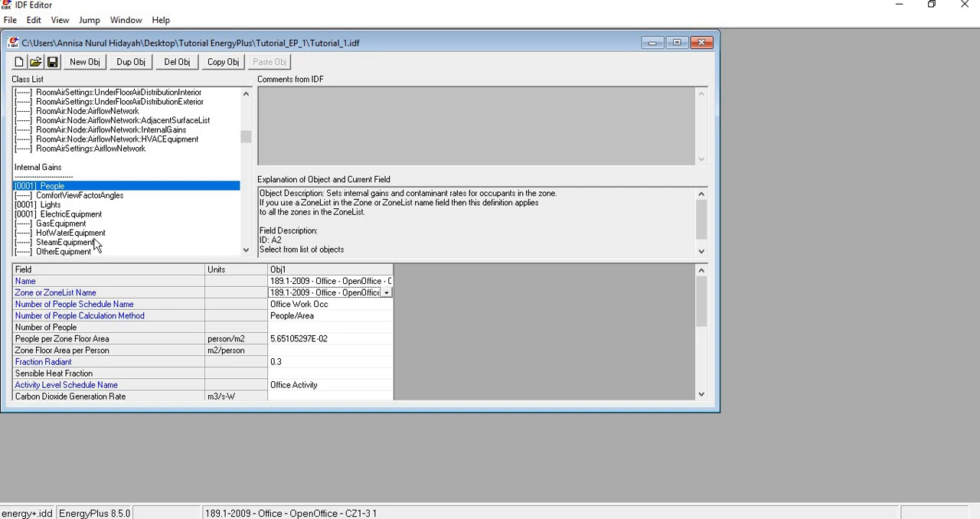
mouse_move(73, 194)
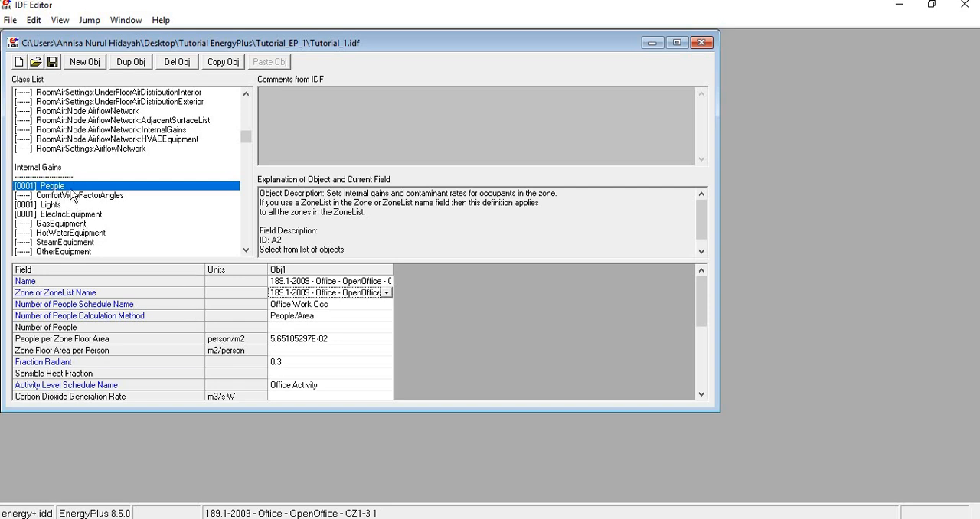
mouse_move(44, 173)
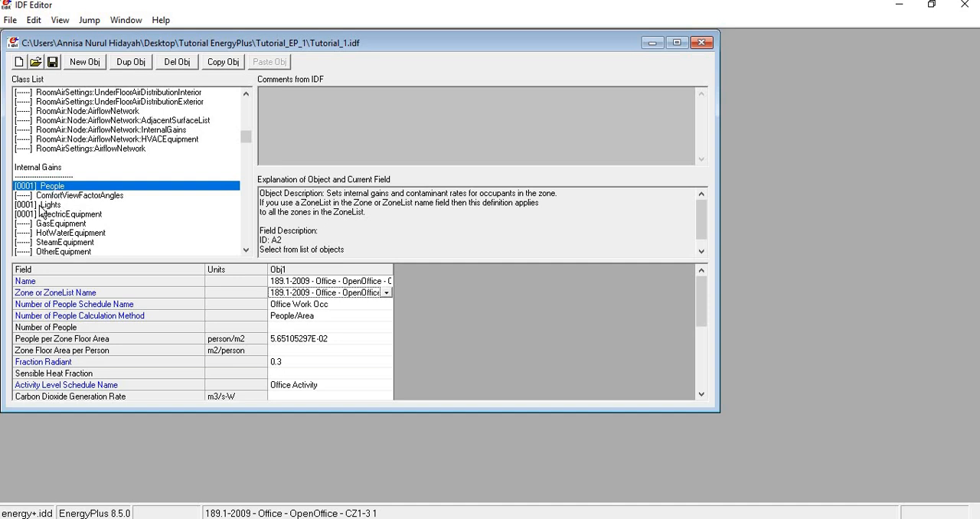
click(51, 205)
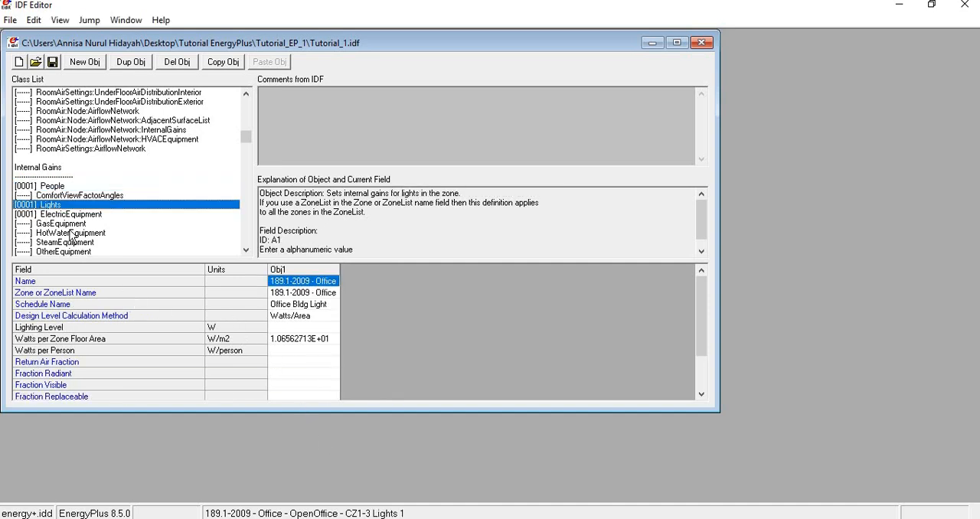
click(69, 151)
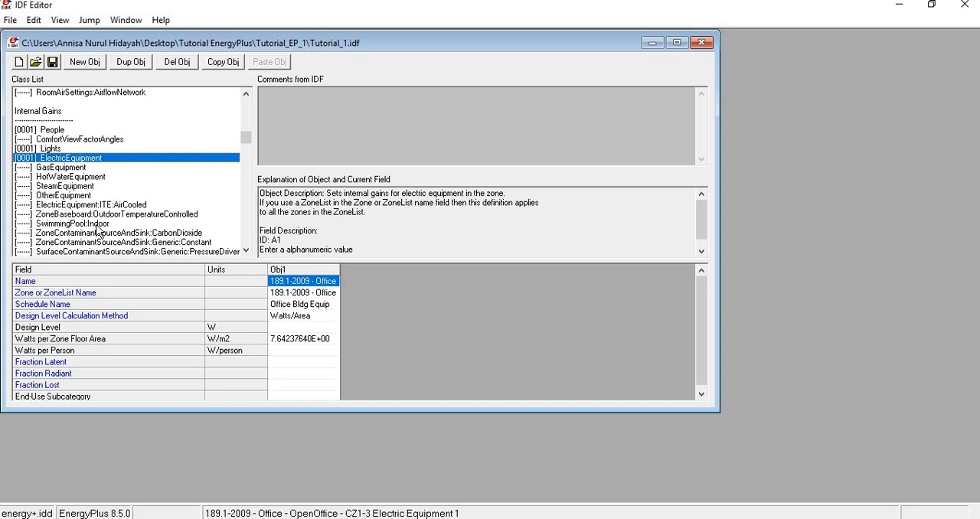
mouse_move(146, 367)
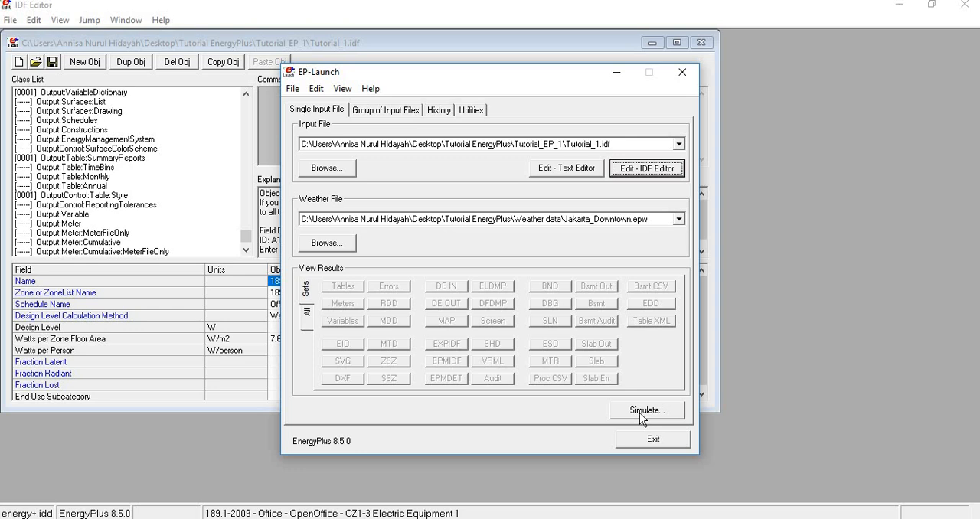
Step: Run the Tutorial_1 simulation with Jakarta weather, dismiss the status report, then open the HTML results
click(646, 410)
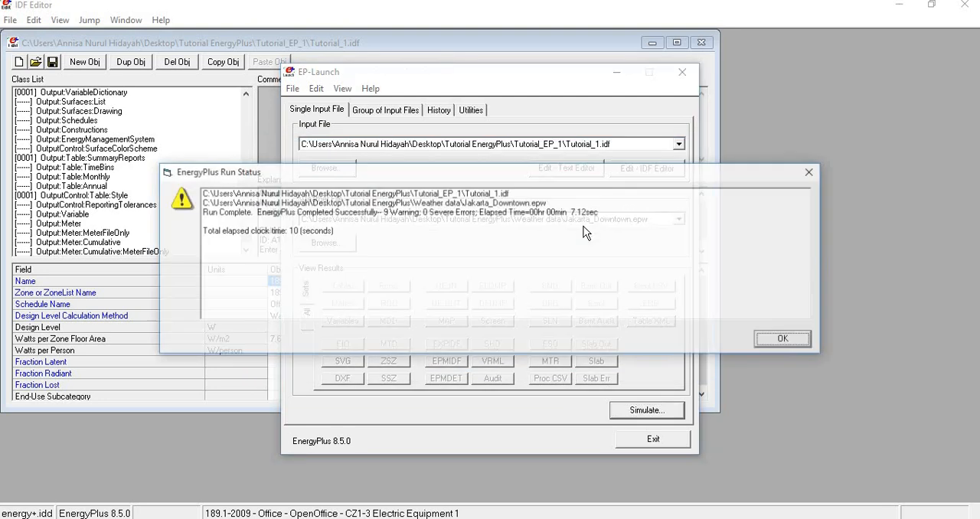
click(783, 339)
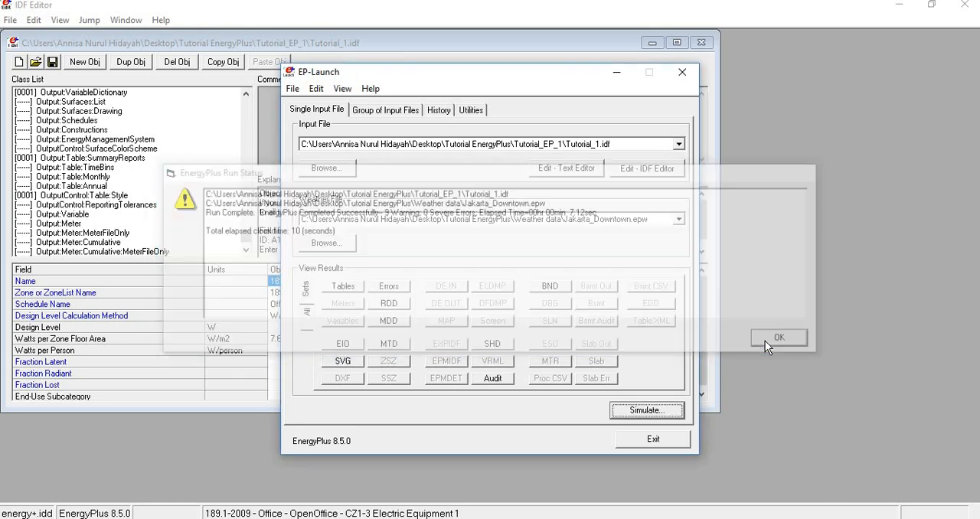
click(778, 337)
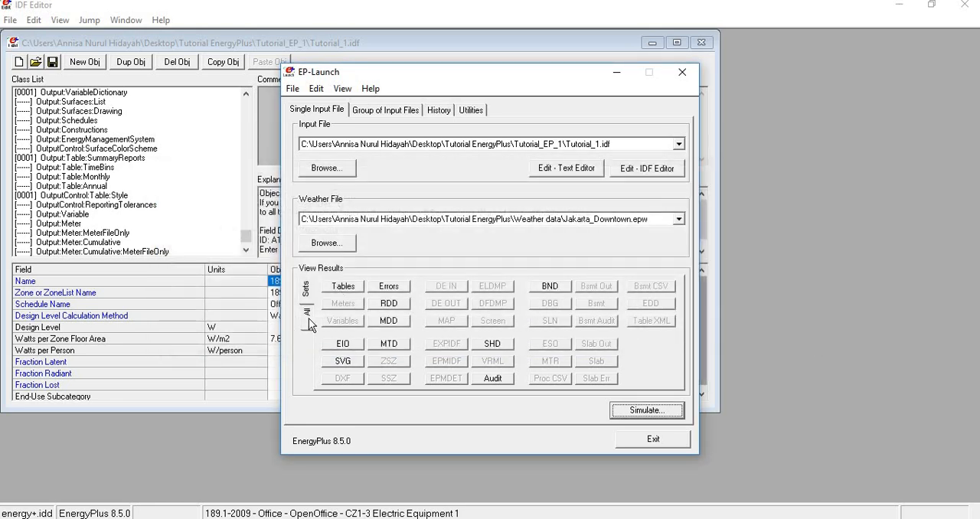
mouse_move(309, 296)
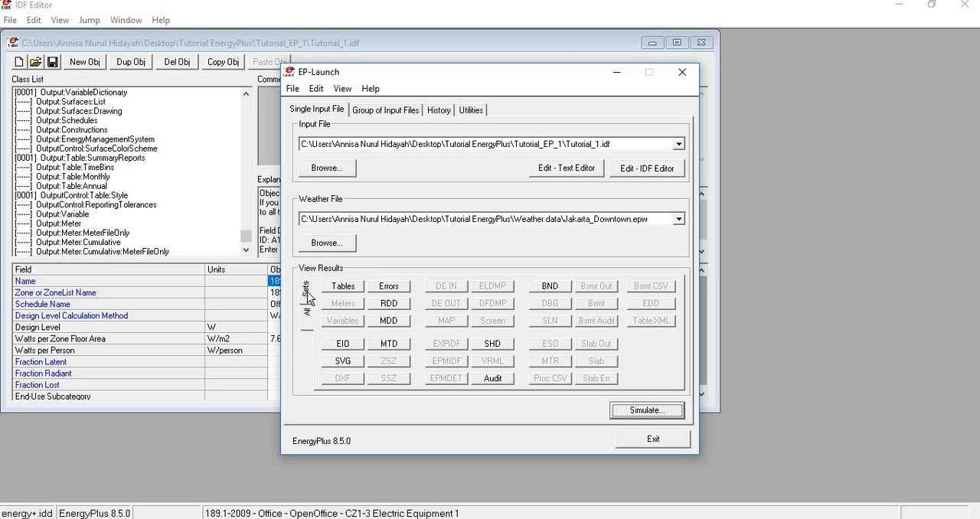
click(306, 294)
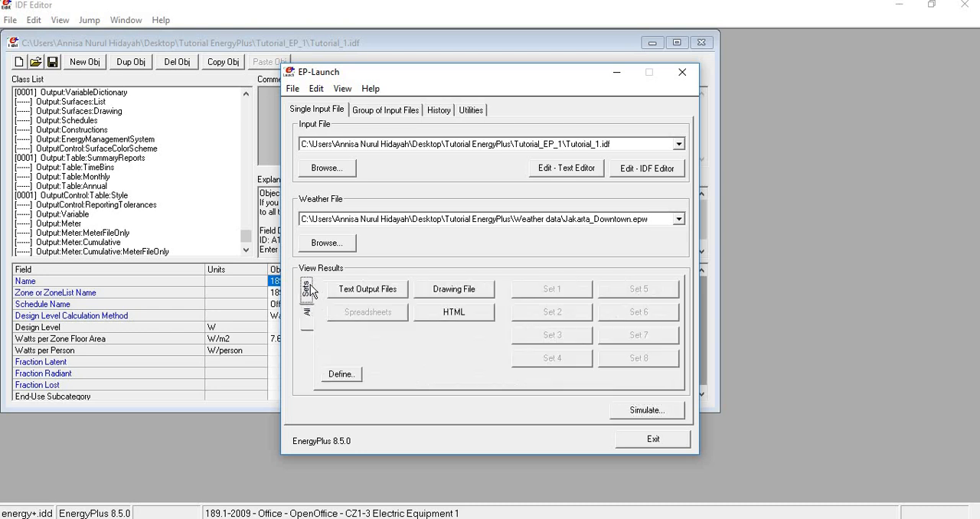
mouse_move(320, 287)
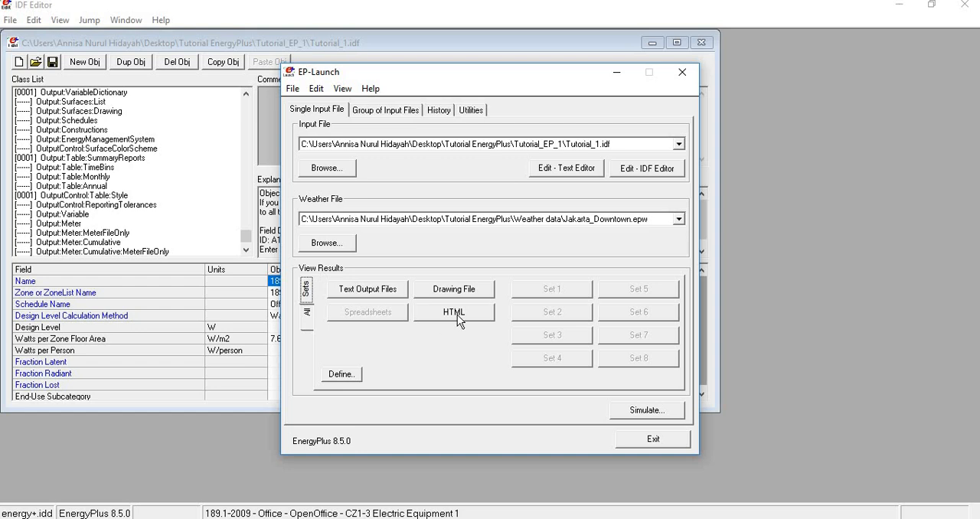
click(454, 312)
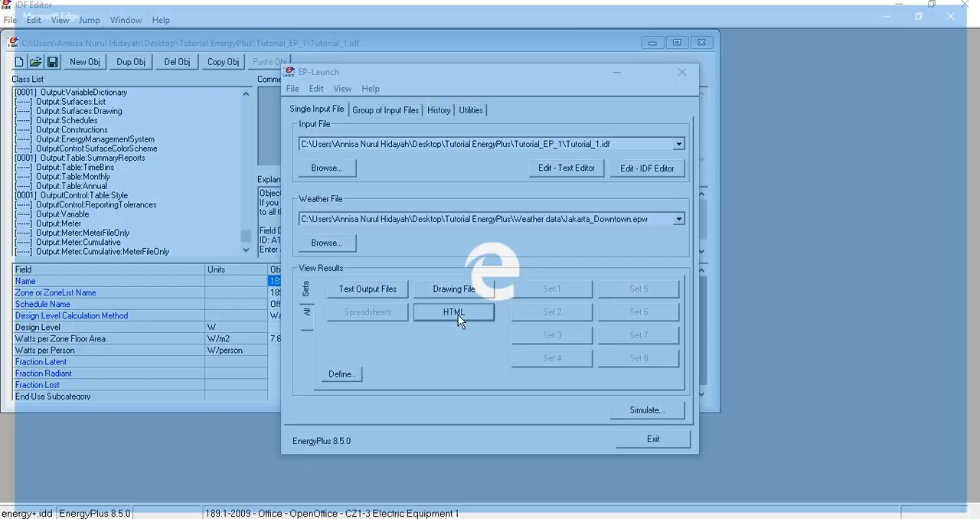
click(454, 311)
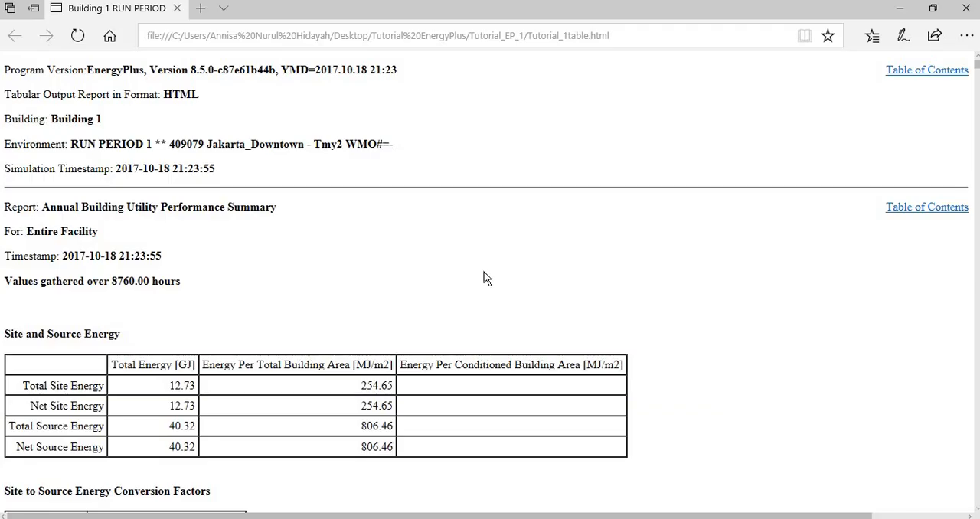
scroll(down, 3)
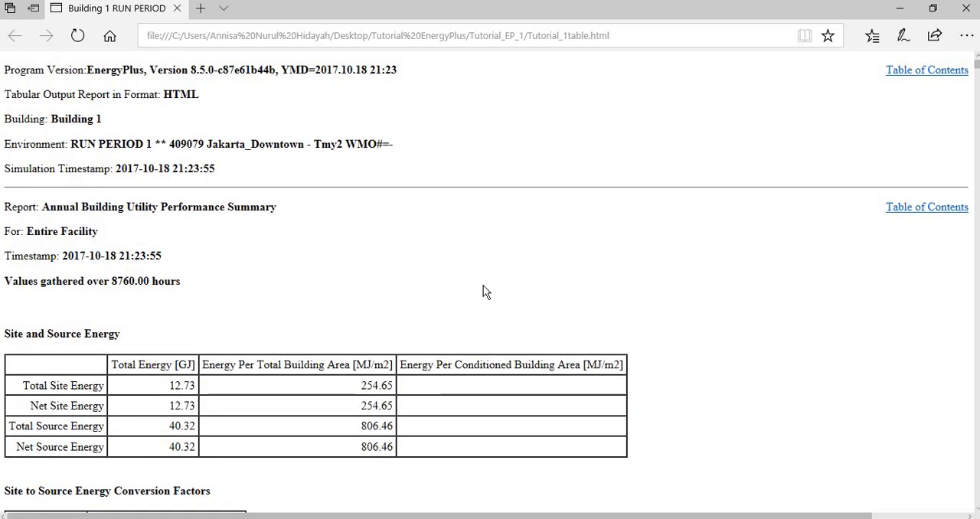
scroll(down, 3)
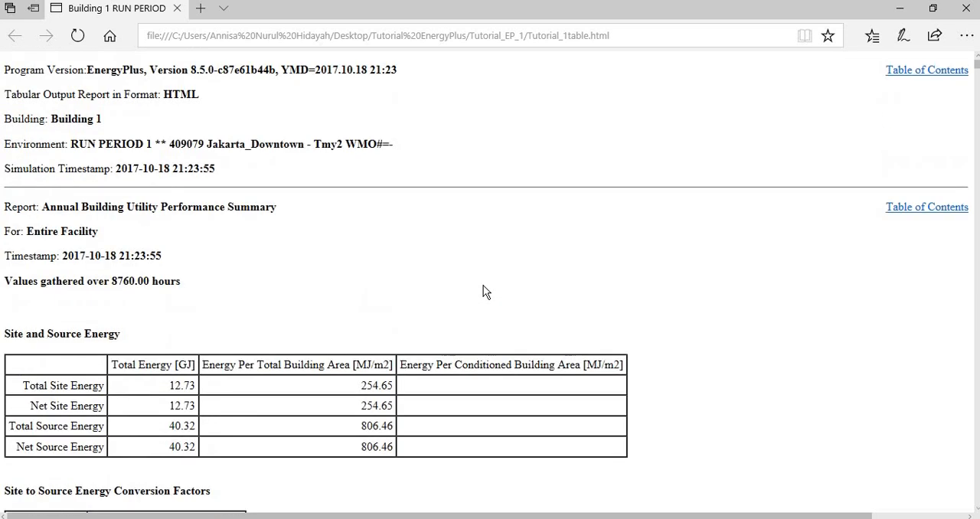
scroll(down, 3)
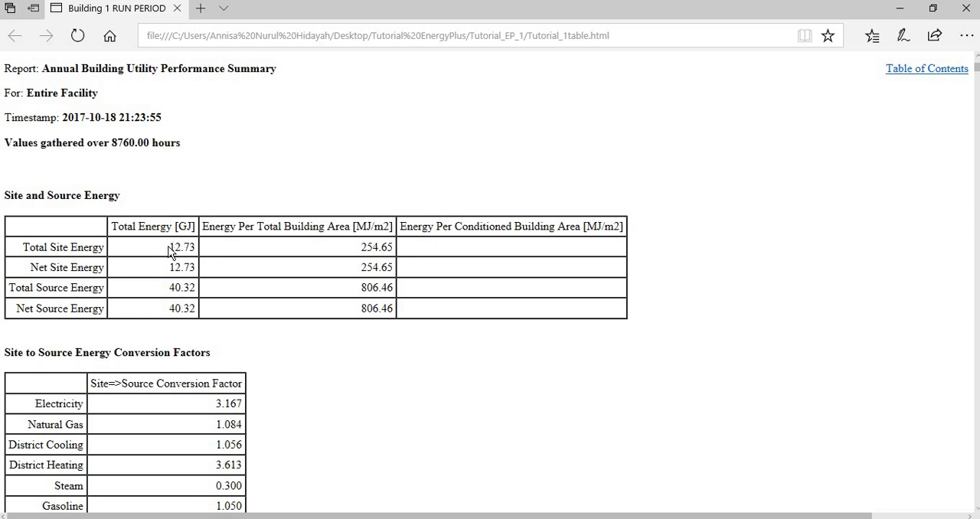
mouse_move(172, 252)
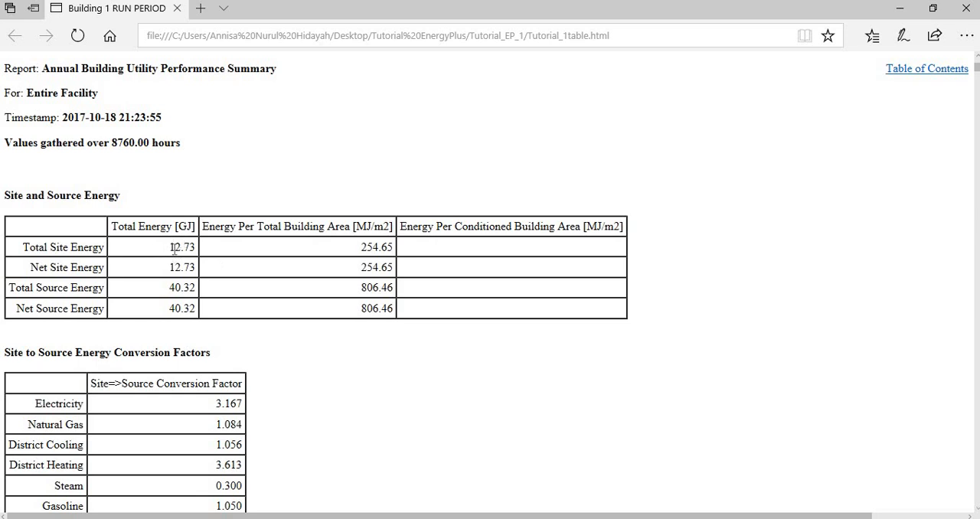
mouse_move(346, 270)
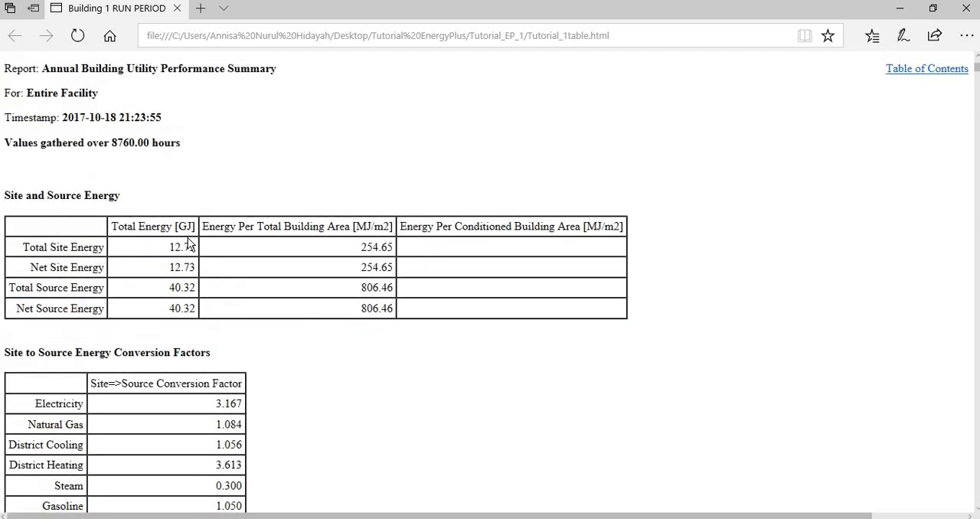
scroll(down, 3)
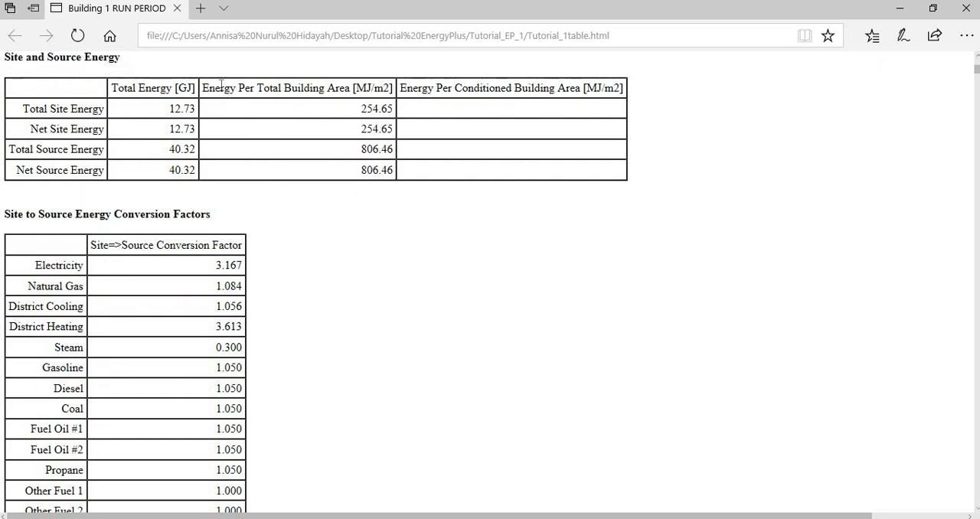
mouse_move(181, 81)
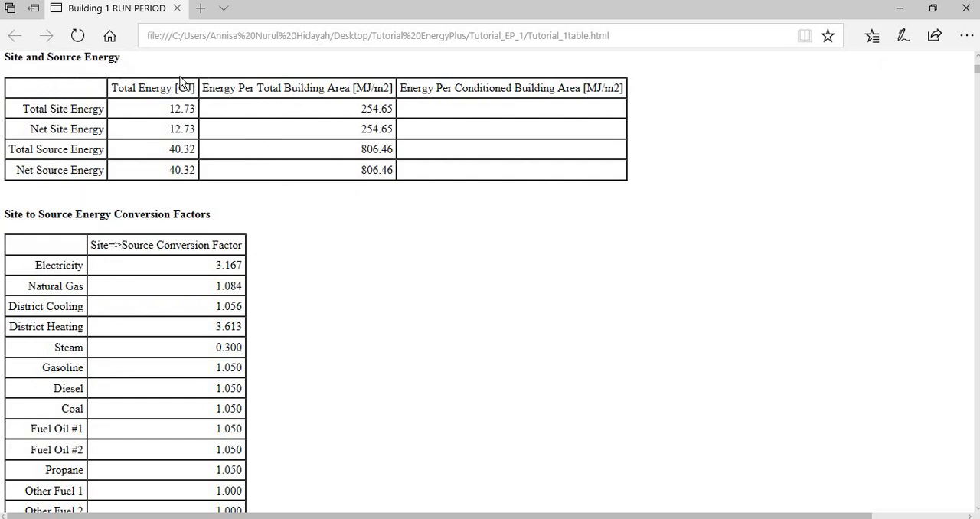
mouse_move(274, 174)
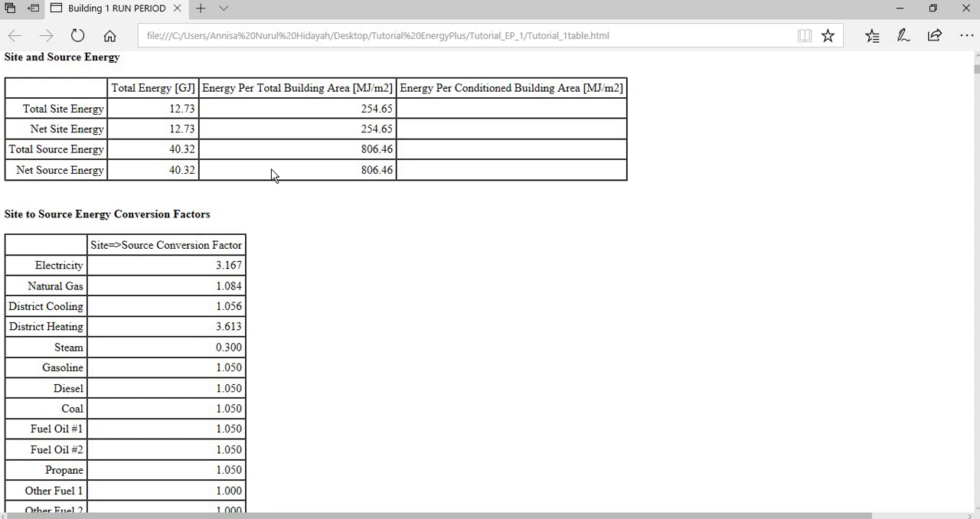
scroll(down, 3)
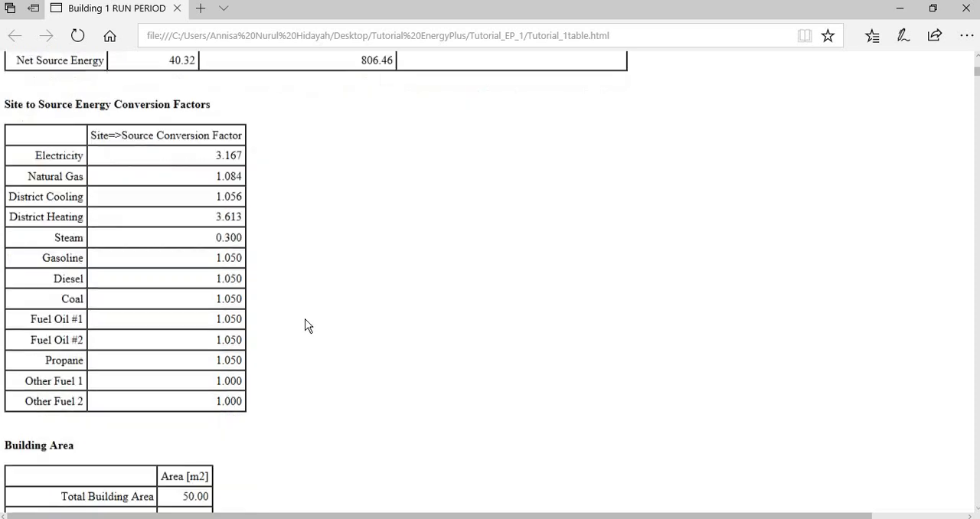
scroll(down, 3)
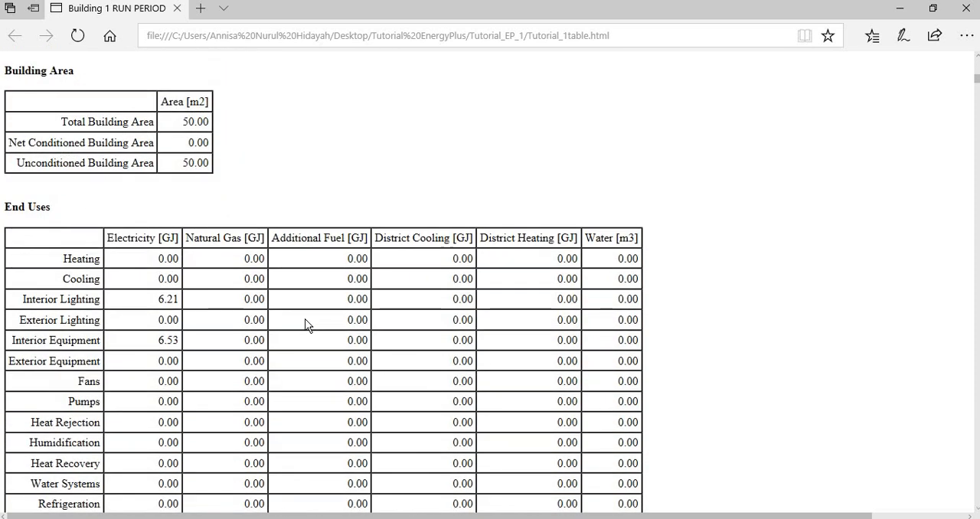
scroll(down, 3)
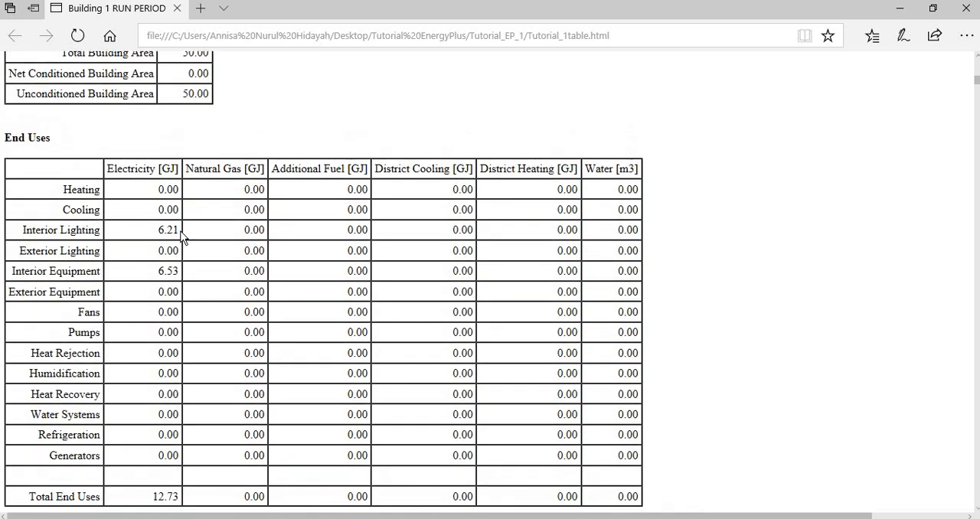
scroll(down, 3)
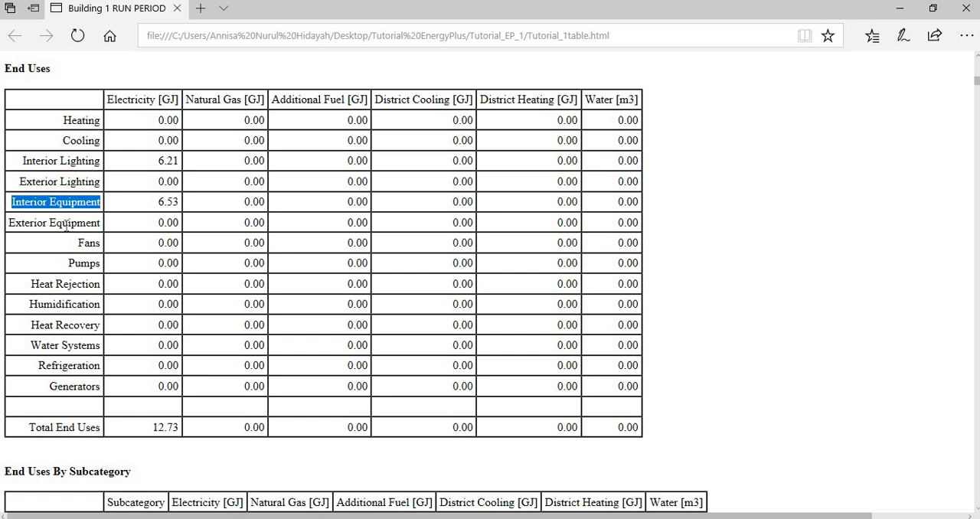
mouse_move(20, 161)
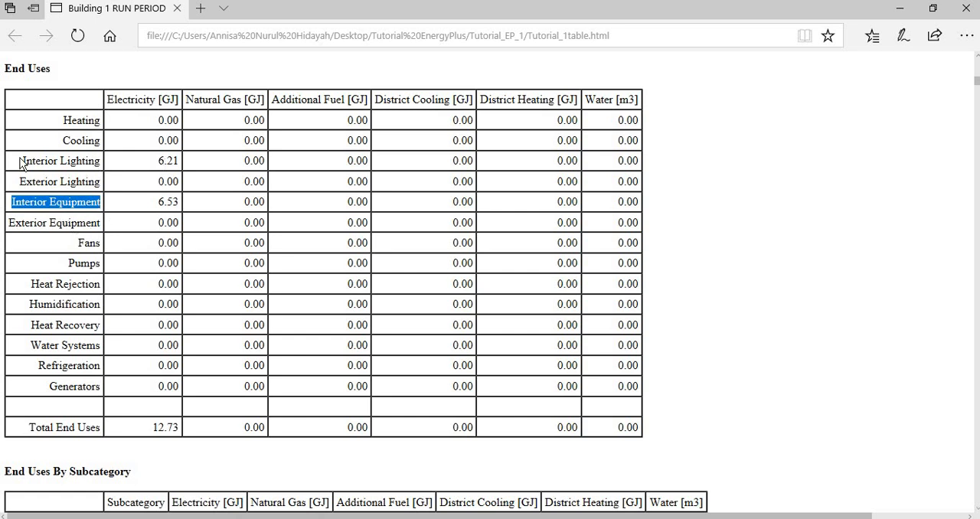
mouse_move(163, 458)
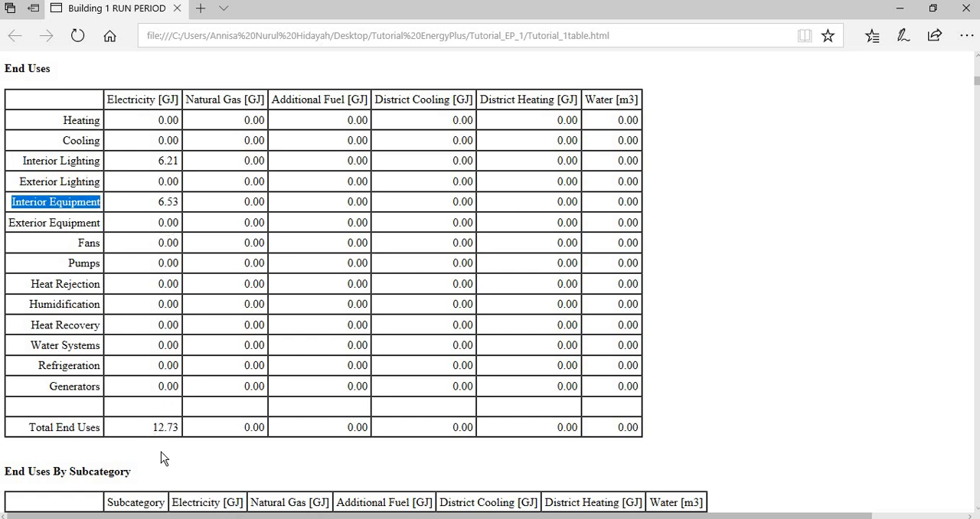
scroll(down, 3)
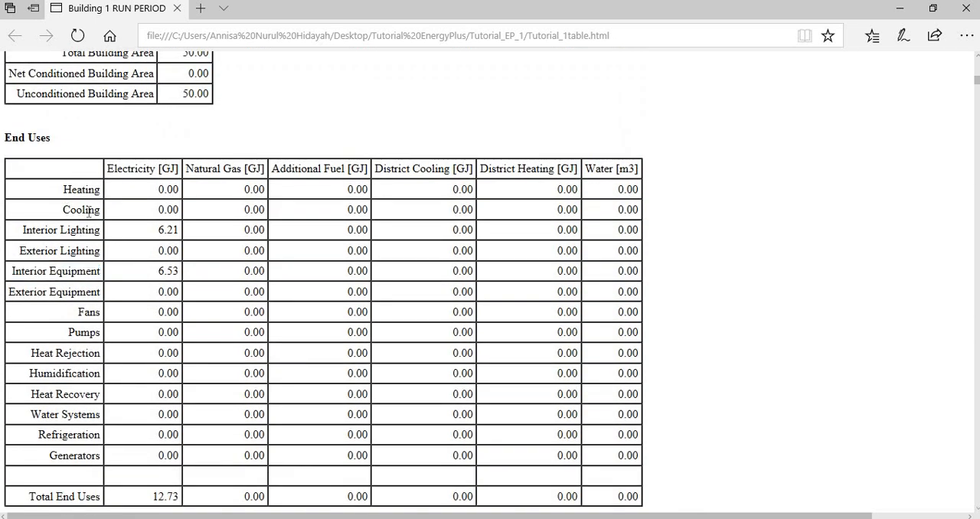
double_click(80, 209)
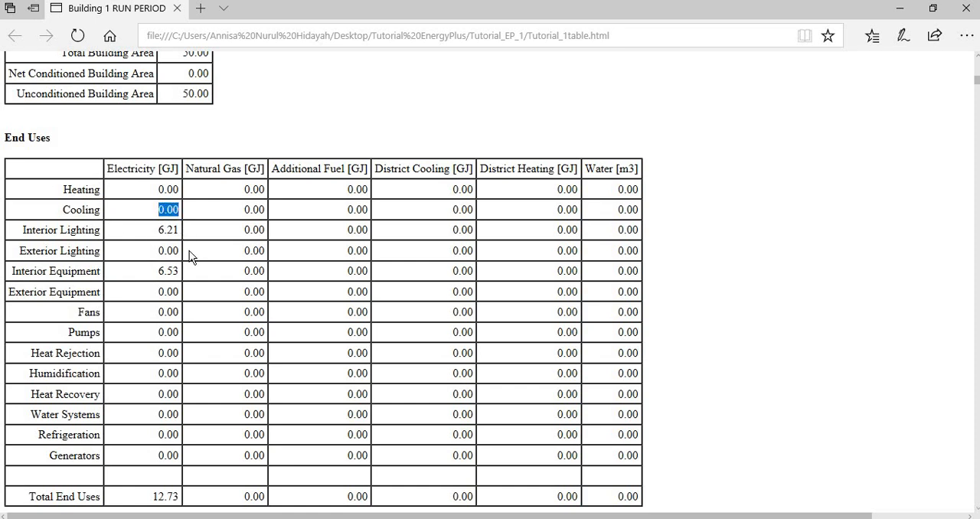
scroll(down, 3)
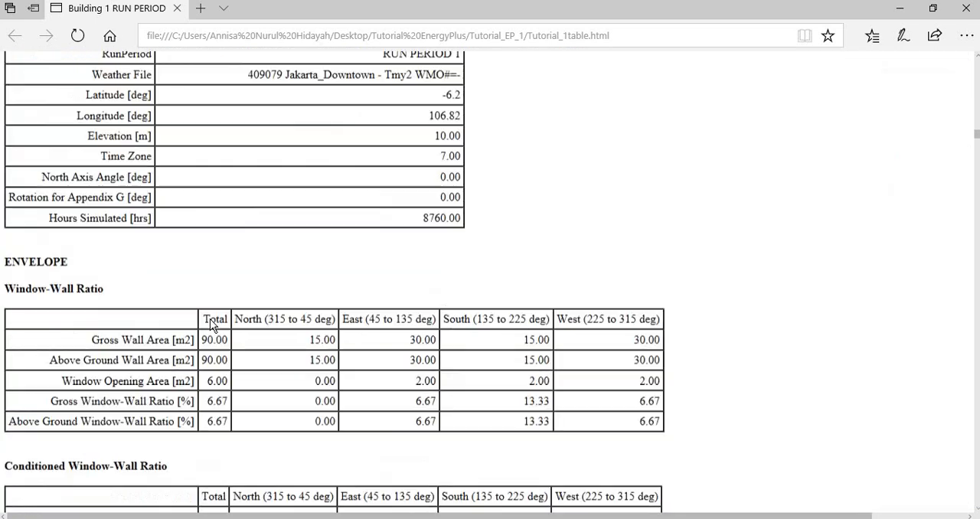
scroll(down, 3)
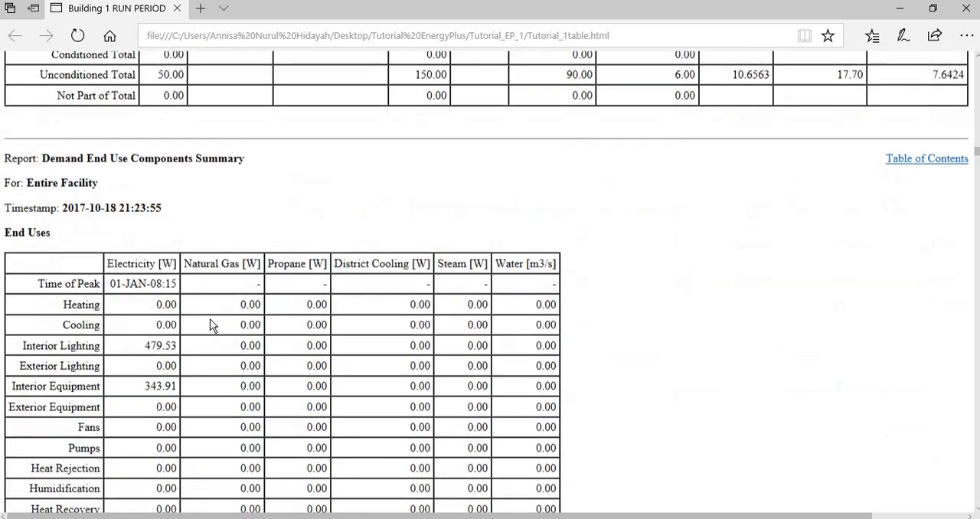
scroll(down, 3)
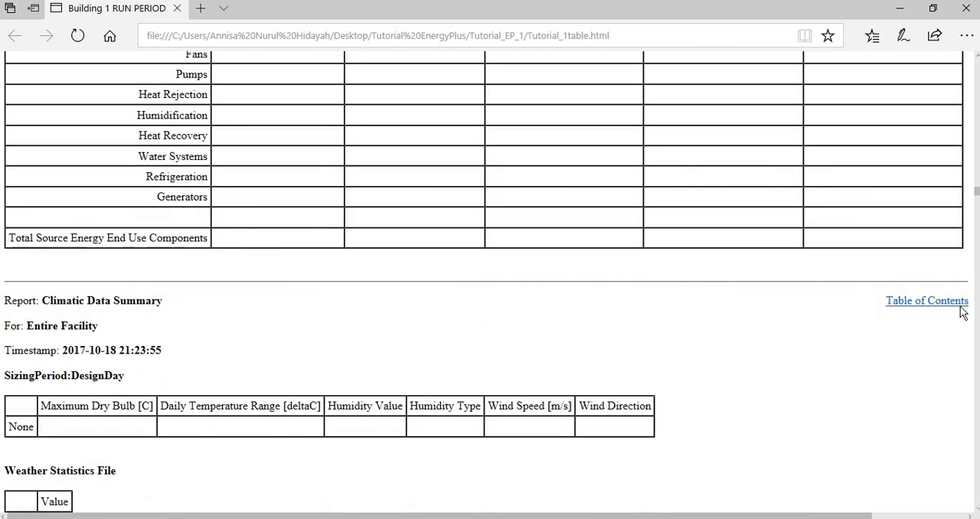
scroll(down, 3)
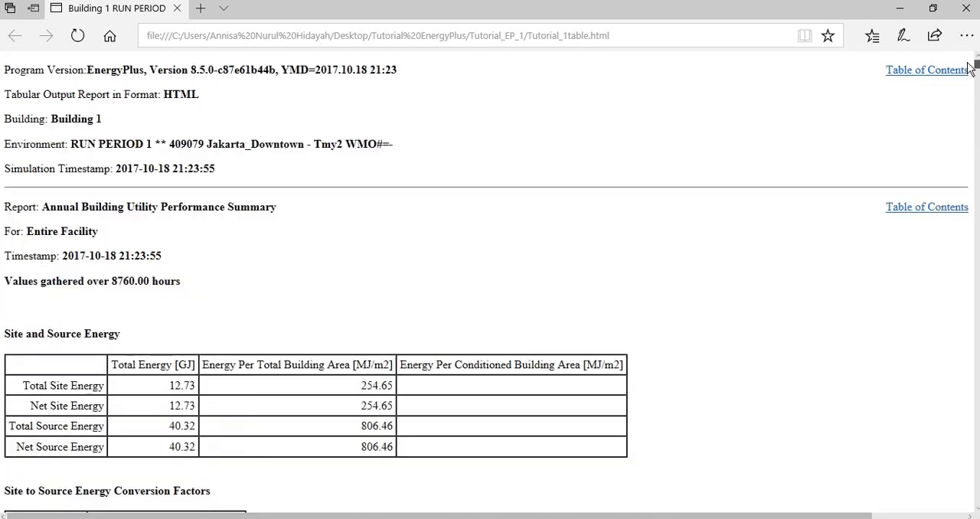
mouse_move(789, 261)
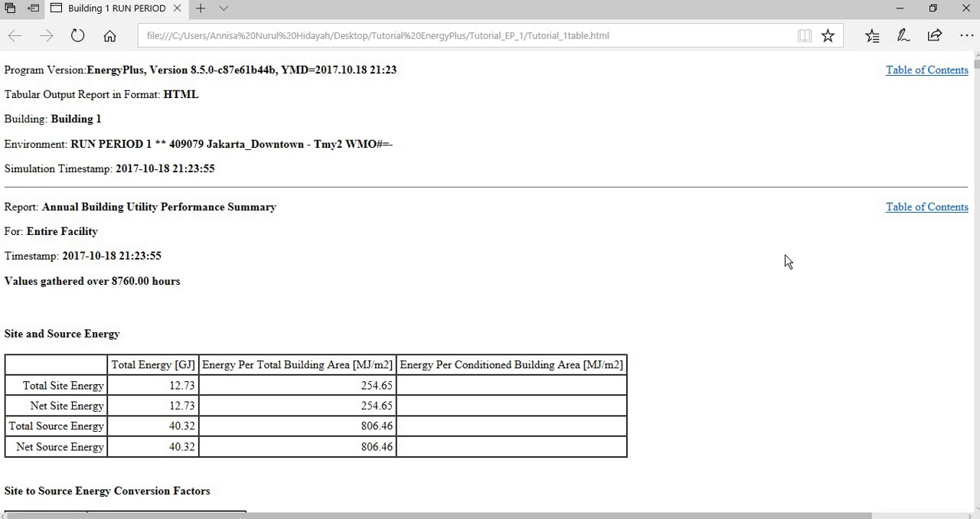
mouse_move(678, 295)
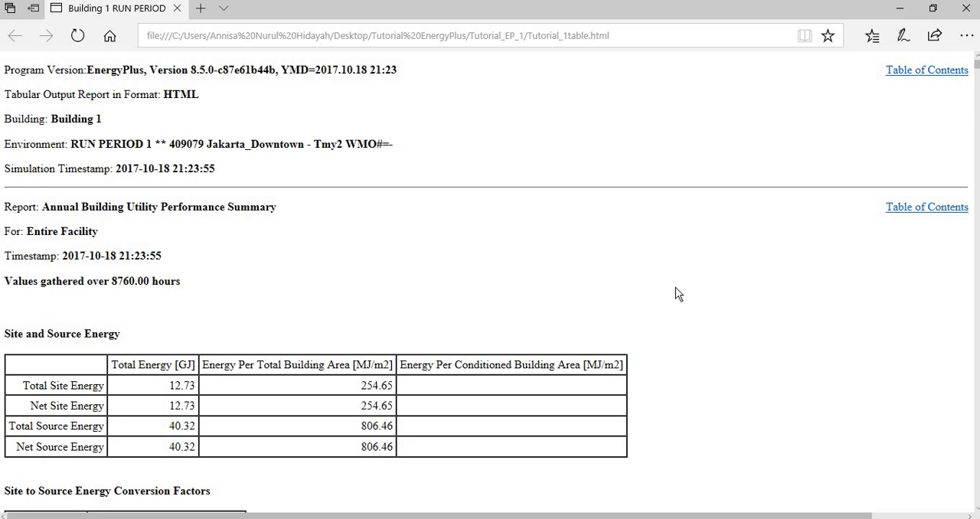
scroll(down, 3)
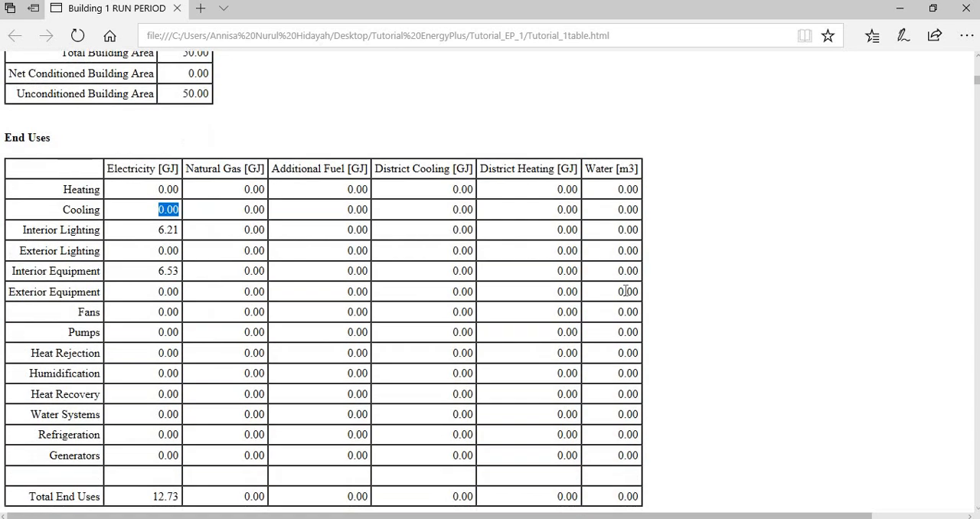